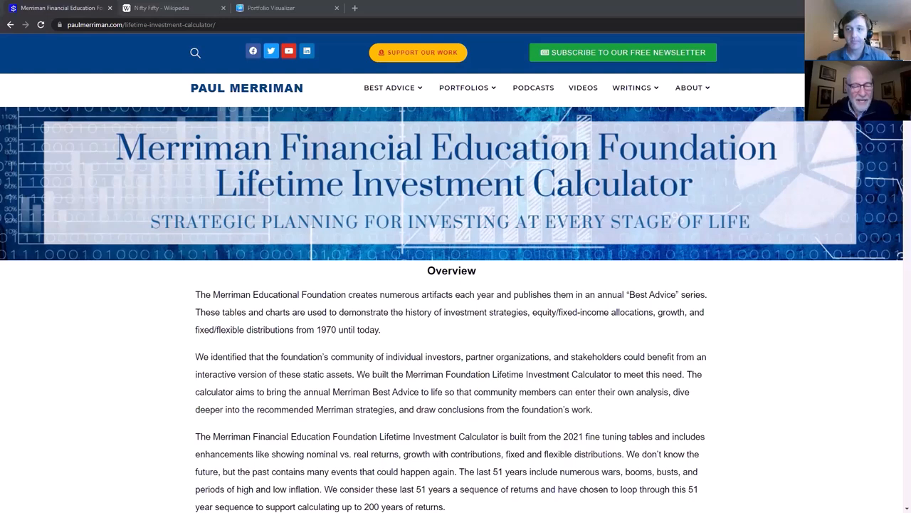
pyautogui.moveTo(891, 270)
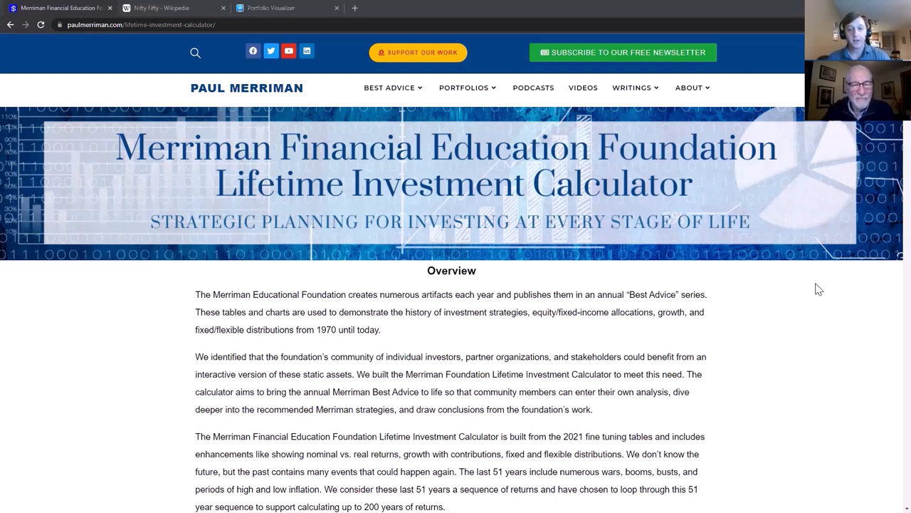
pyautogui.moveTo(788, 300)
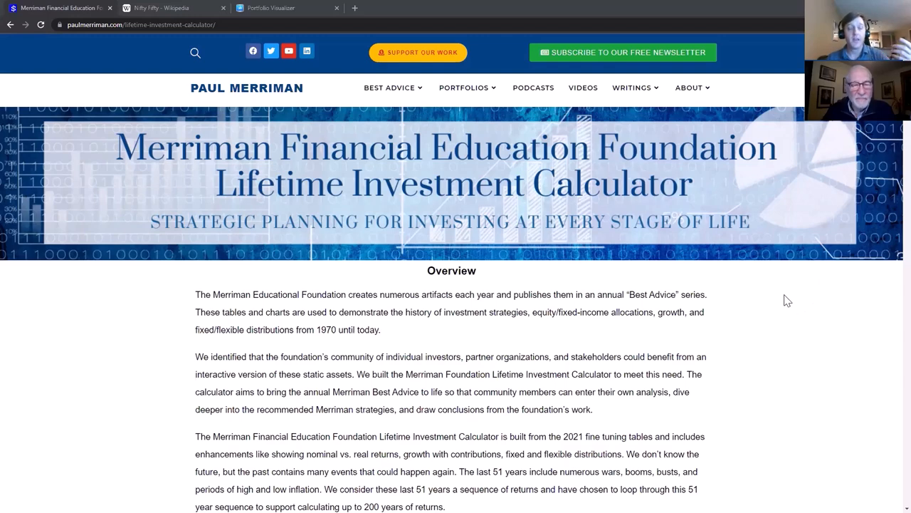
# Scroll through the calculator page, then expand the Tableau calculator table to full screen.
pyautogui.scroll(-3)
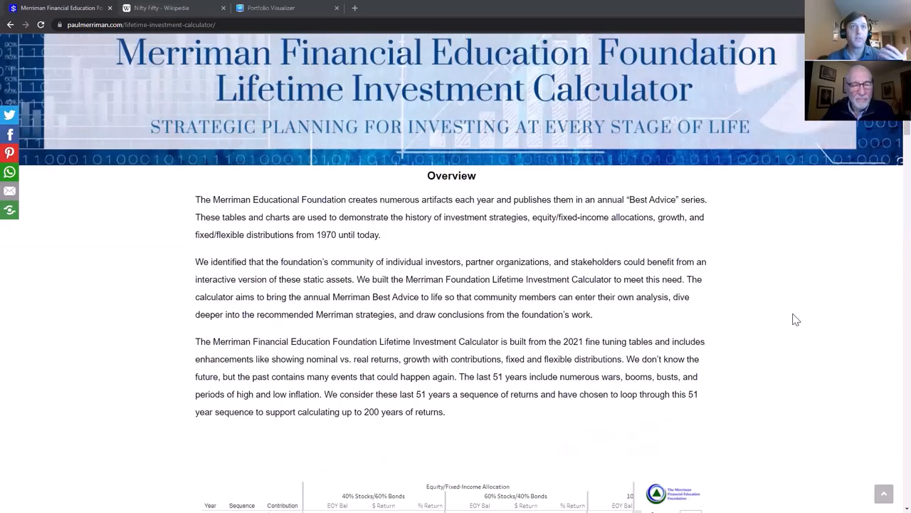
pyautogui.scroll(-3)
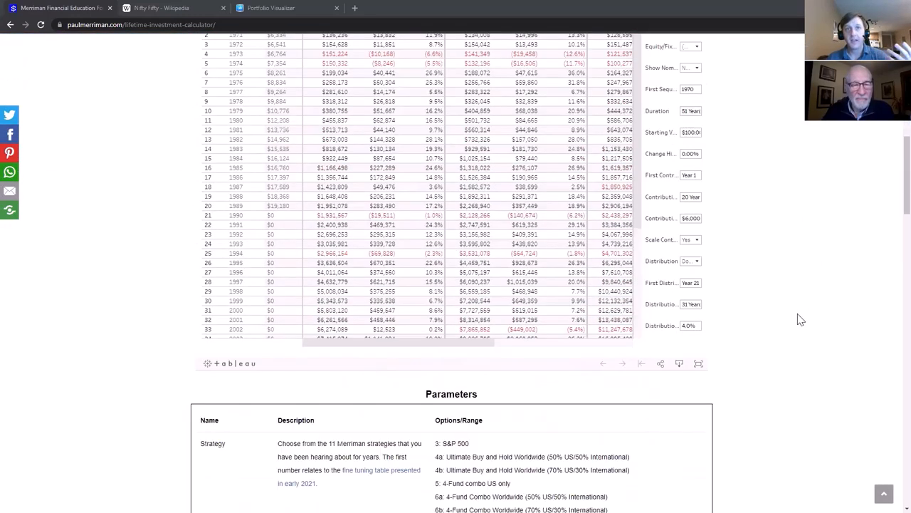
pyautogui.scroll(-3)
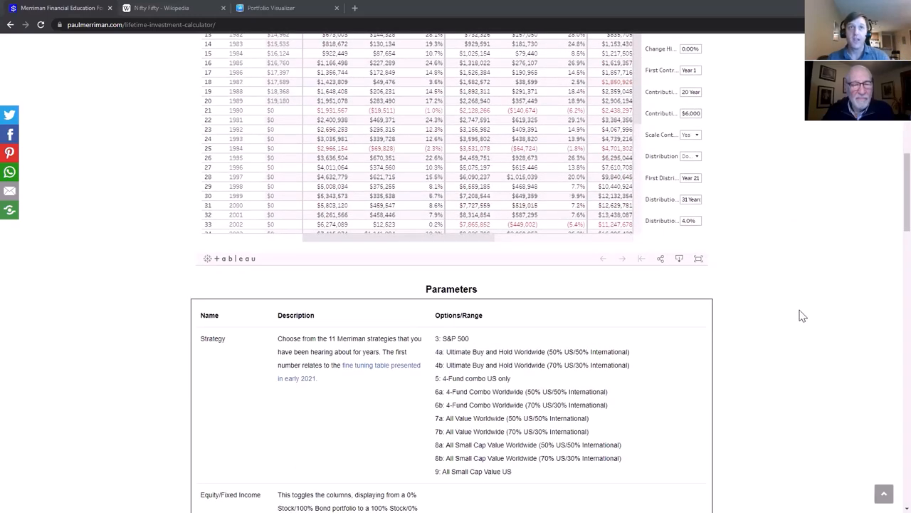
pyautogui.scroll(-3)
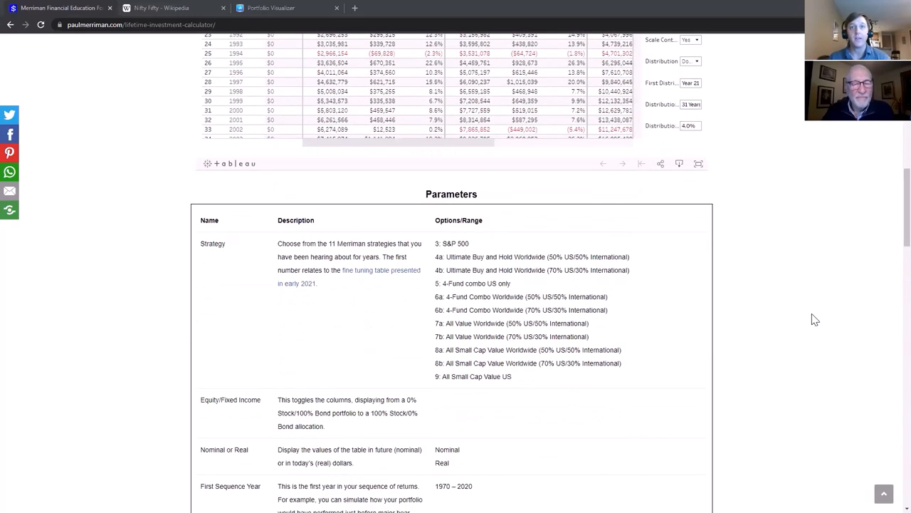
pyautogui.scroll(-3)
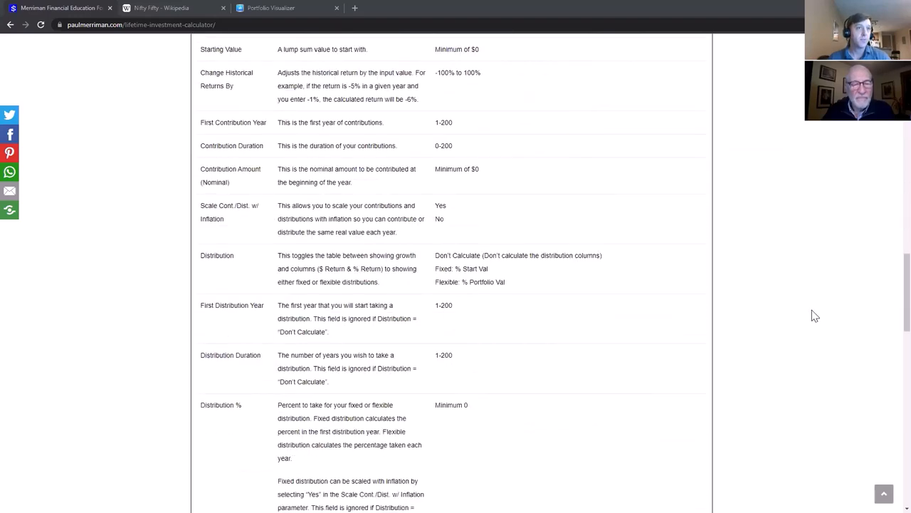
pyautogui.scroll(-3)
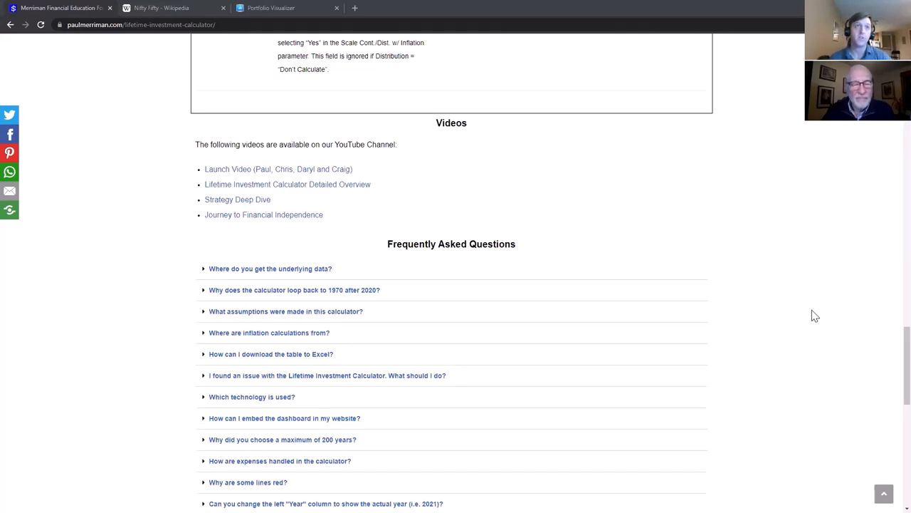
pyautogui.scroll(3)
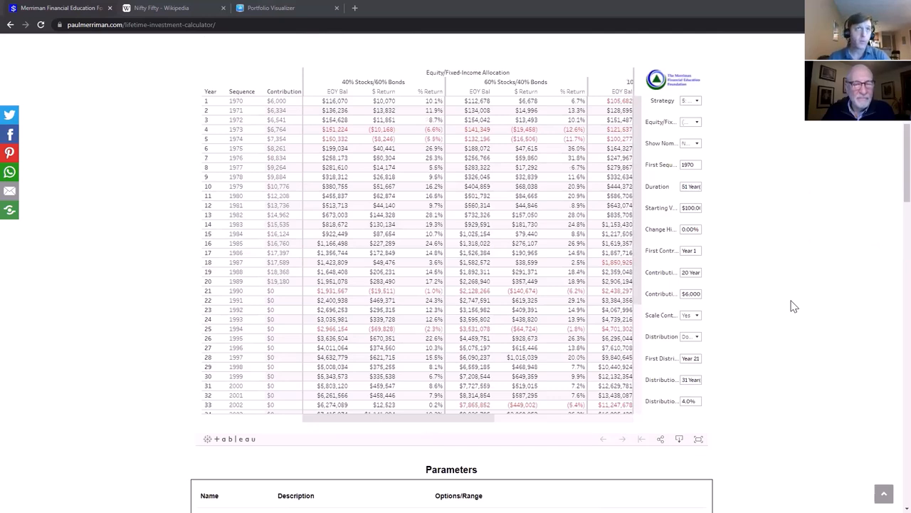
pyautogui.moveTo(807, 385)
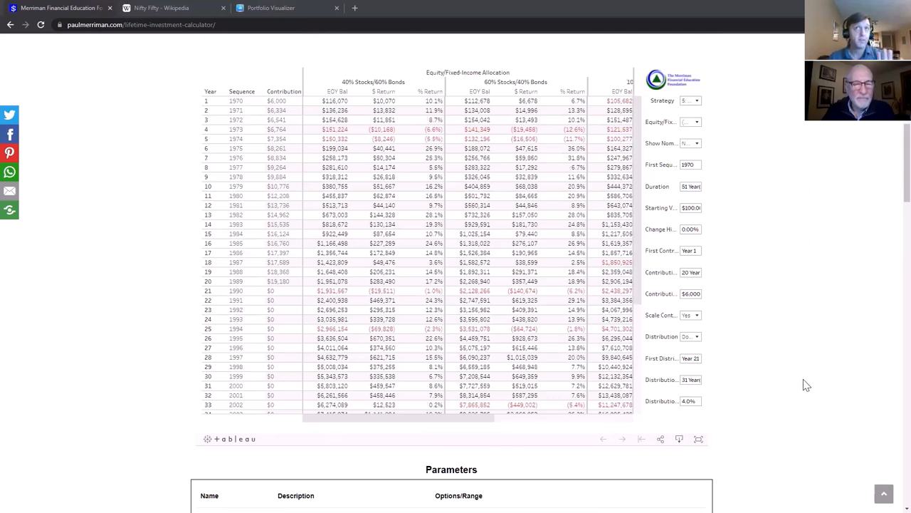
pyautogui.moveTo(704, 438)
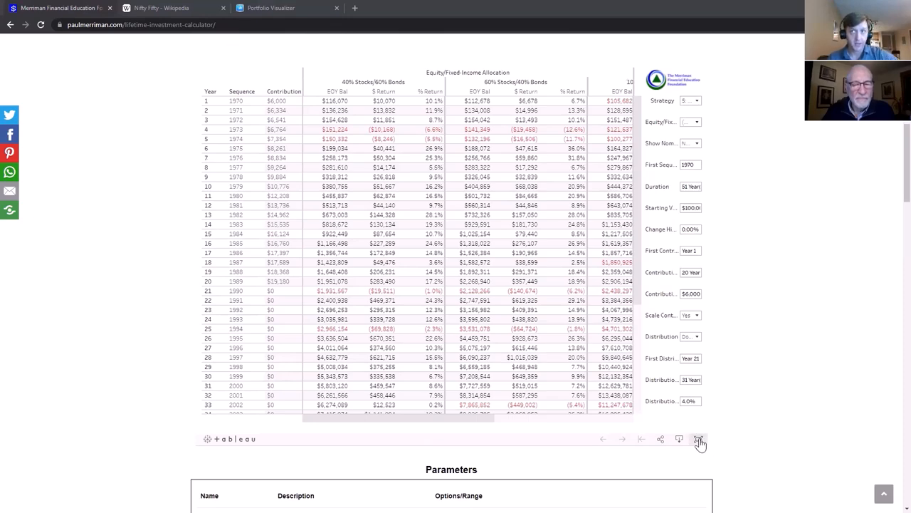
pyautogui.click(700, 439)
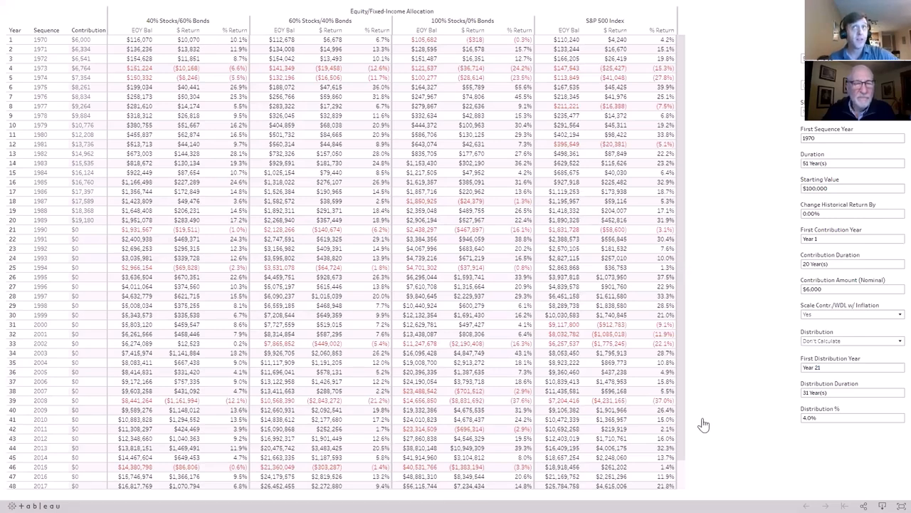
pyautogui.moveTo(768, 99)
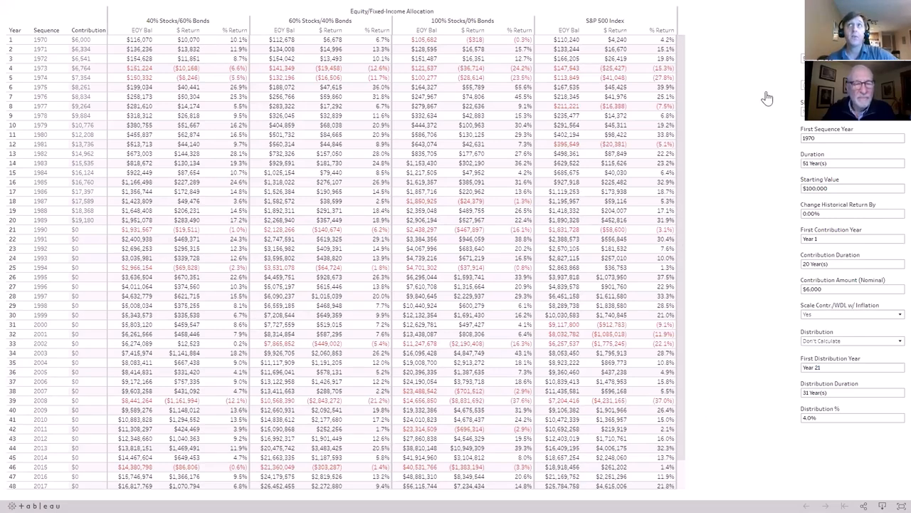
pyautogui.moveTo(835, 438)
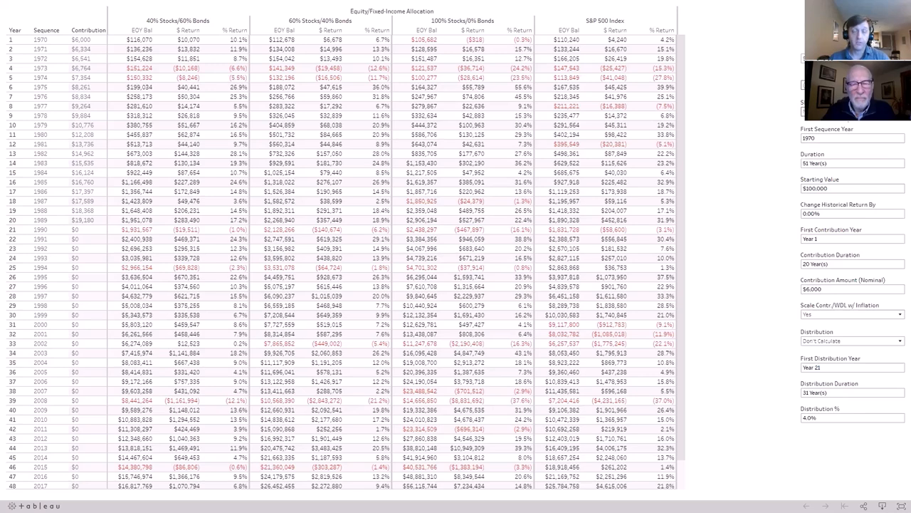
pyautogui.click(852, 138)
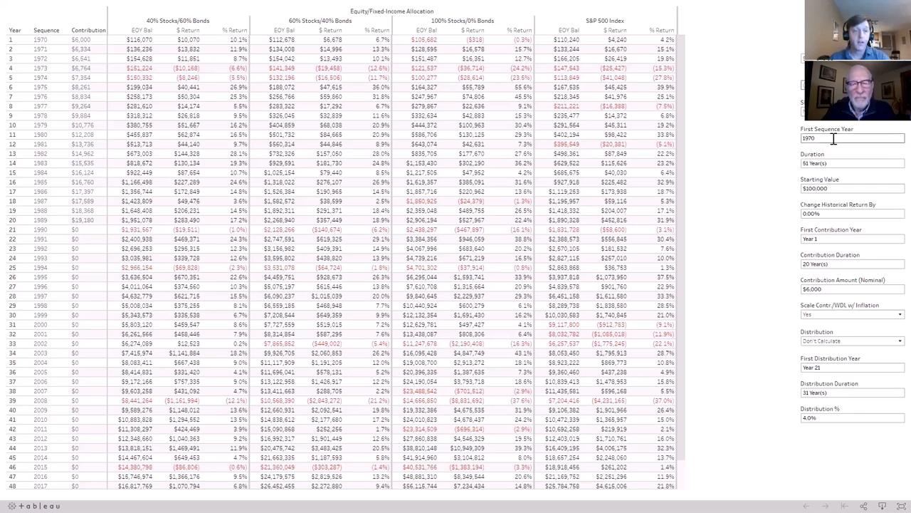
pyautogui.moveTo(833, 138)
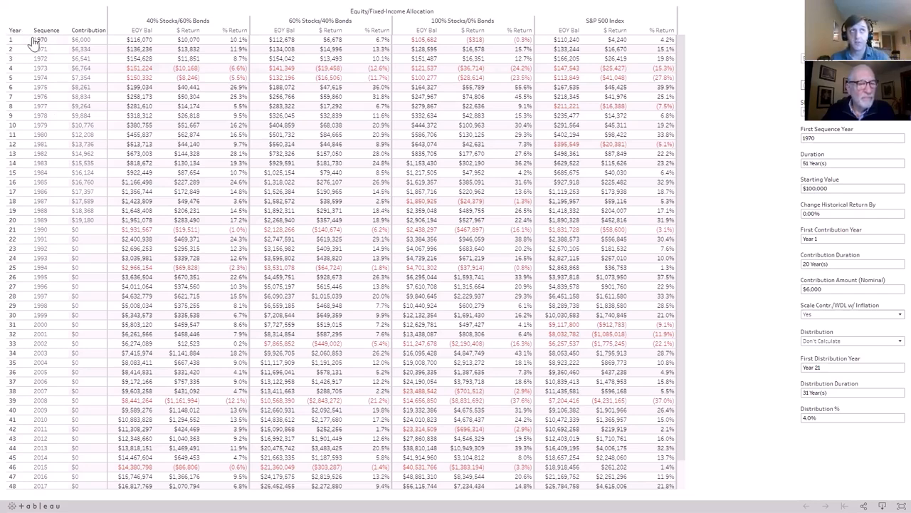
pyautogui.moveTo(51, 40)
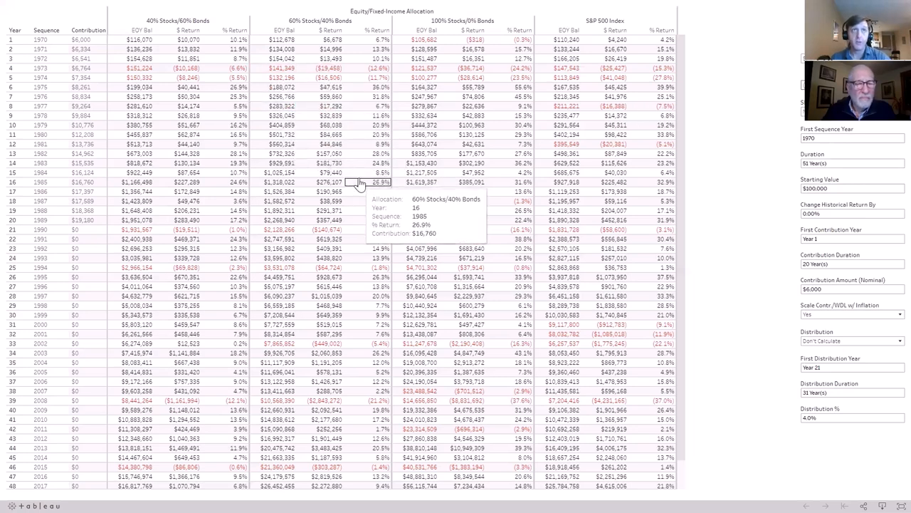
pyautogui.moveTo(227, 35)
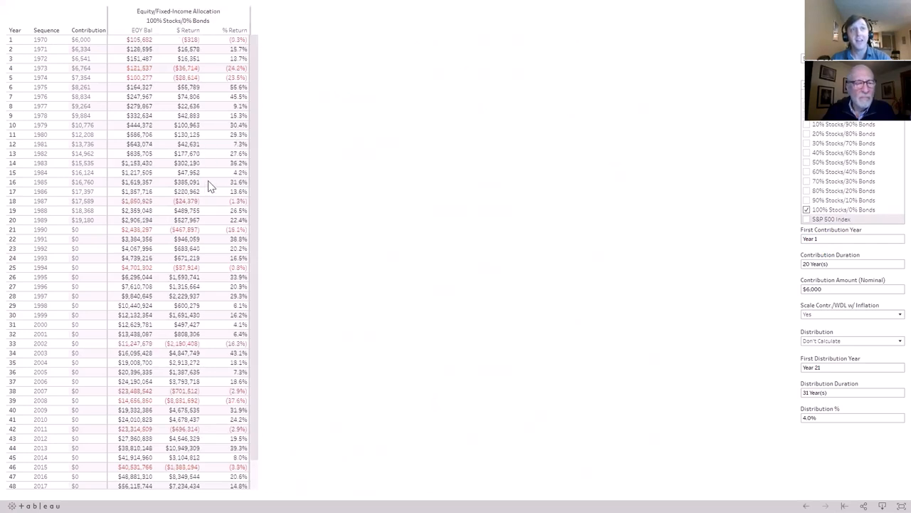
pyautogui.moveTo(211, 186)
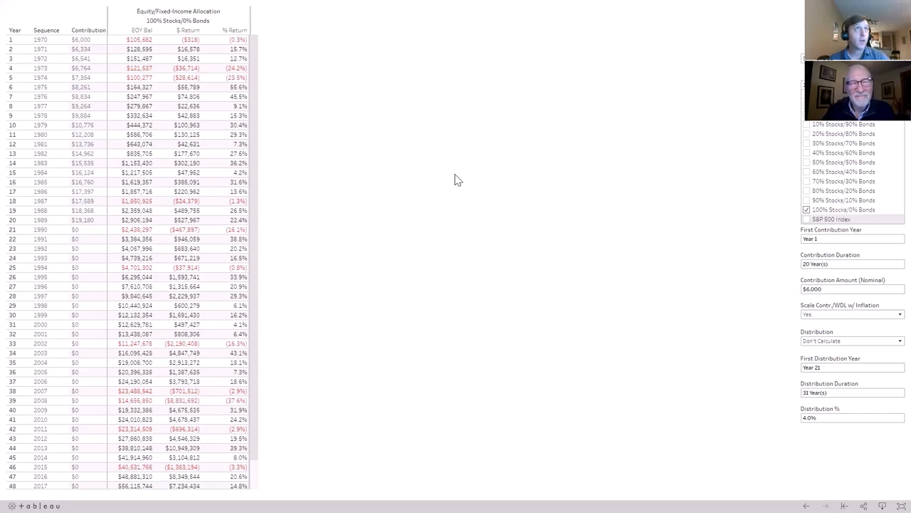
pyautogui.moveTo(459, 174)
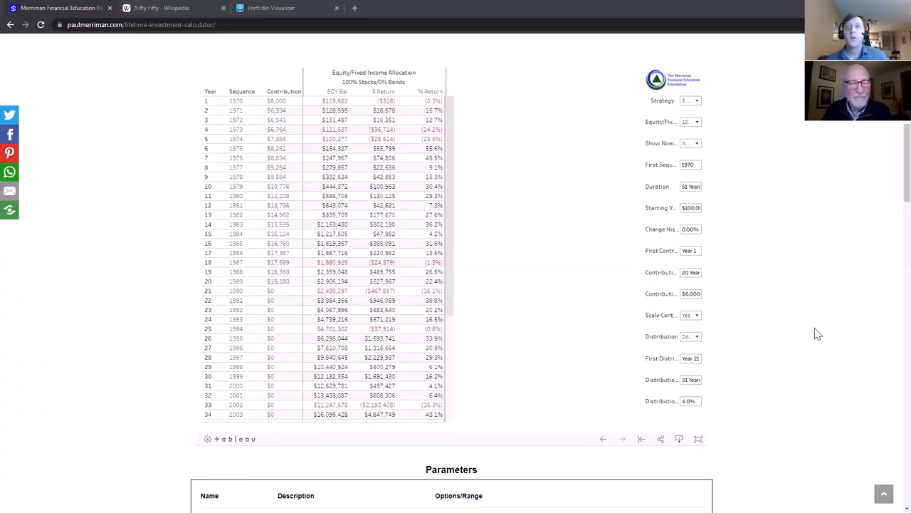
pyautogui.moveTo(738, 353)
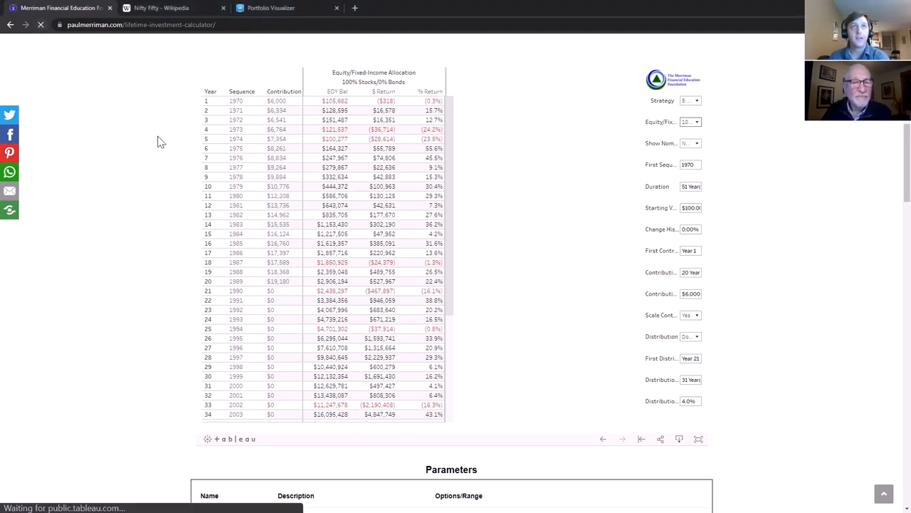
# Scroll down to the Parameters descriptions, then expand the calculator to full screen.
pyautogui.scroll(-3)
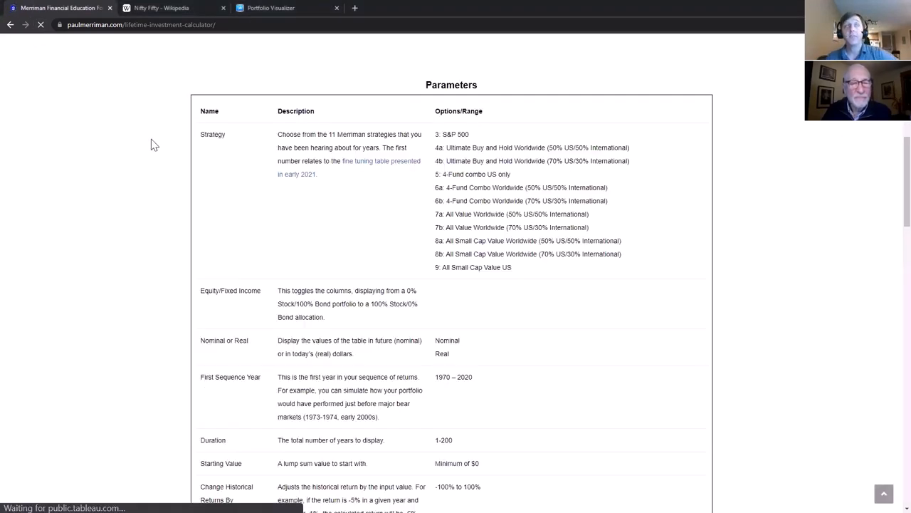
pyautogui.moveTo(187, 289)
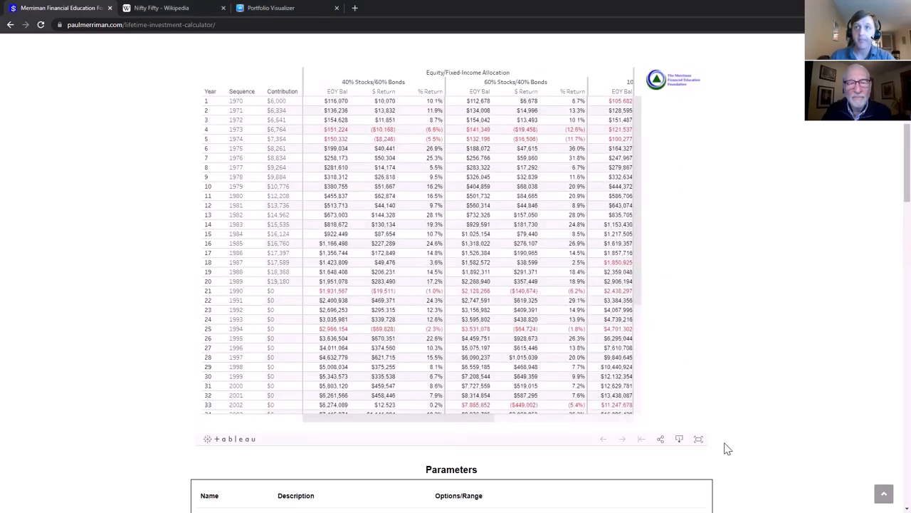
pyautogui.click(697, 439)
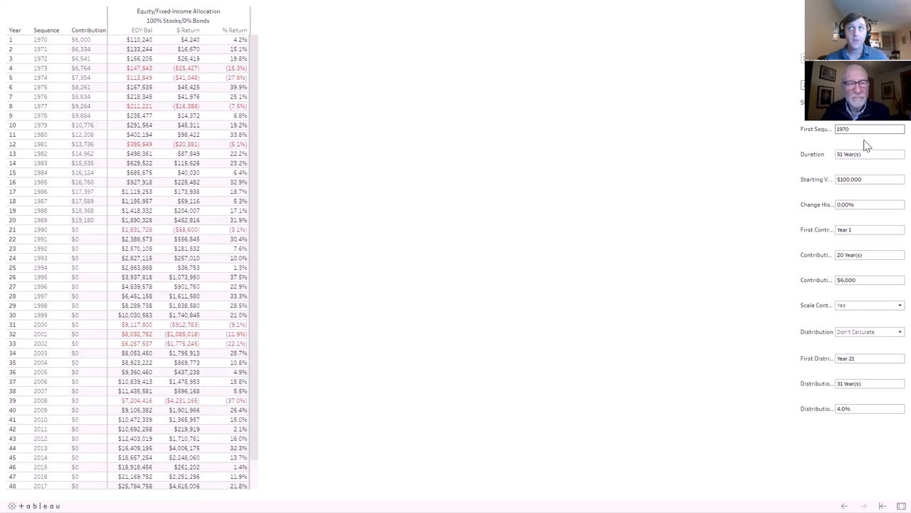
# Set Duration 45, Starting Value $0, Contribution Duration 40, Scale Contributions No, Contribution Amount 0.
pyautogui.click(865, 154)
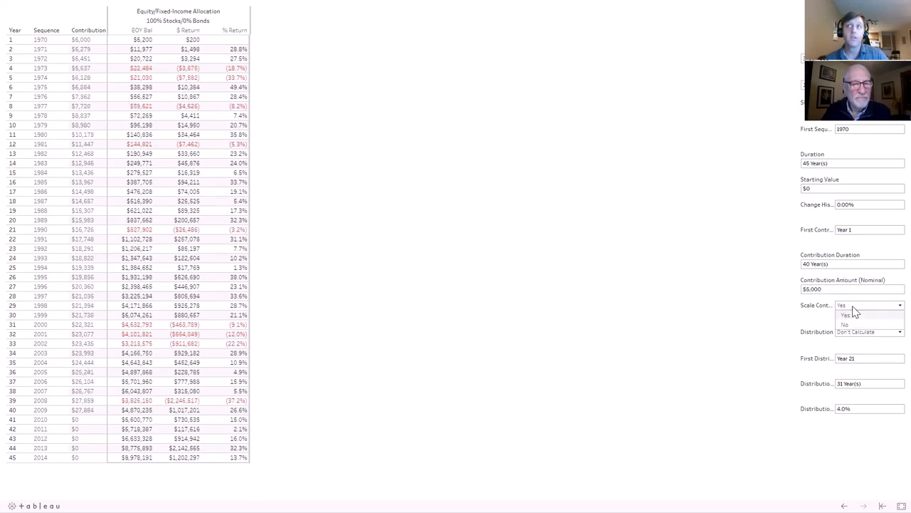
pyautogui.click(845, 325)
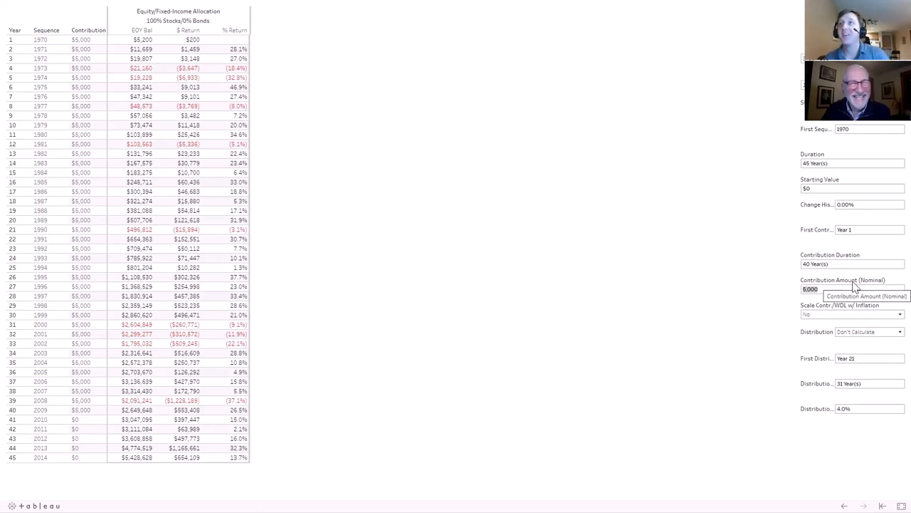
pyautogui.write('0')
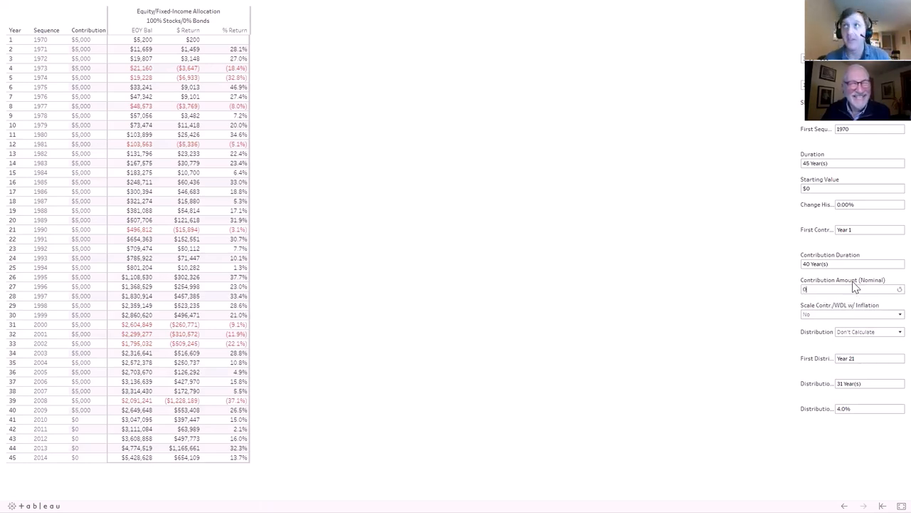
pyautogui.write('0')
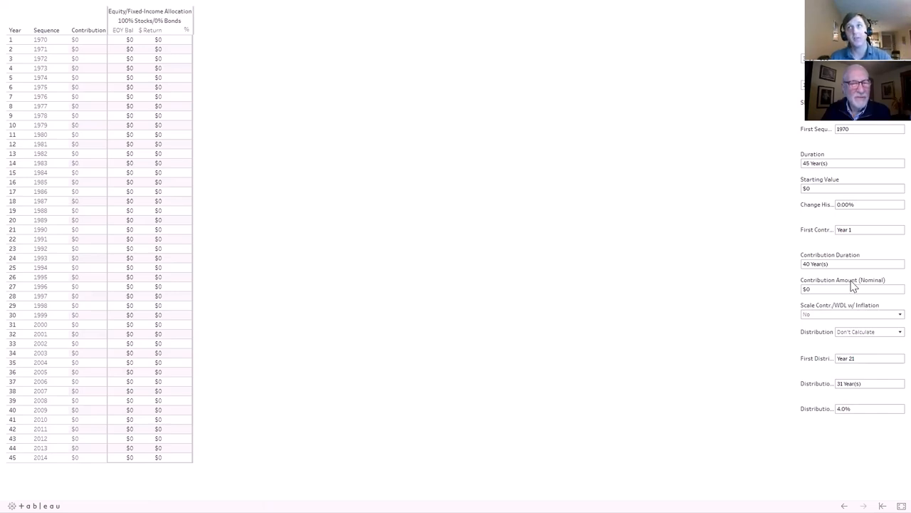
# Enter a $300 Contribution Amount and a 45-year Contribution Duration.
pyautogui.click(851, 288)
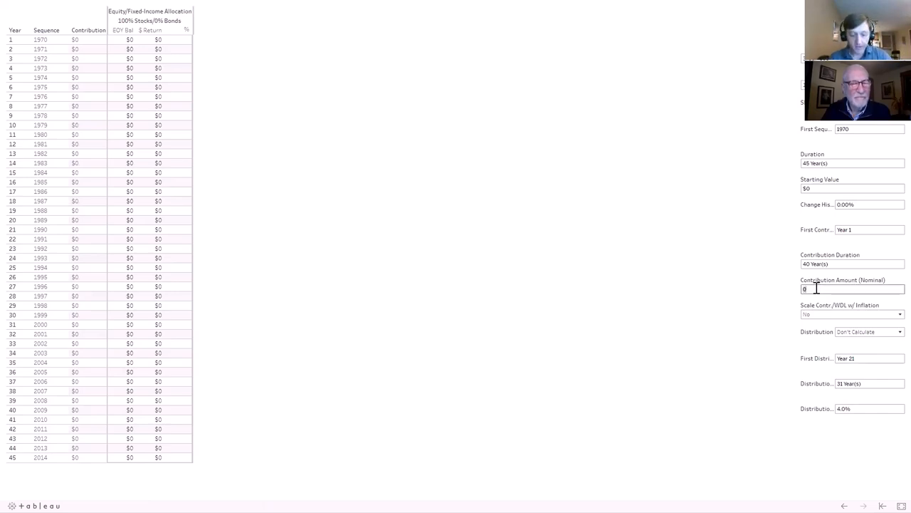
pyautogui.write('300')
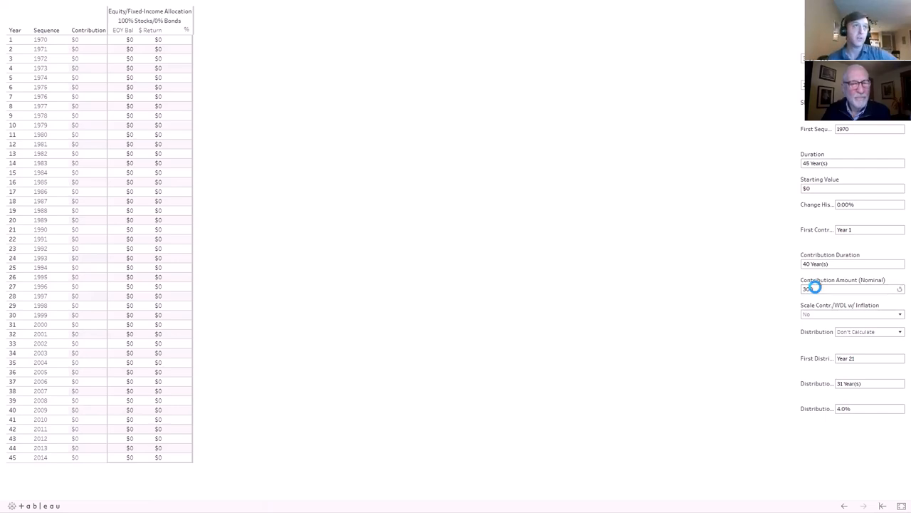
pyautogui.write('300')
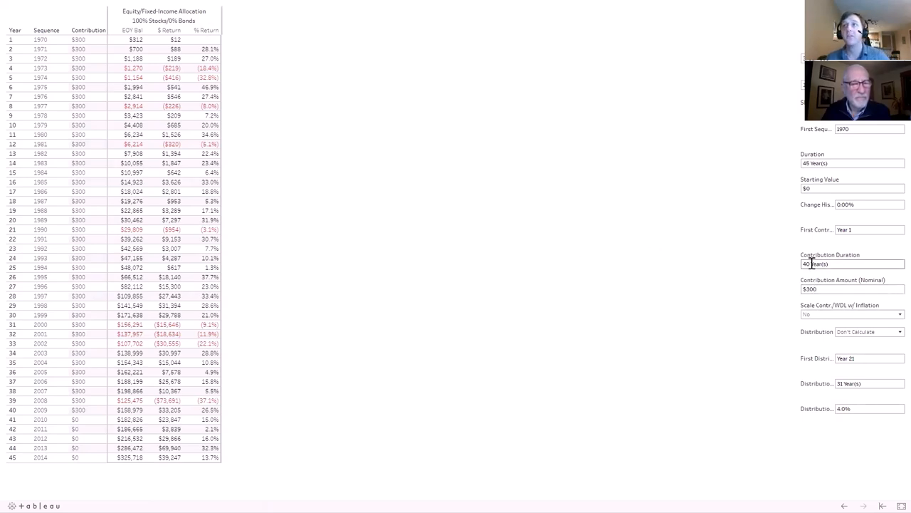
pyautogui.write('45')
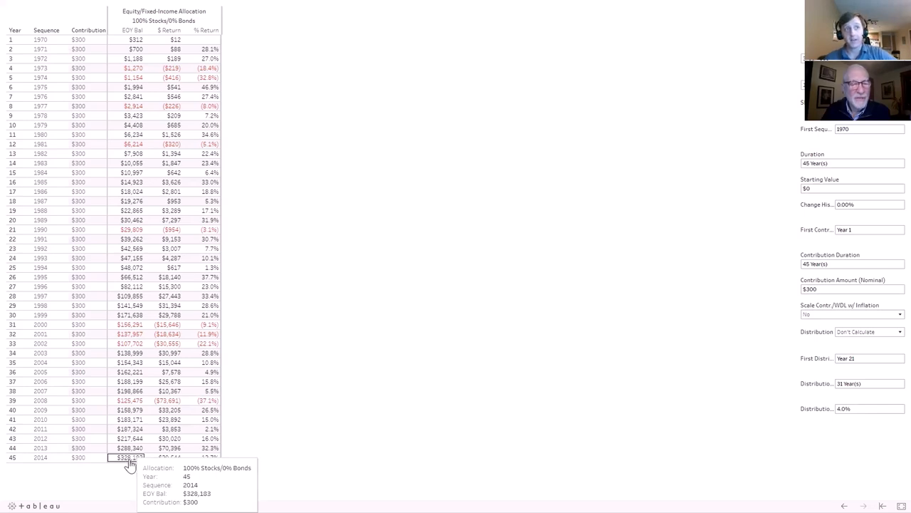
pyautogui.moveTo(384, 397)
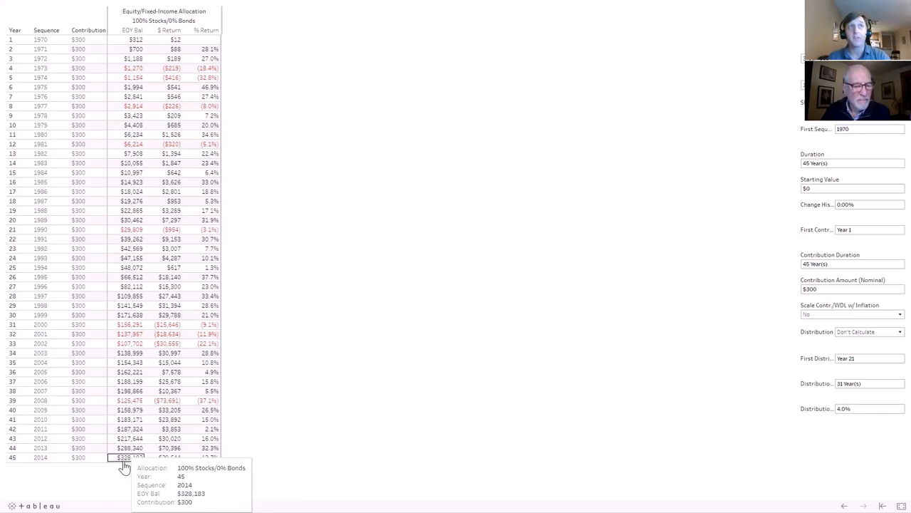
pyautogui.moveTo(518, 363)
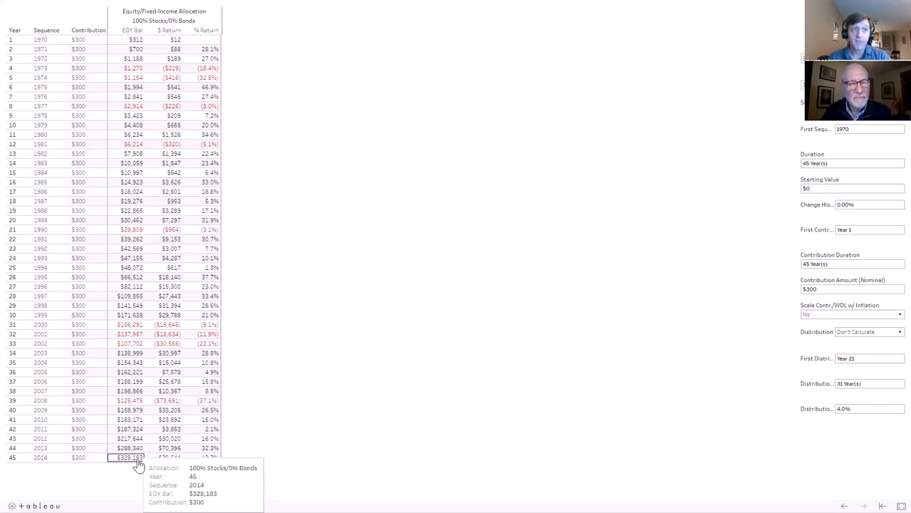
pyautogui.moveTo(794, 267)
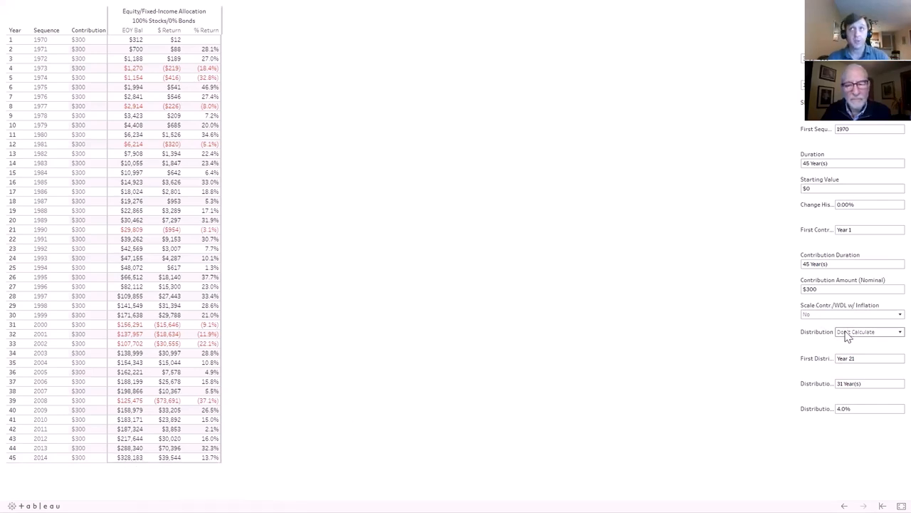
# Set Duration to 75 years and choose Flexible: % Portfolio Val distributions.
pyautogui.click(866, 162)
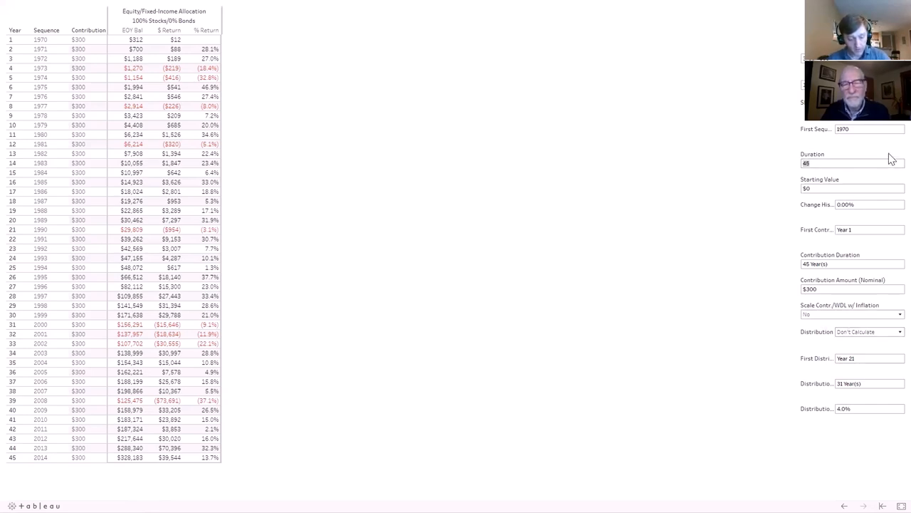
pyautogui.write('75 Year(s')
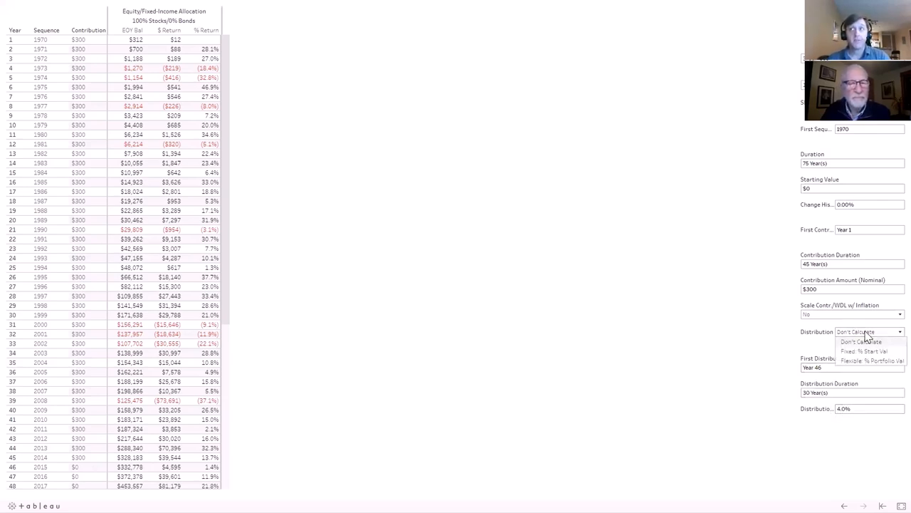
pyautogui.click(869, 359)
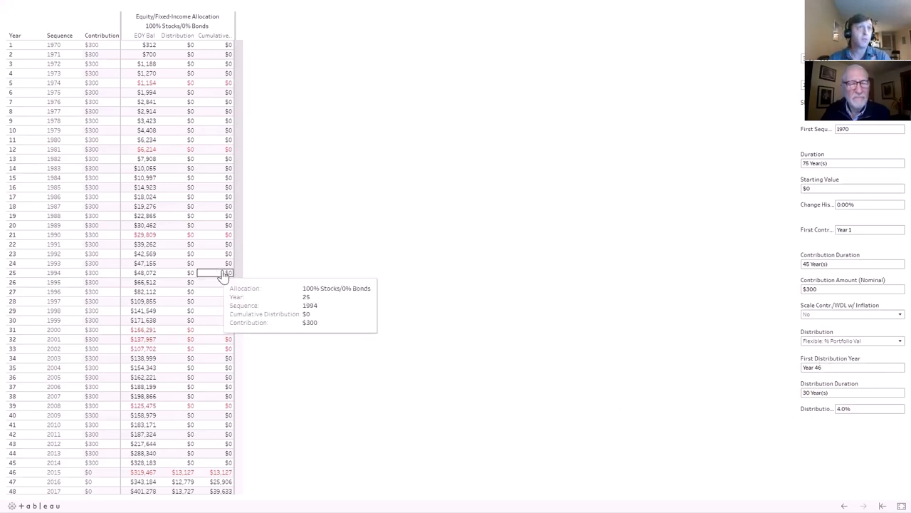
pyautogui.scroll(-3)
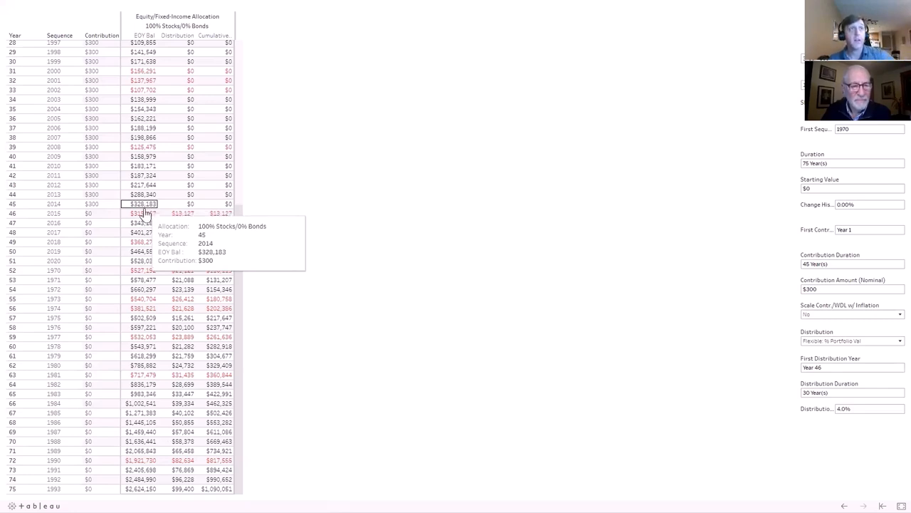
pyautogui.moveTo(146, 214)
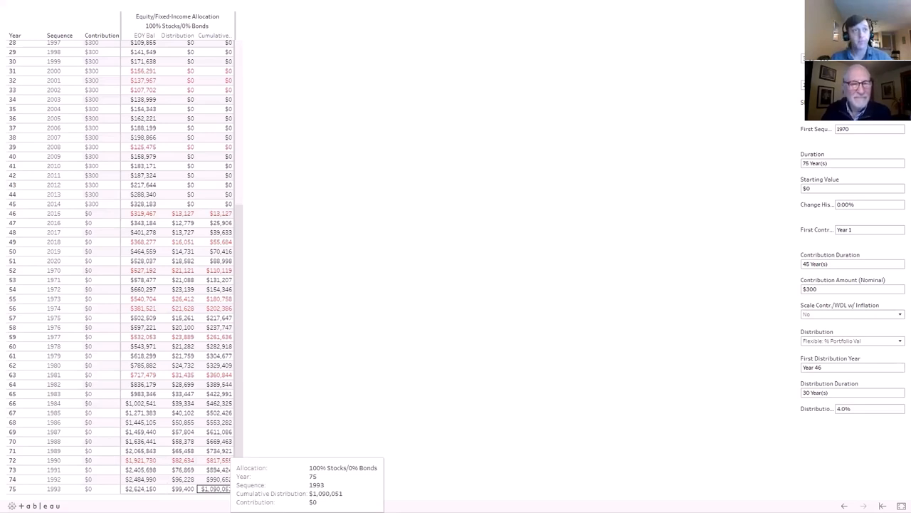
pyautogui.moveTo(701, 361)
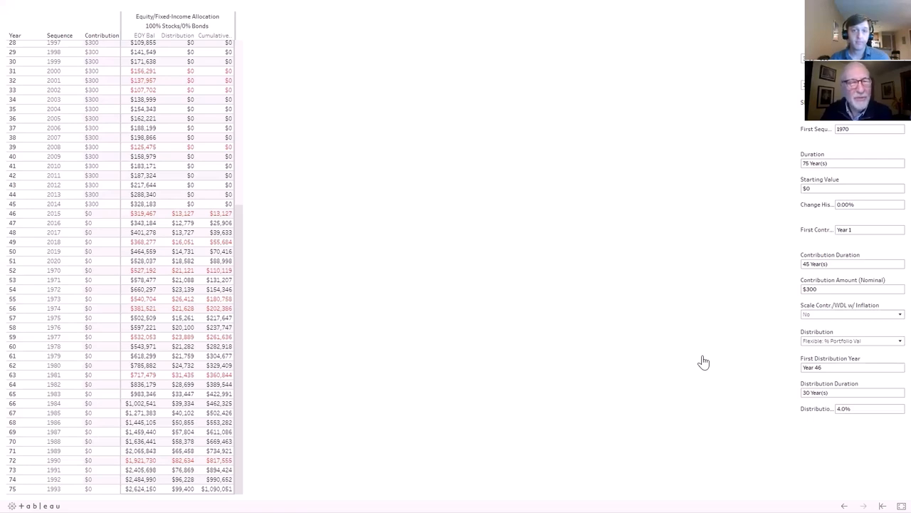
pyautogui.click(853, 263)
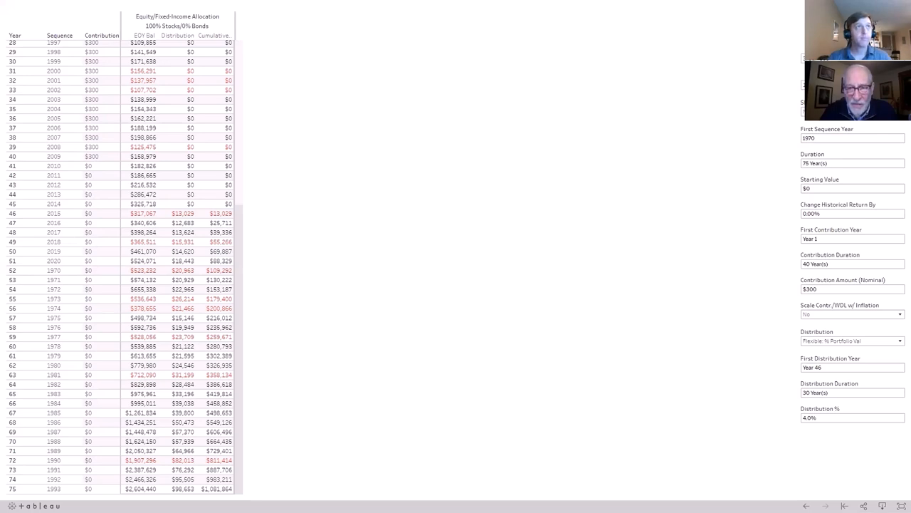
pyautogui.moveTo(597, 298)
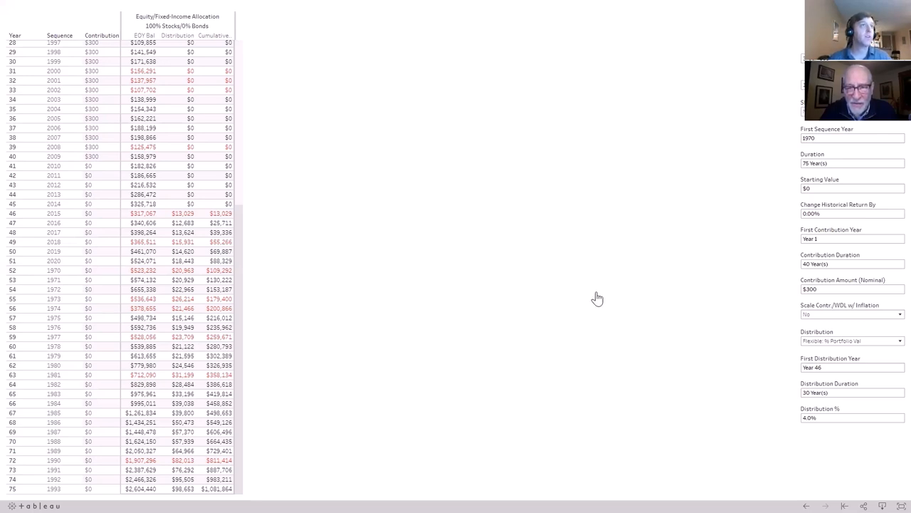
pyautogui.moveTo(144, 91)
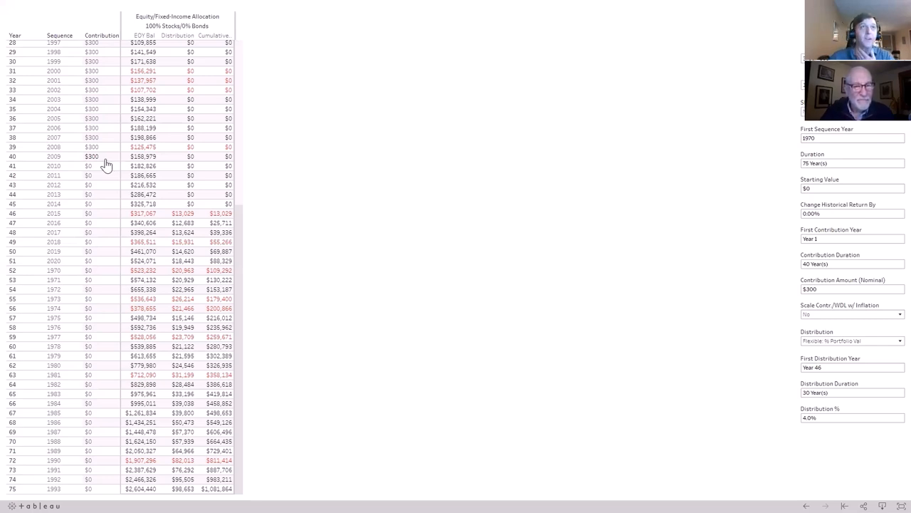
pyautogui.moveTo(182, 213)
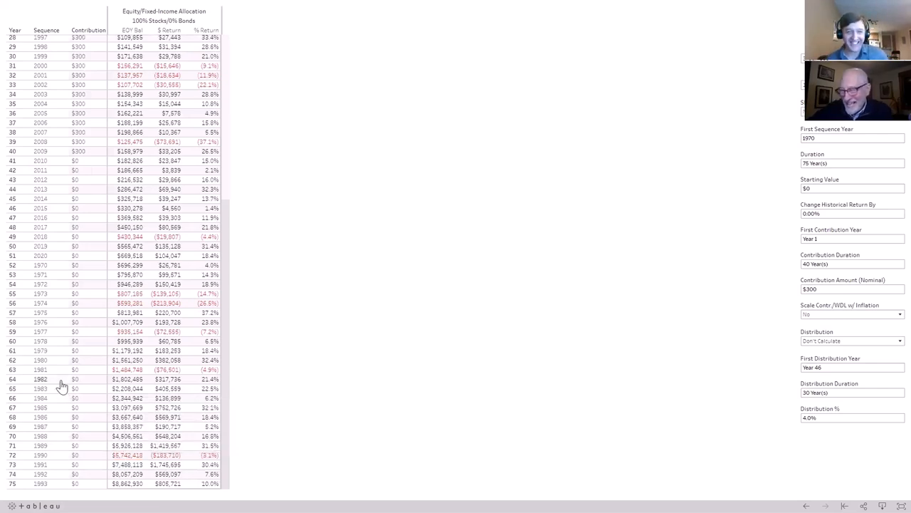
pyautogui.moveTo(624, 269)
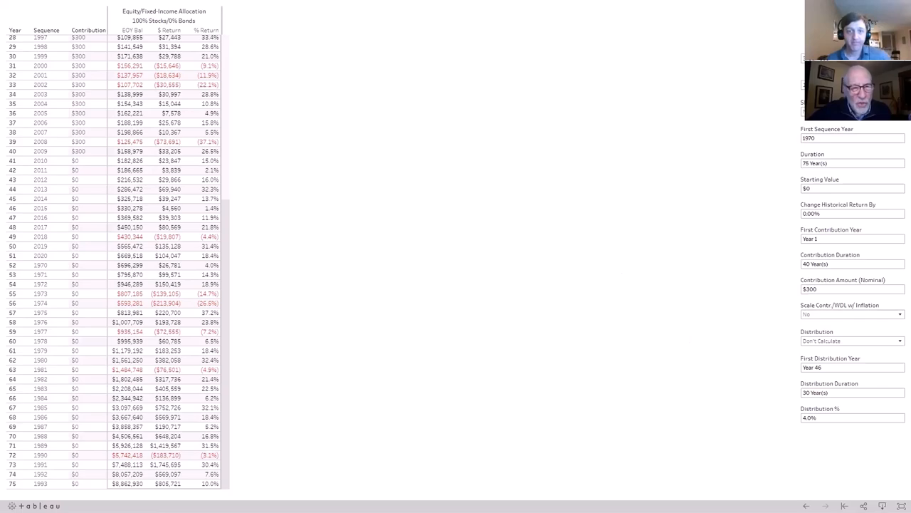
pyautogui.moveTo(501, 259)
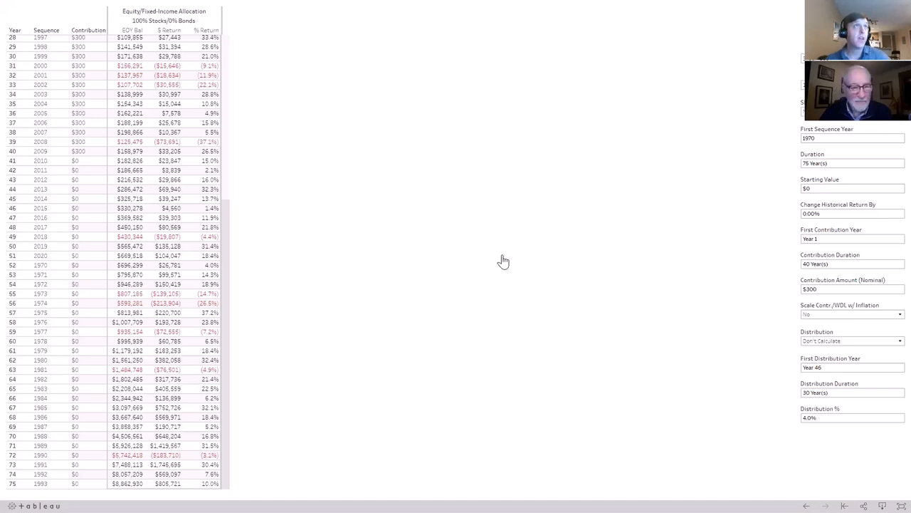
# Scroll the returns table back up to year 1.
pyautogui.scroll(3)
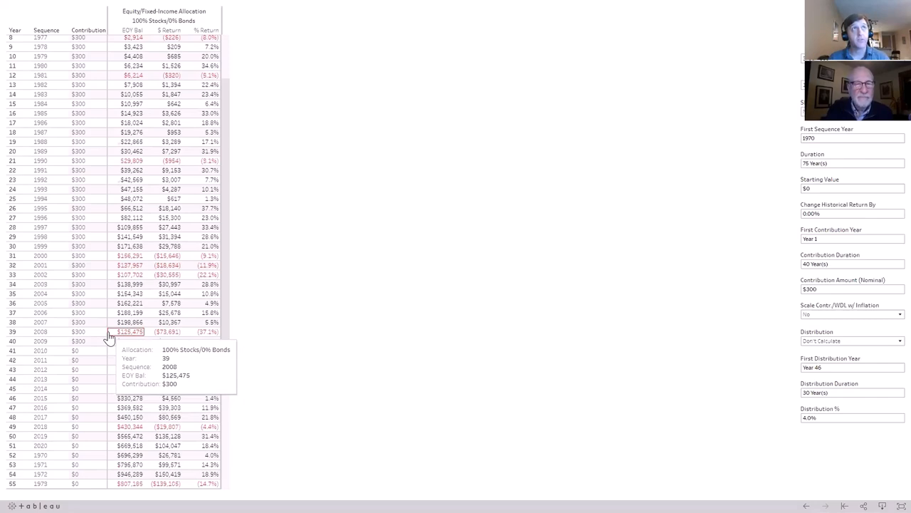
pyautogui.moveTo(100, 339)
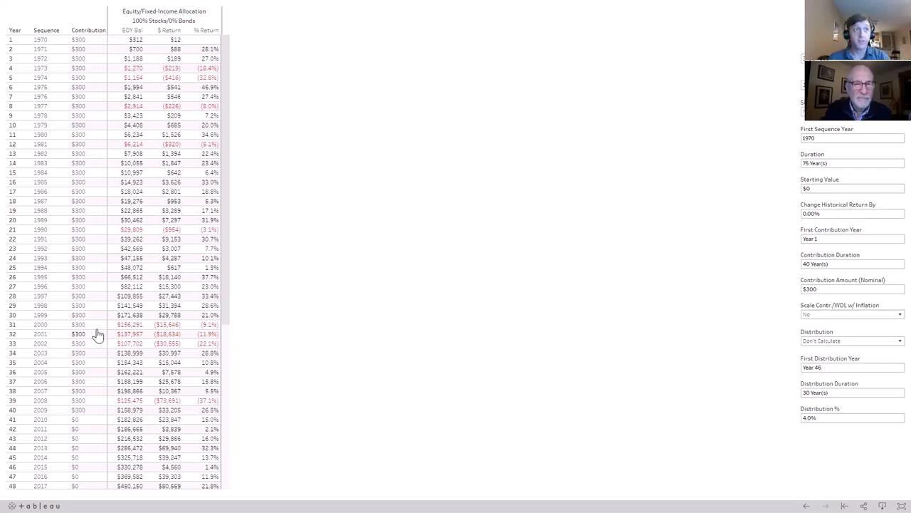
# Set Contribution Duration to 35 years and First Contribution Year to Year 10.
pyautogui.click(852, 264)
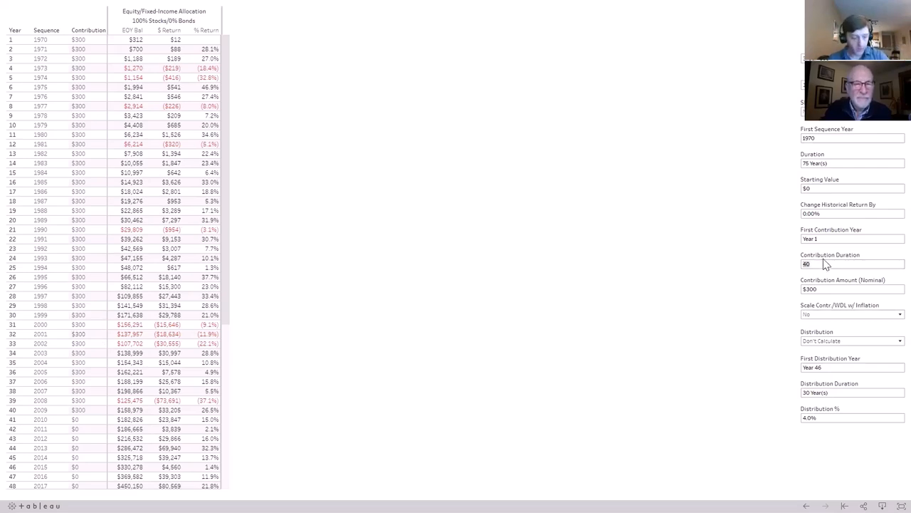
pyautogui.moveTo(824, 263)
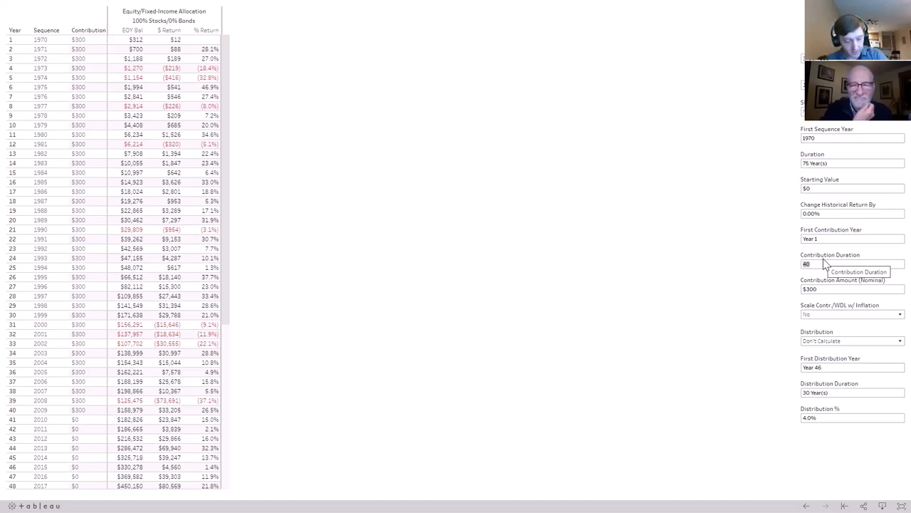
pyautogui.write('35 Year(s')
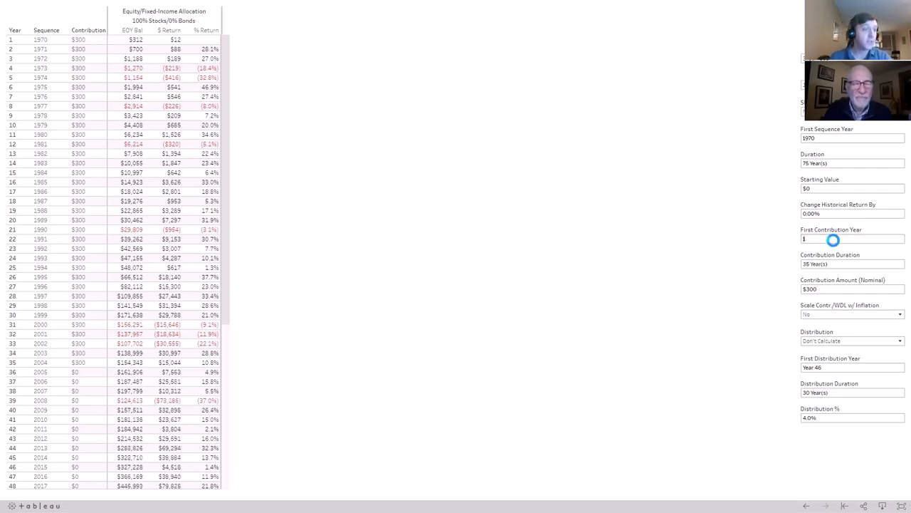
pyautogui.write('0')
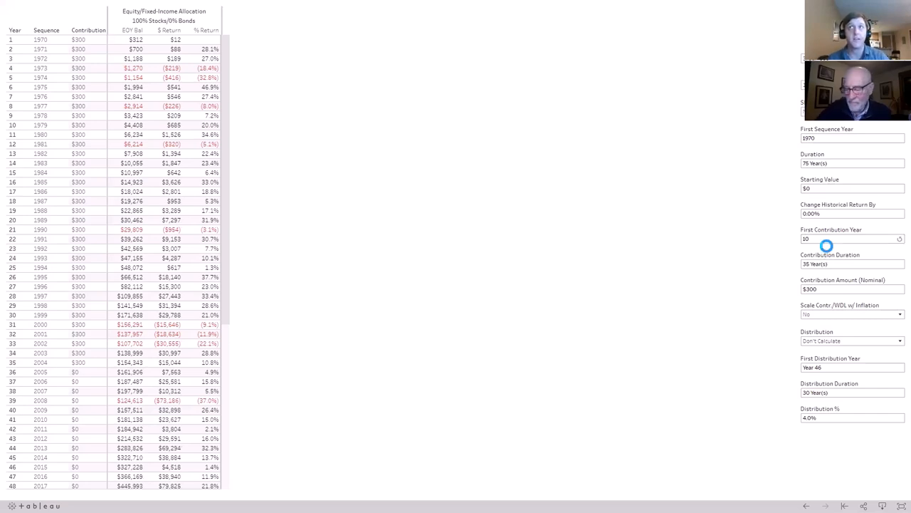
pyautogui.click(852, 239)
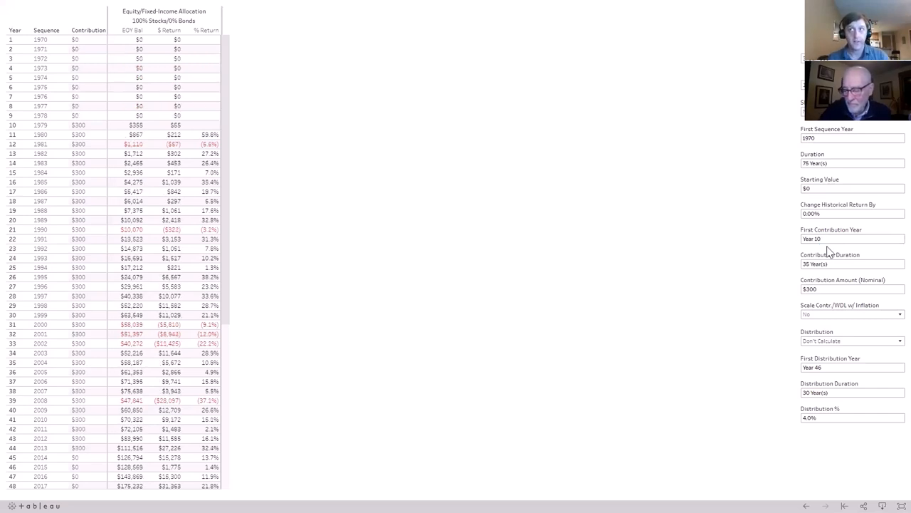
pyautogui.moveTo(772, 126)
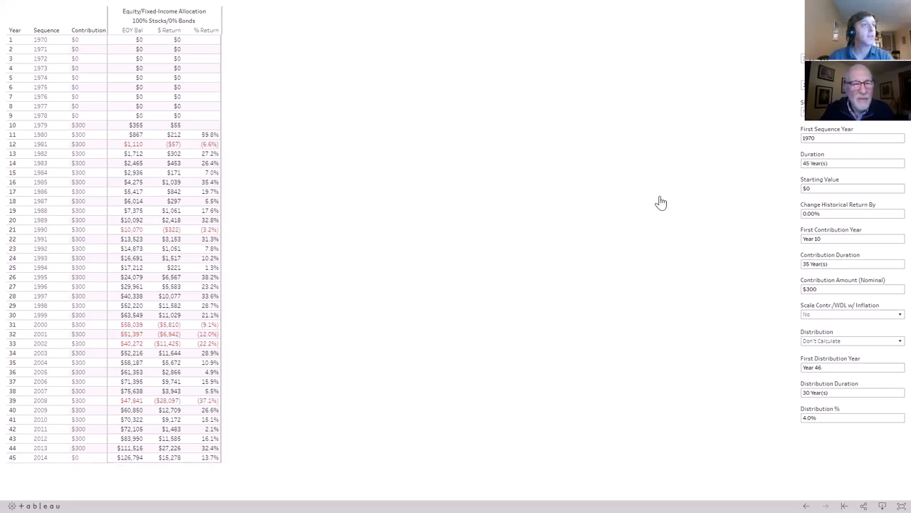
pyautogui.moveTo(525, 259)
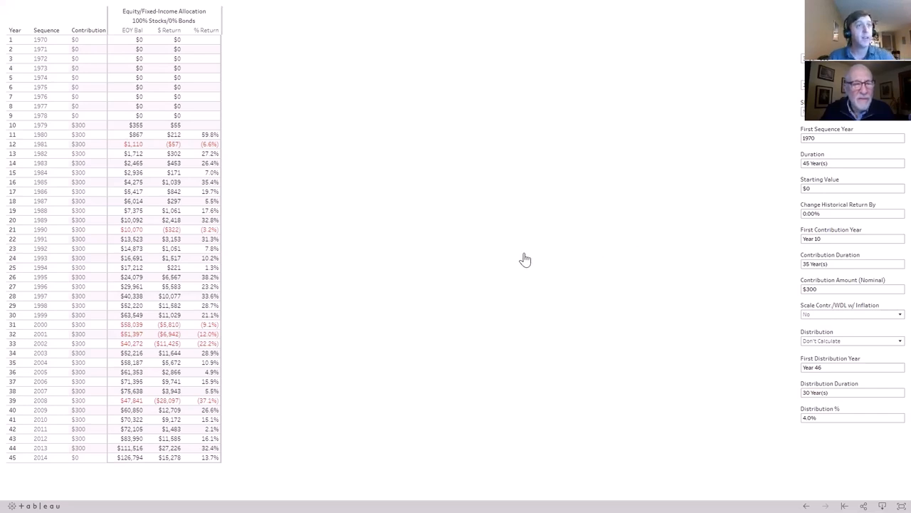
pyautogui.moveTo(268, 245)
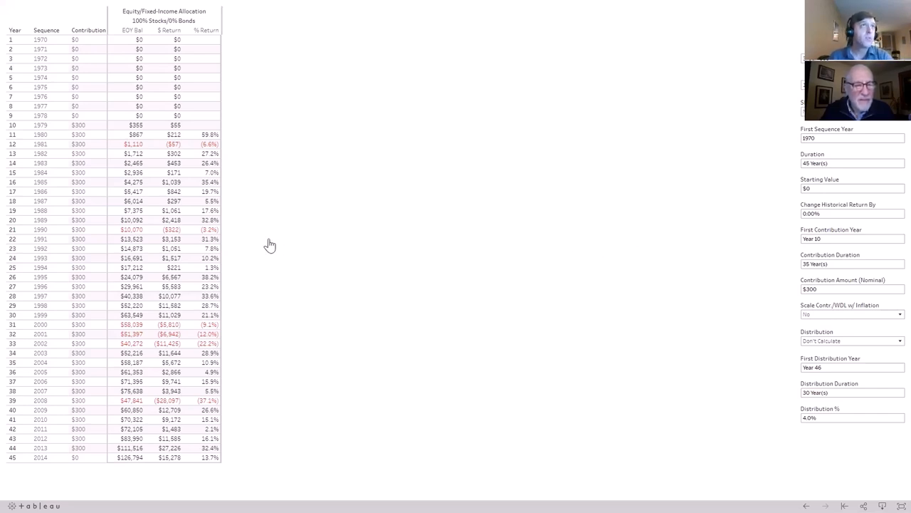
pyautogui.moveTo(102, 132)
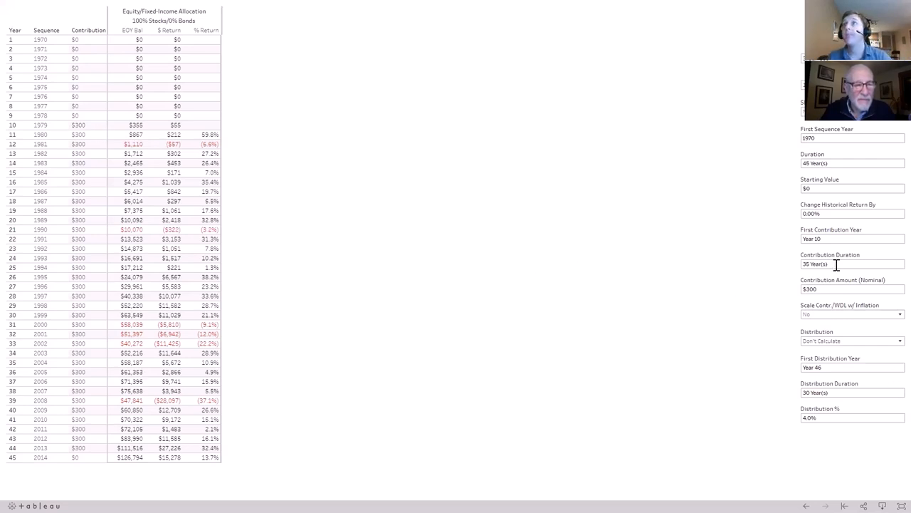
pyautogui.moveTo(787, 310)
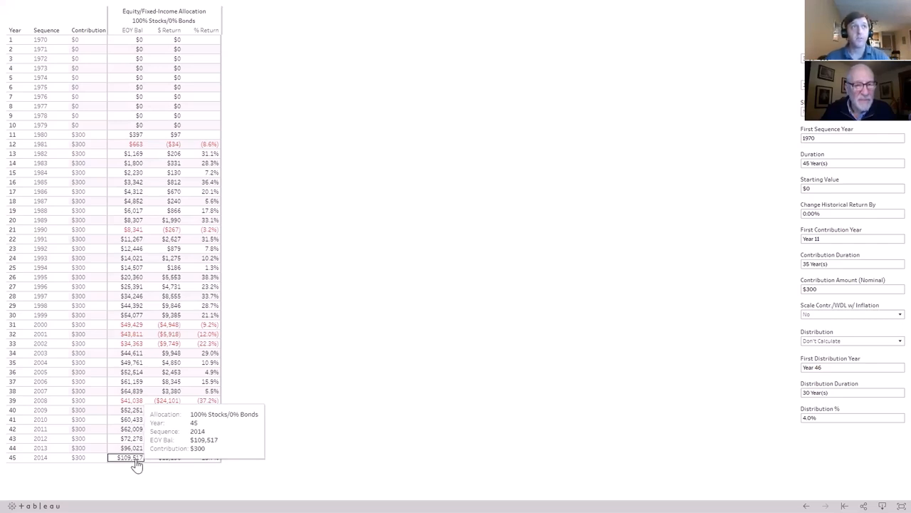
pyautogui.moveTo(447, 272)
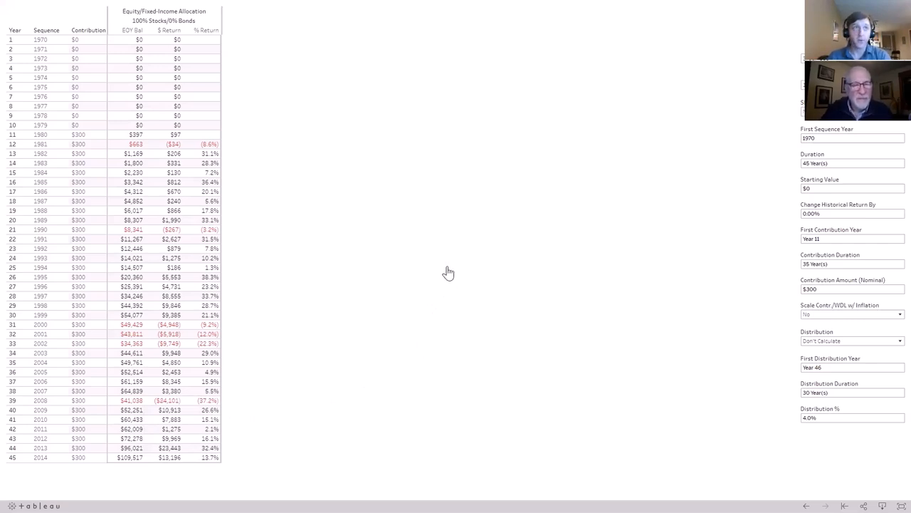
pyautogui.click(852, 289)
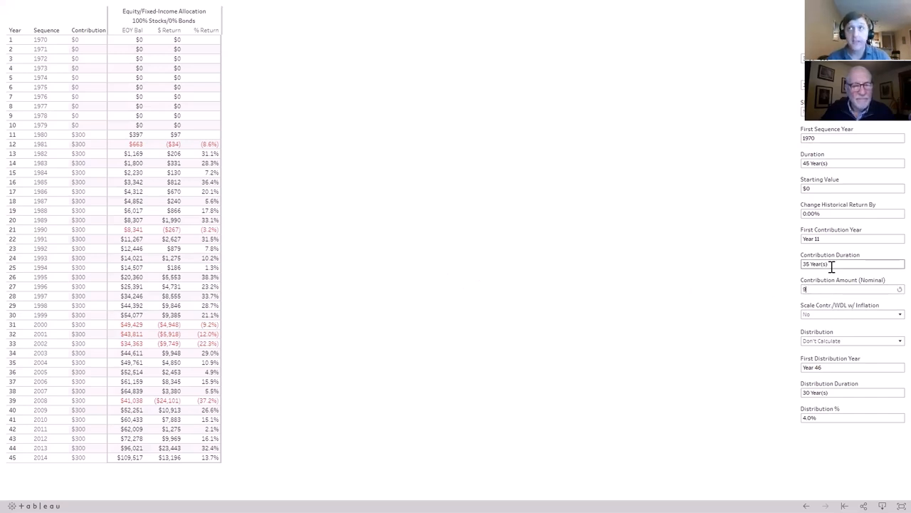
pyautogui.write('900')
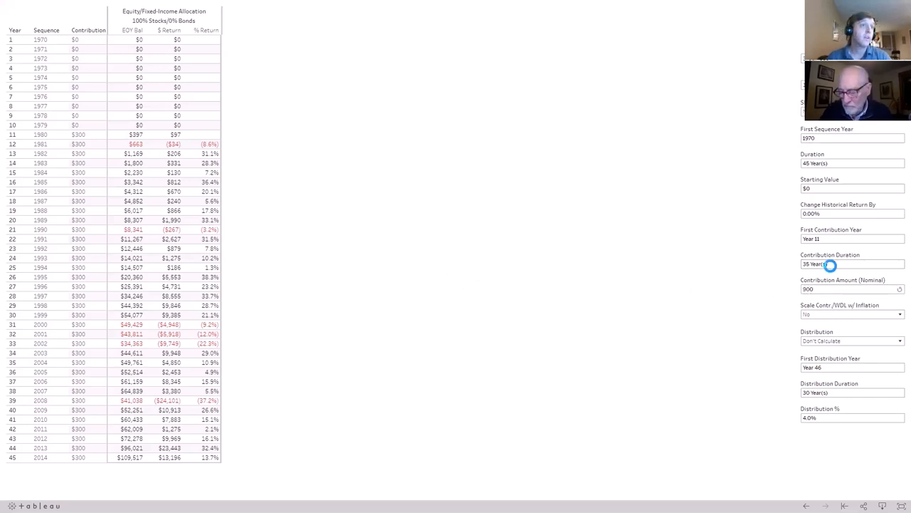
pyautogui.click(852, 289)
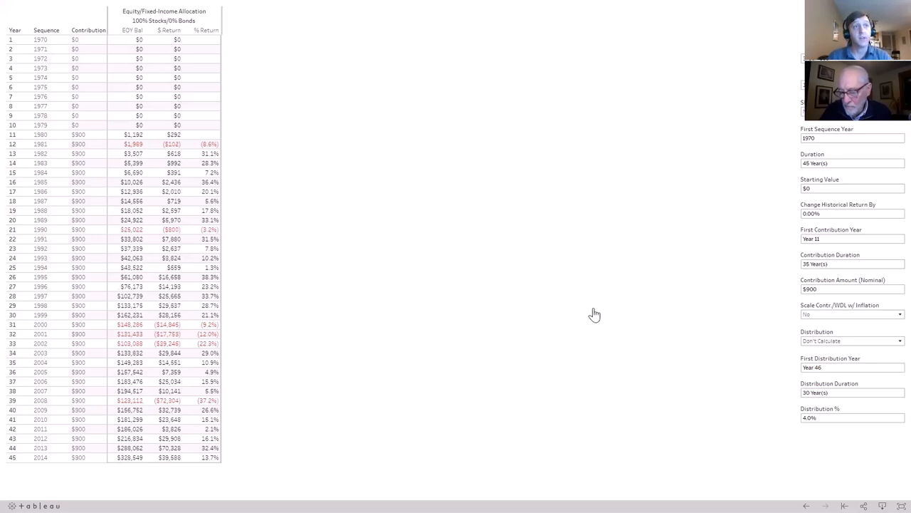
pyautogui.moveTo(591, 310)
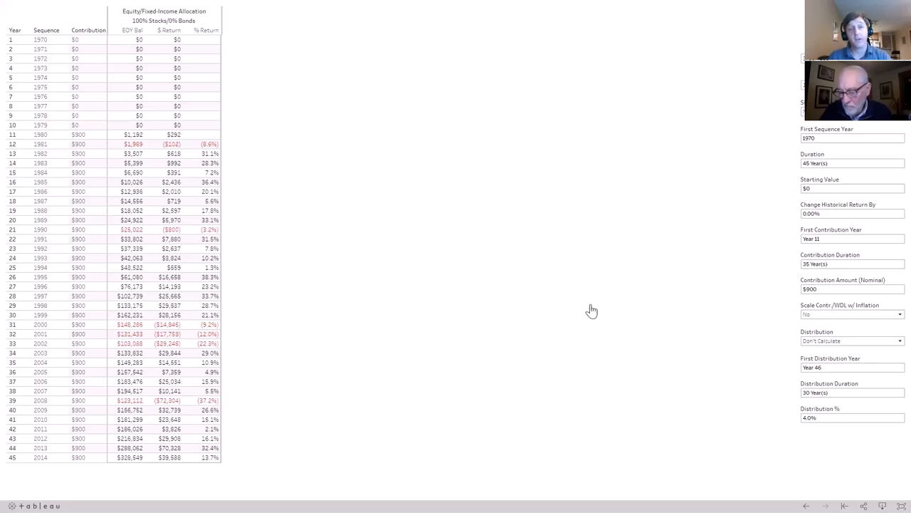
pyautogui.moveTo(466, 306)
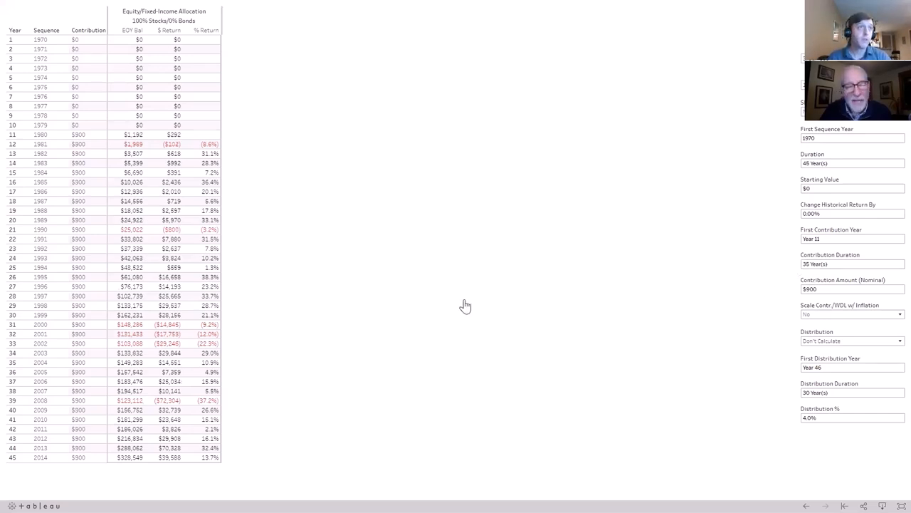
pyautogui.moveTo(471, 309)
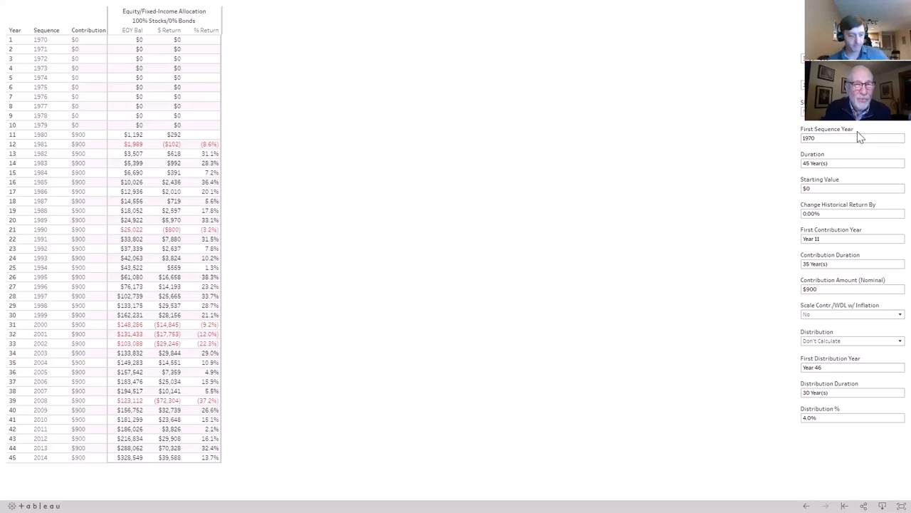
pyautogui.moveTo(534, 152)
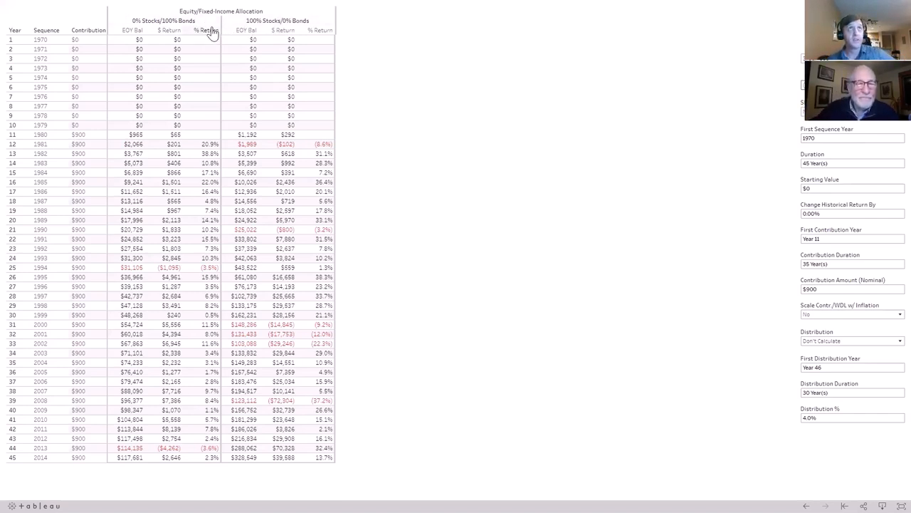
pyautogui.moveTo(246, 30)
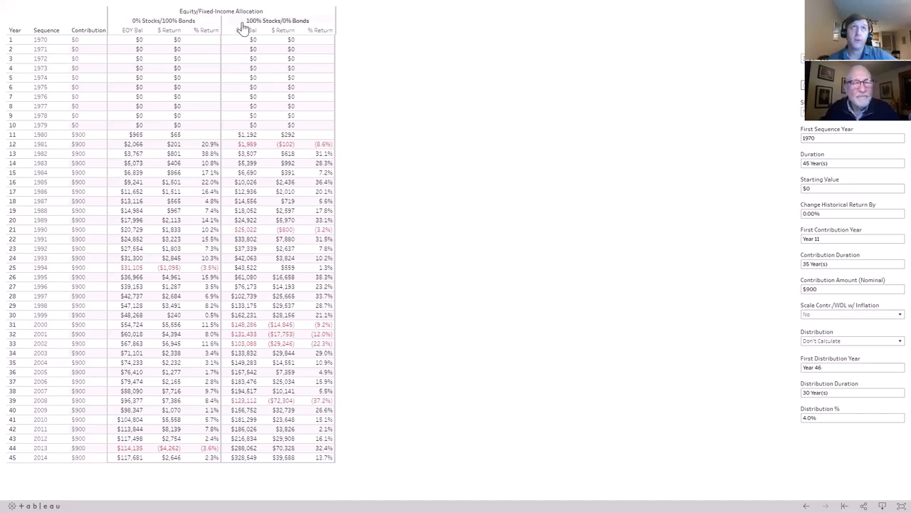
pyautogui.moveTo(760, 119)
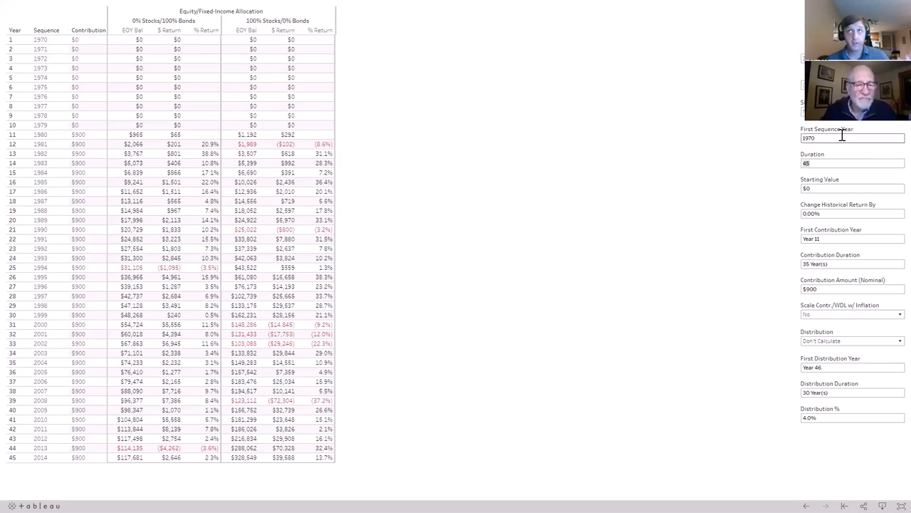
pyautogui.moveTo(837, 141)
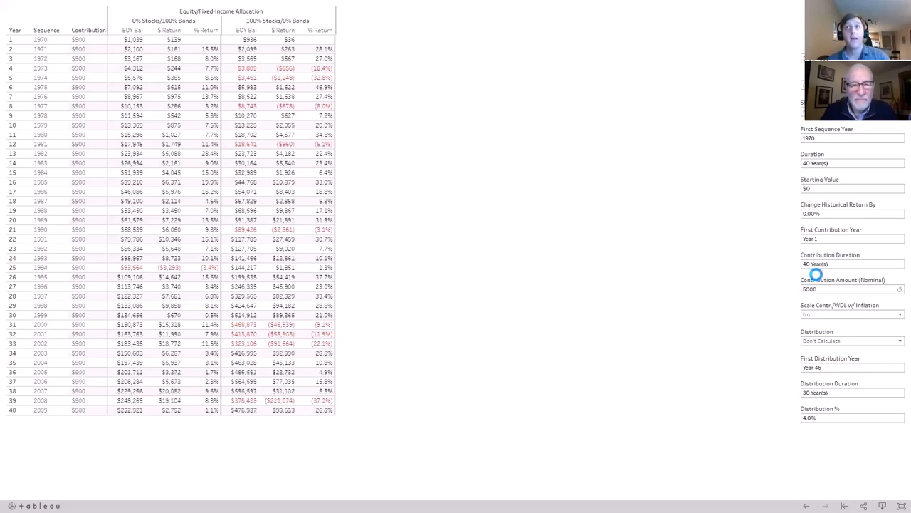
# Enter $5,000 as the yearly Contribution Amount (Nominal).
pyautogui.write('5000')
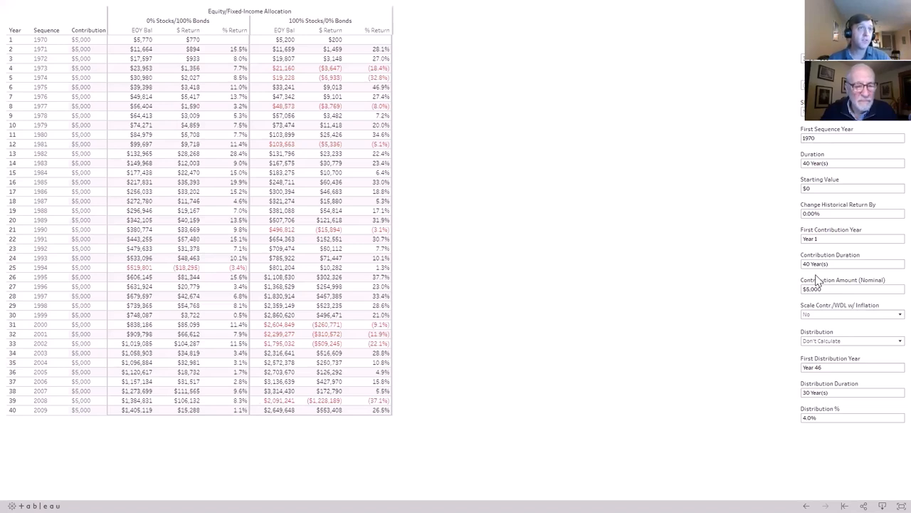
pyautogui.moveTo(754, 318)
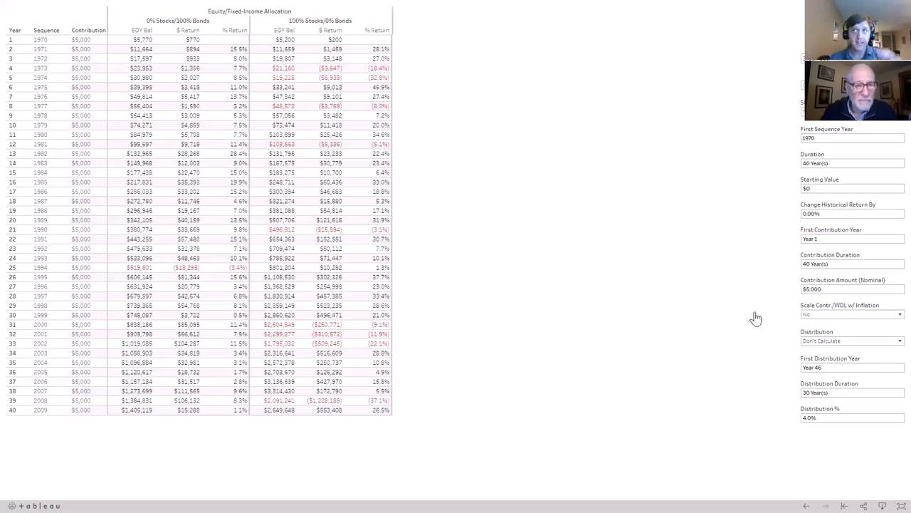
pyautogui.moveTo(711, 317)
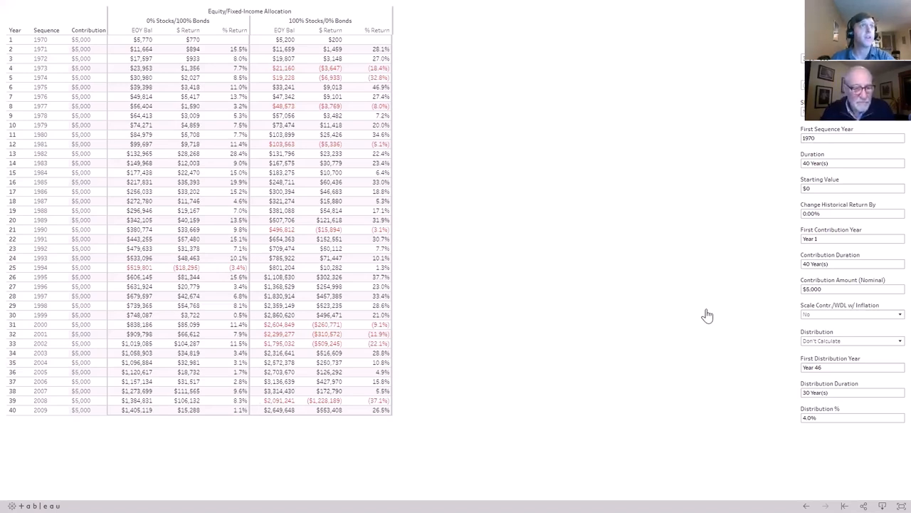
pyautogui.click(131, 38)
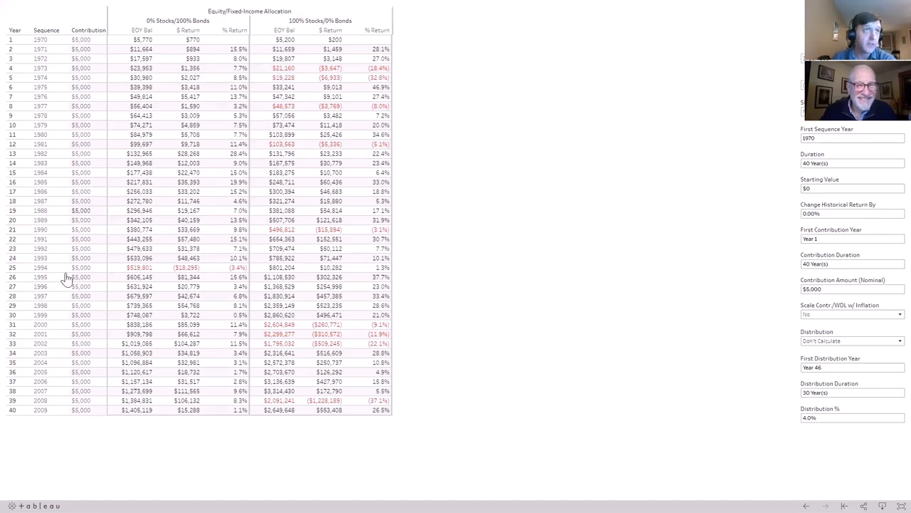
pyautogui.moveTo(125, 428)
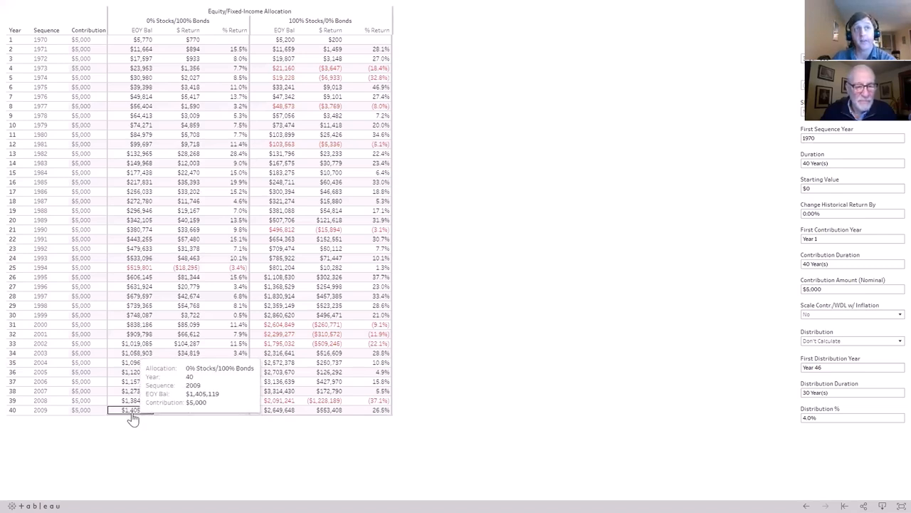
pyautogui.moveTo(323, 440)
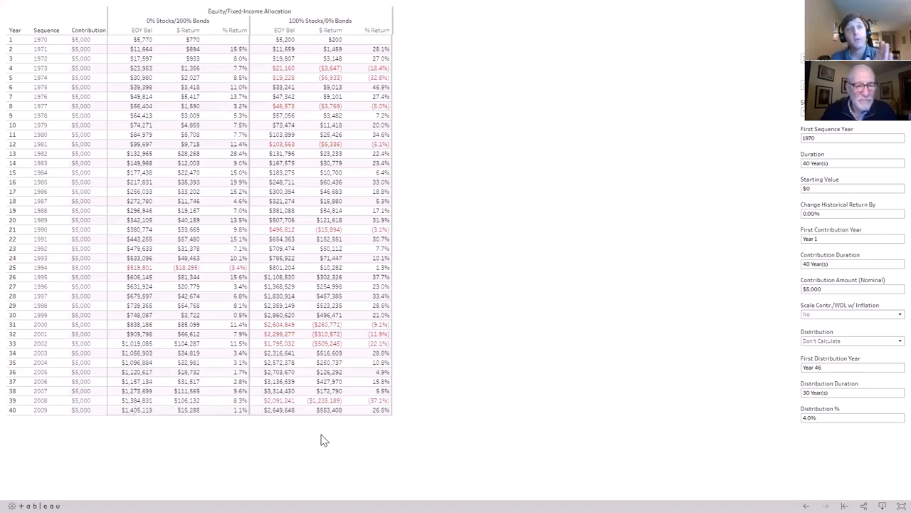
pyautogui.moveTo(314, 445)
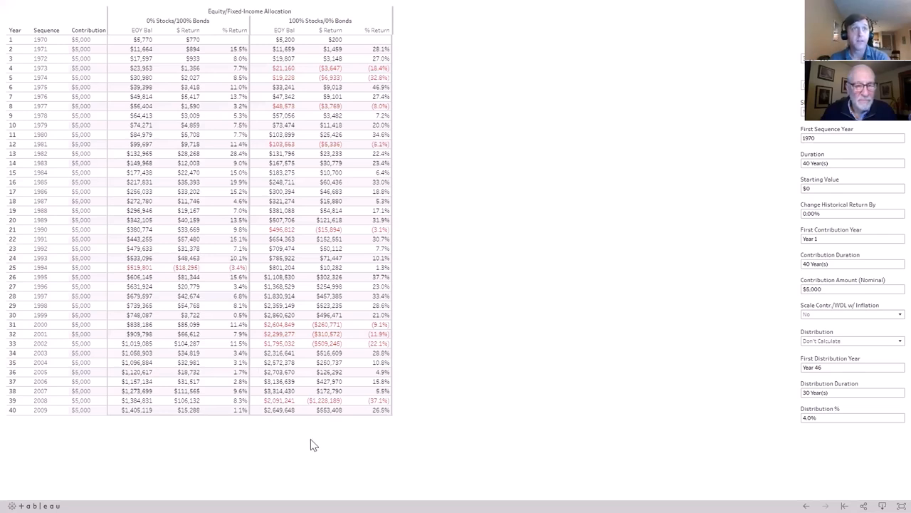
pyautogui.moveTo(298, 440)
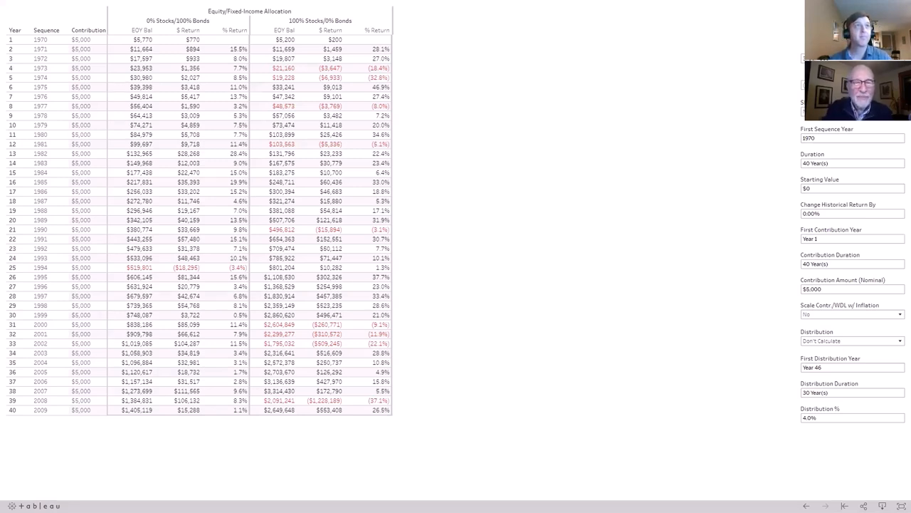
pyautogui.moveTo(263, 155)
pyautogui.write('1980')
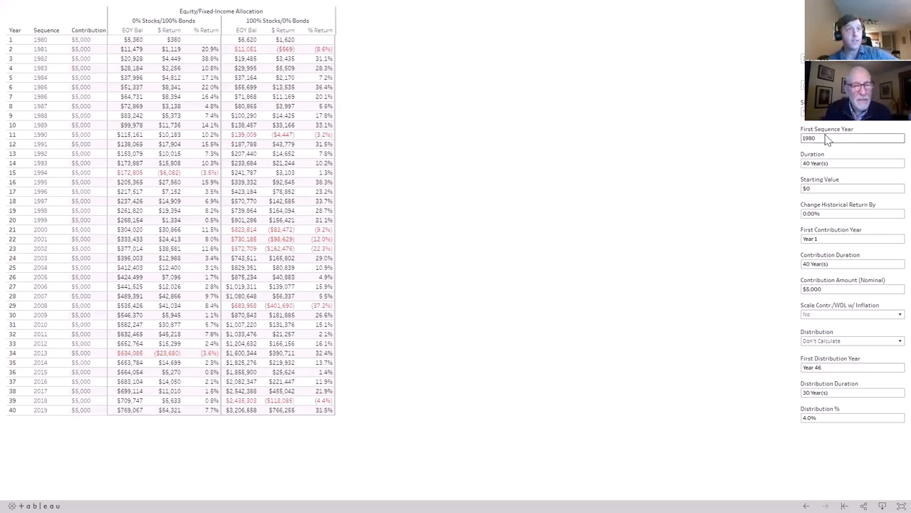
pyautogui.moveTo(792, 139)
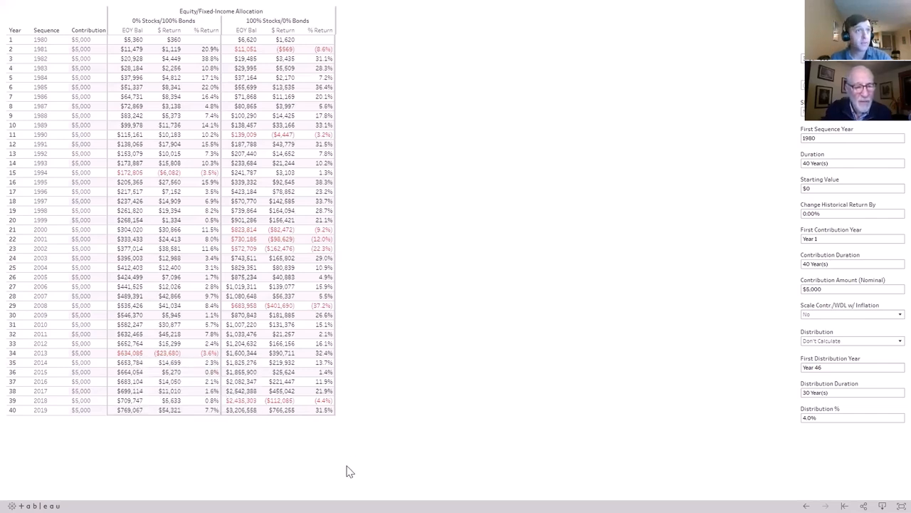
pyautogui.moveTo(319, 463)
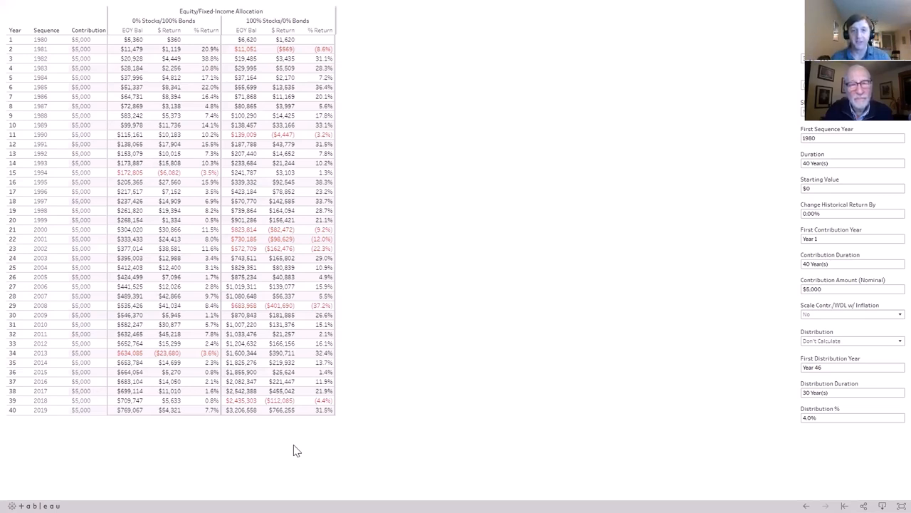
pyautogui.moveTo(419, 415)
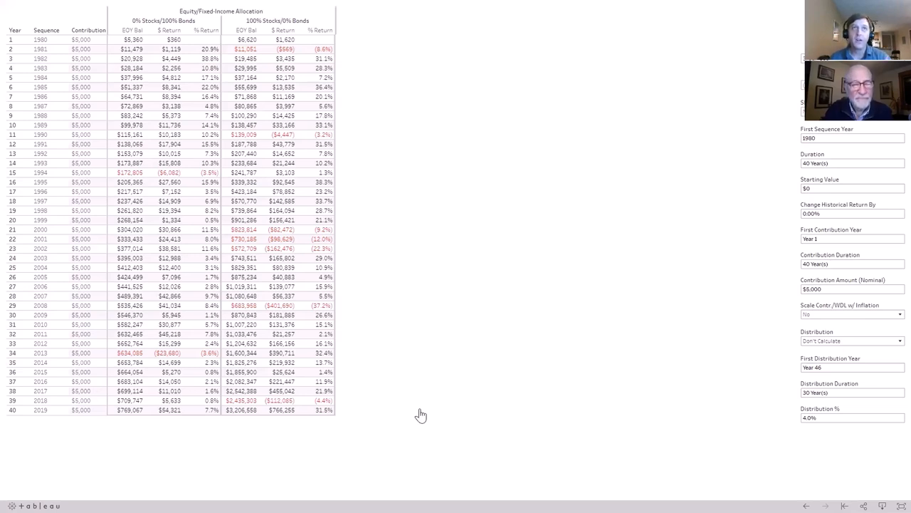
pyautogui.moveTo(738, 162)
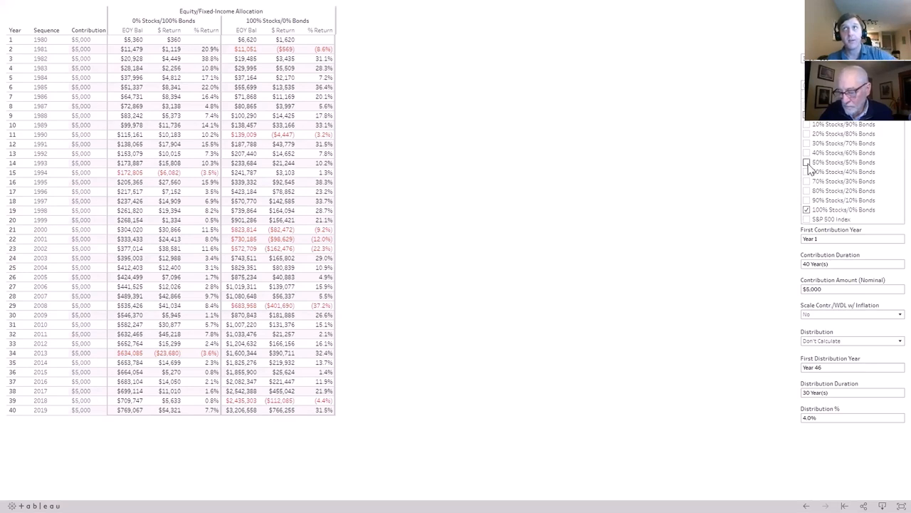
pyautogui.click(806, 162)
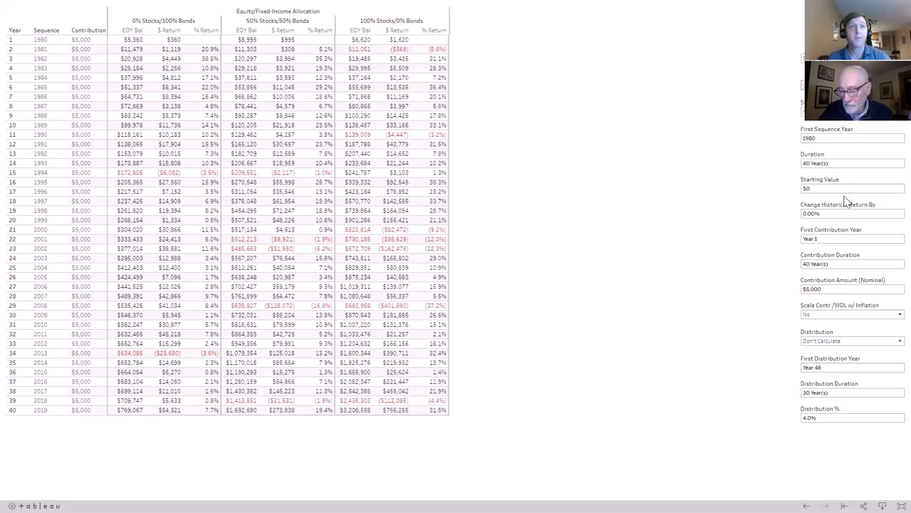
pyautogui.moveTo(558, 423)
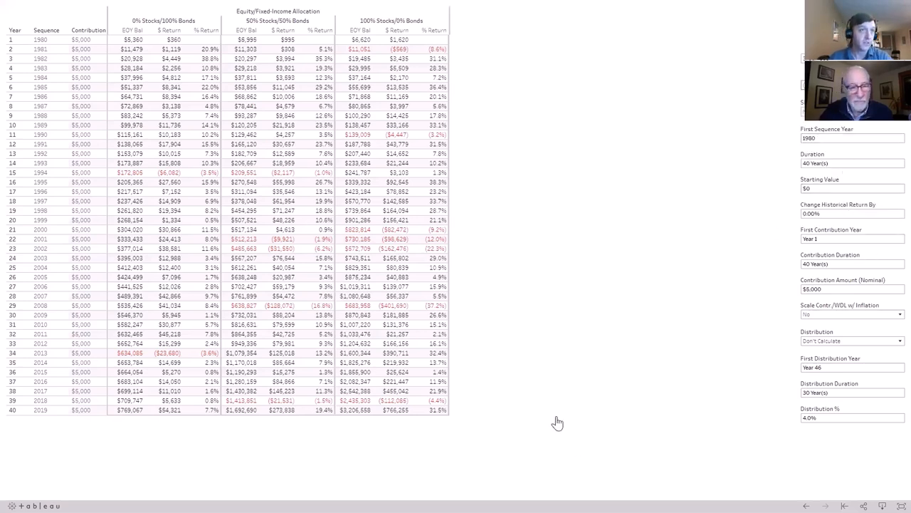
pyautogui.moveTo(228, 427)
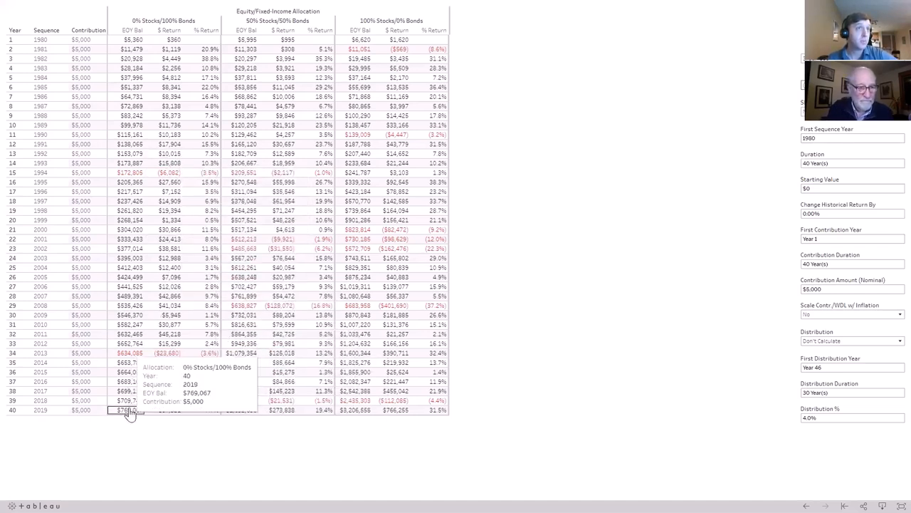
pyautogui.moveTo(127, 421)
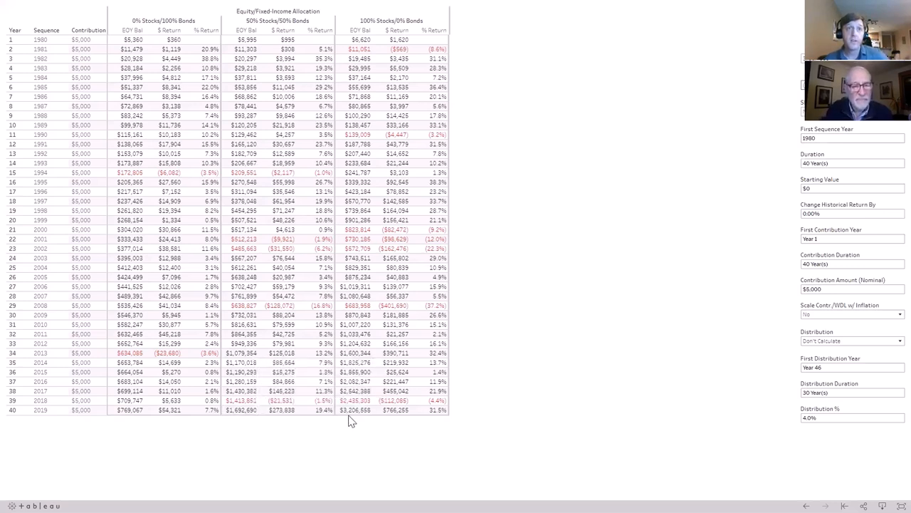
pyautogui.moveTo(345, 415)
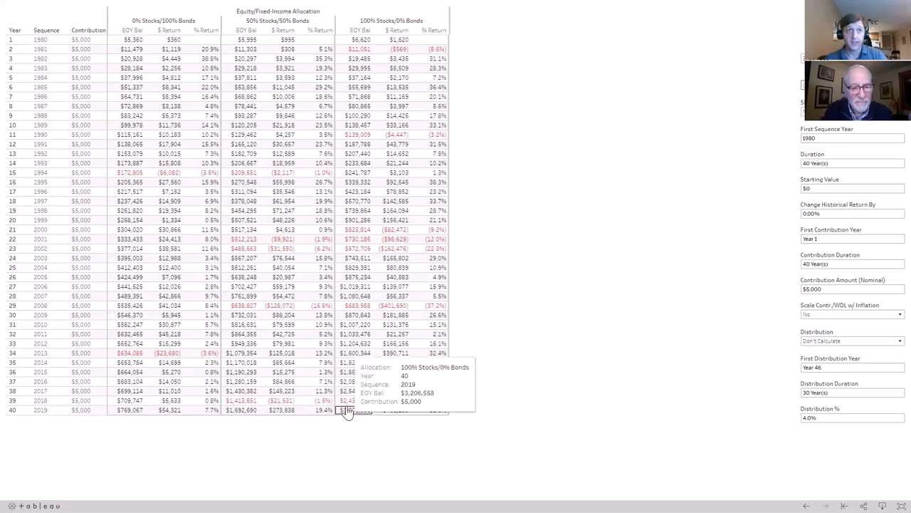
pyautogui.moveTo(305, 459)
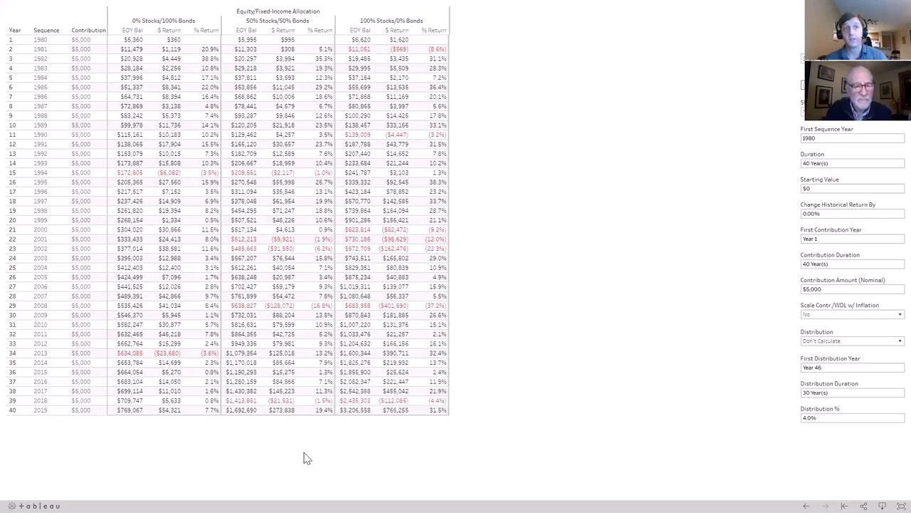
pyautogui.moveTo(304, 456)
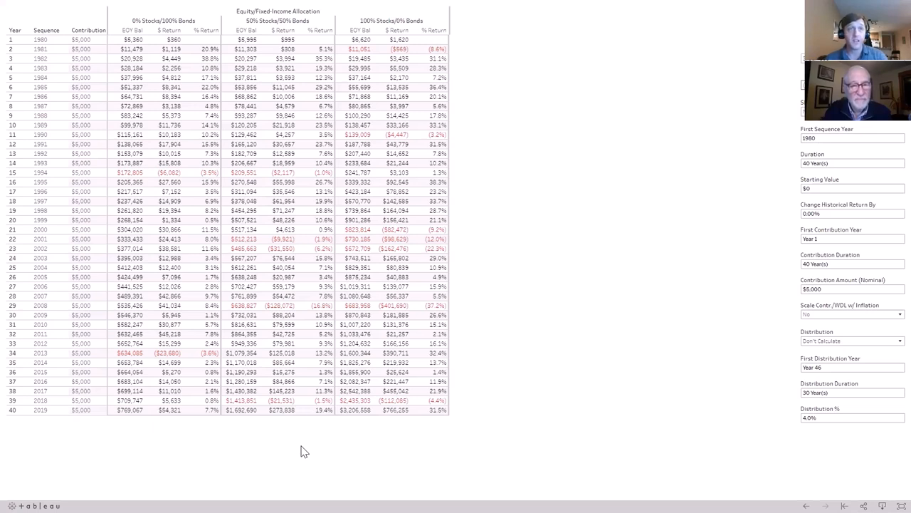
pyautogui.moveTo(347, 447)
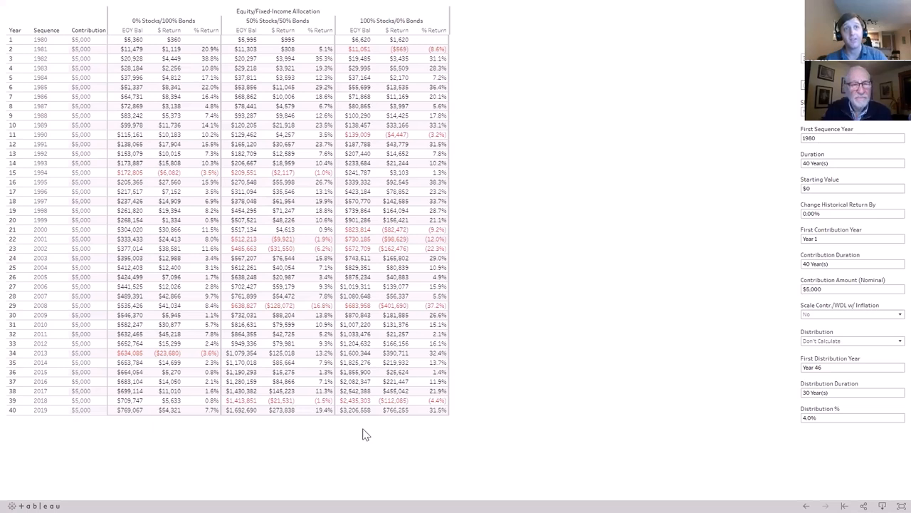
pyautogui.moveTo(358, 433)
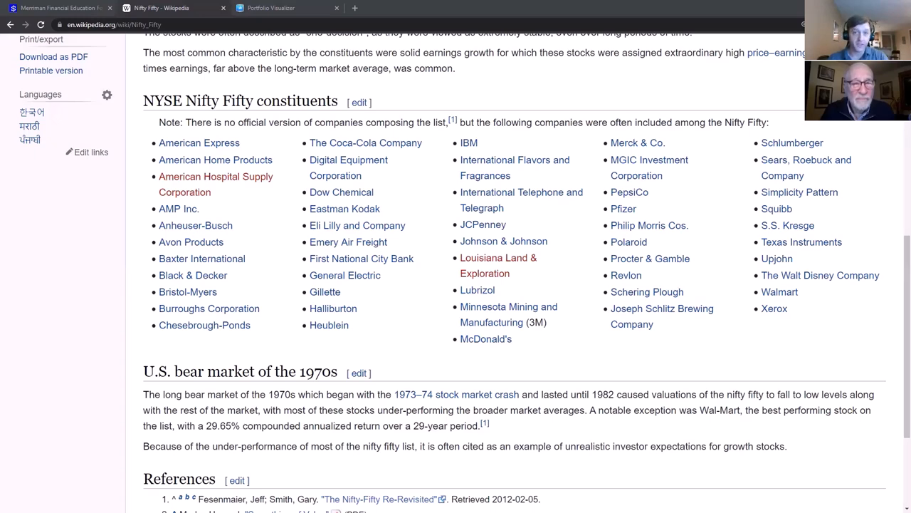
# Open Portfolio Visualizer's Backtest Portfolio tool and its Start Year list.
pyautogui.click(284, 8)
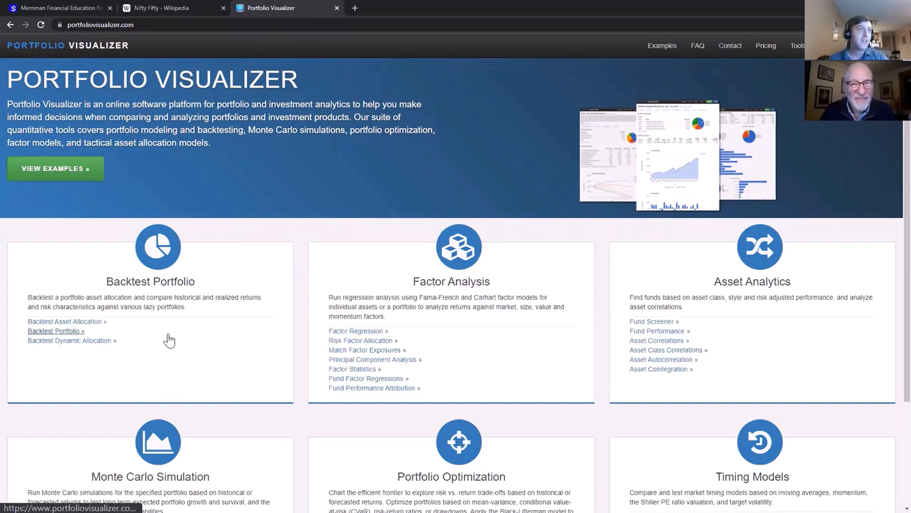
pyautogui.moveTo(64, 334)
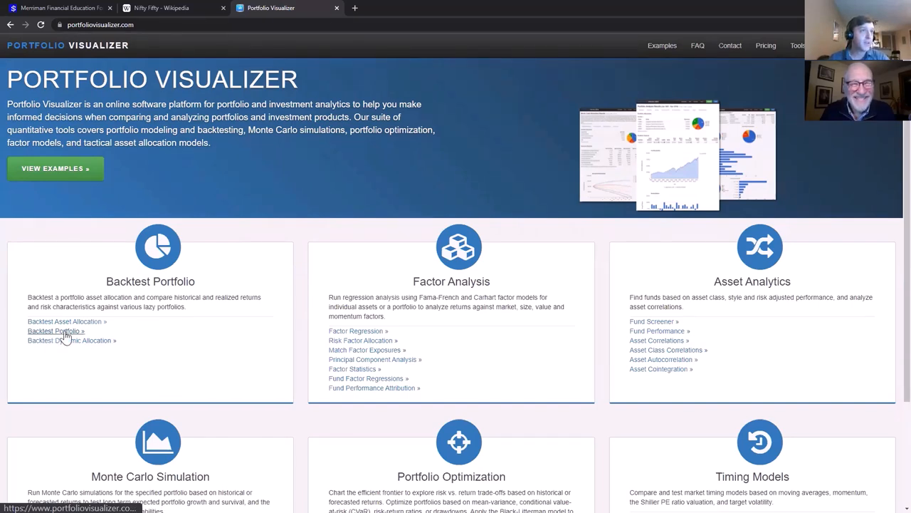
pyautogui.click(51, 331)
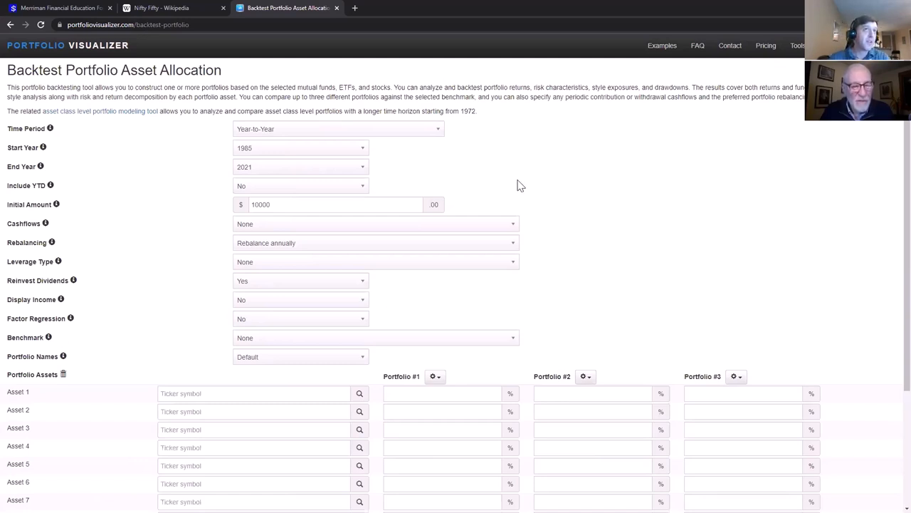
pyautogui.moveTo(529, 194)
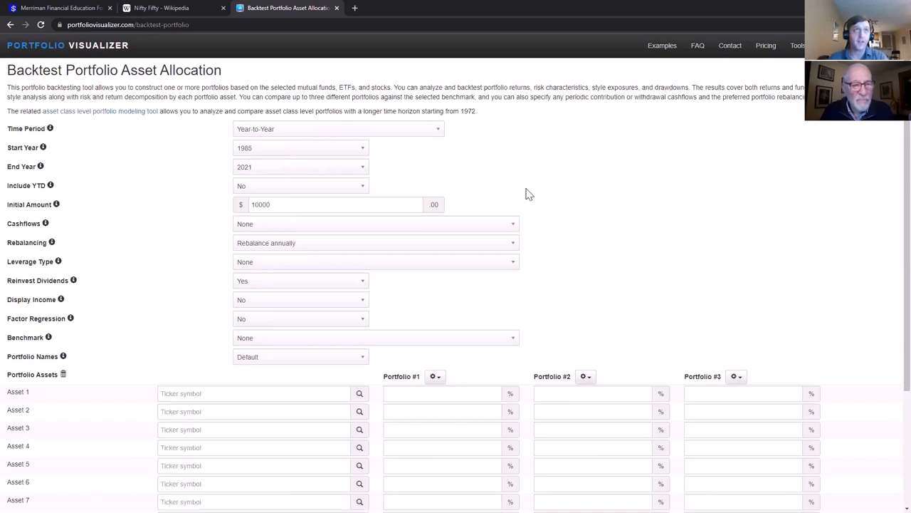
pyautogui.moveTo(256, 154)
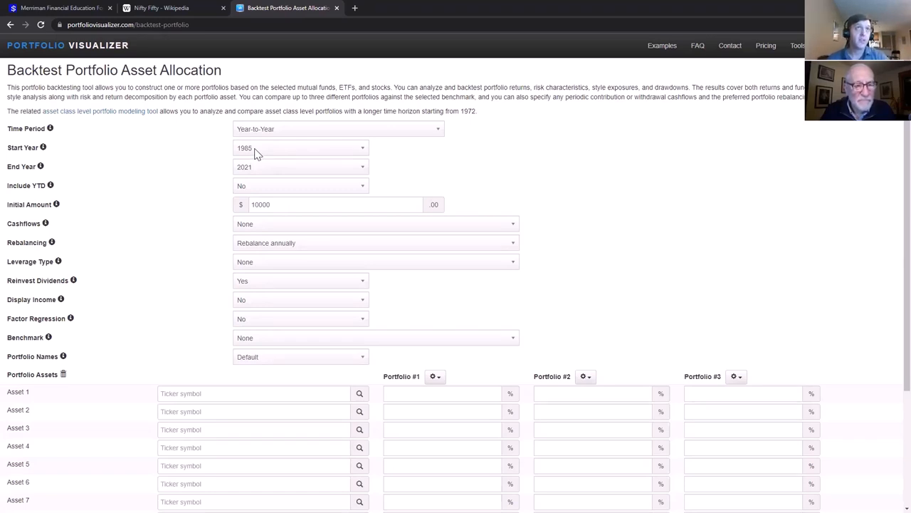
pyautogui.moveTo(264, 155)
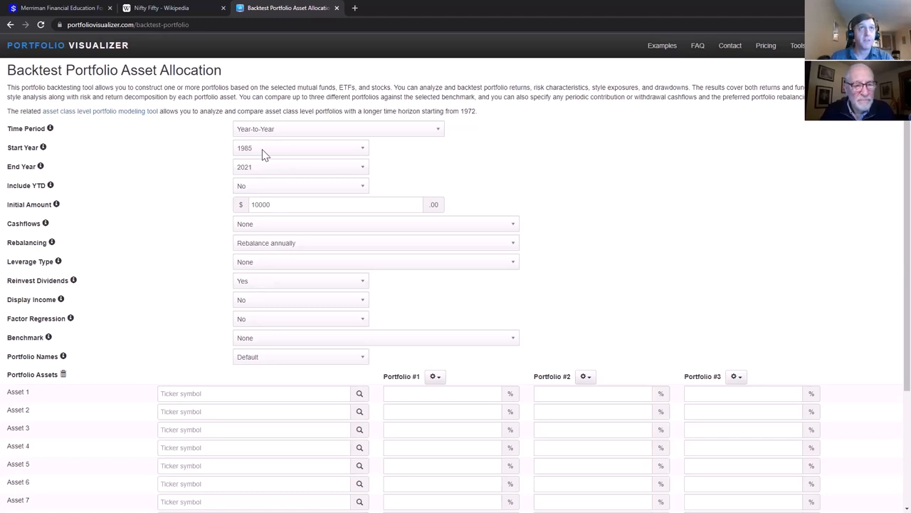
pyautogui.click(299, 148)
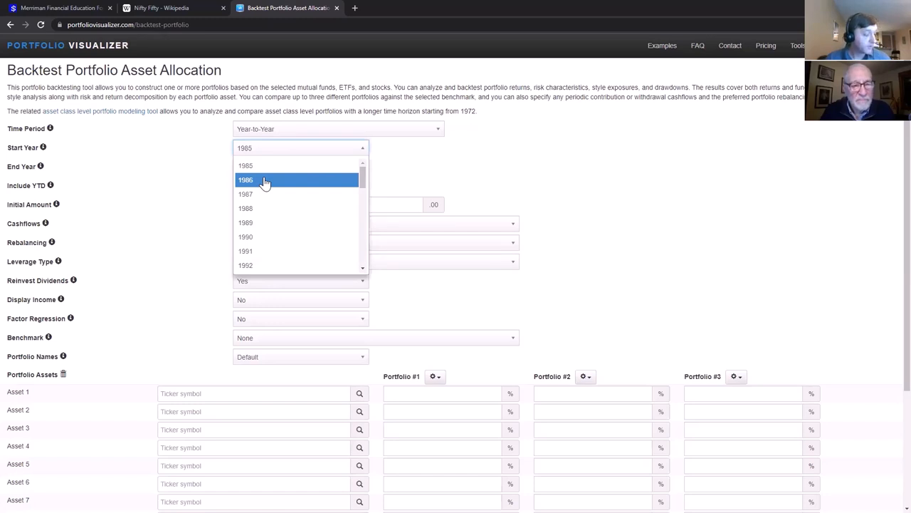
# Set the backtest to 1986–2015 with $5,000 initial amount and $5,000 yearly contributions.
pyautogui.click(265, 179)
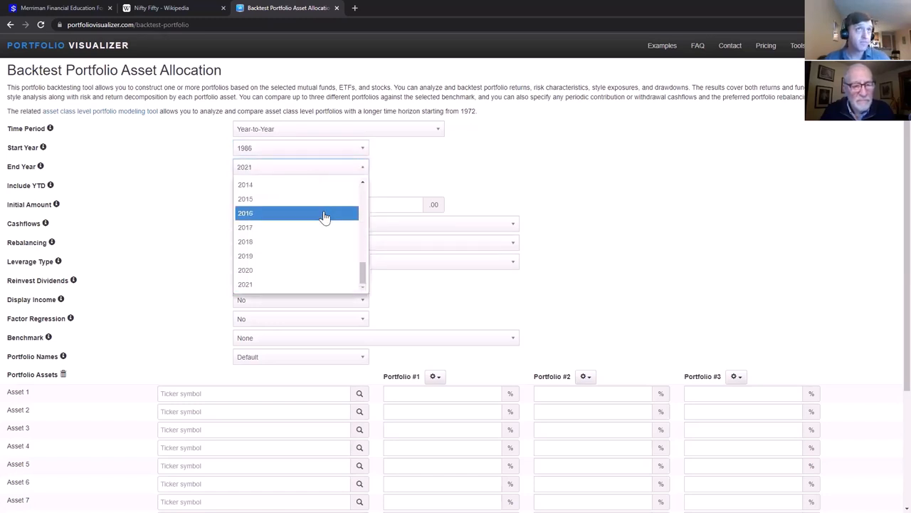
pyautogui.click(271, 199)
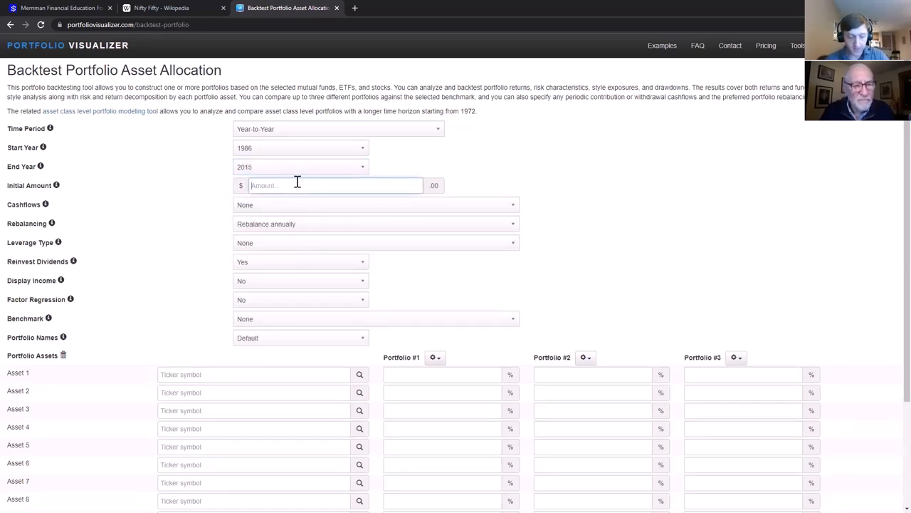
pyautogui.write('5000')
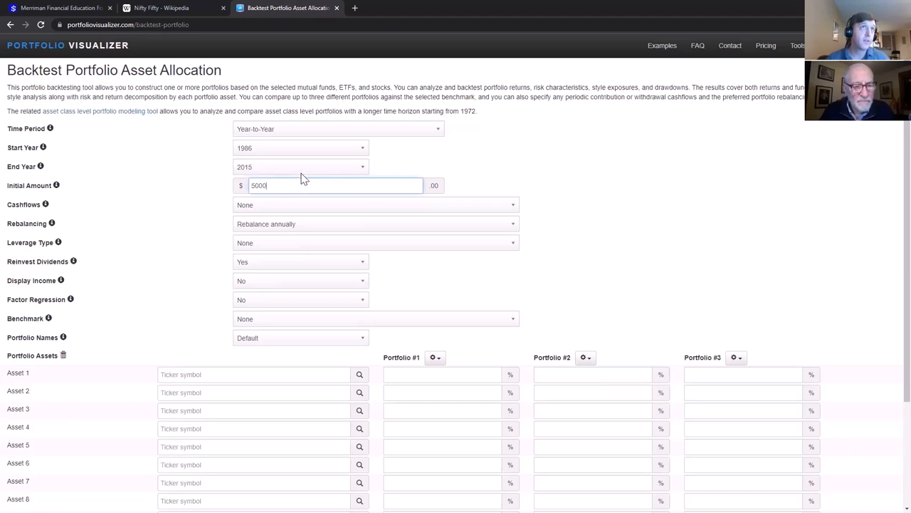
pyautogui.click(376, 204)
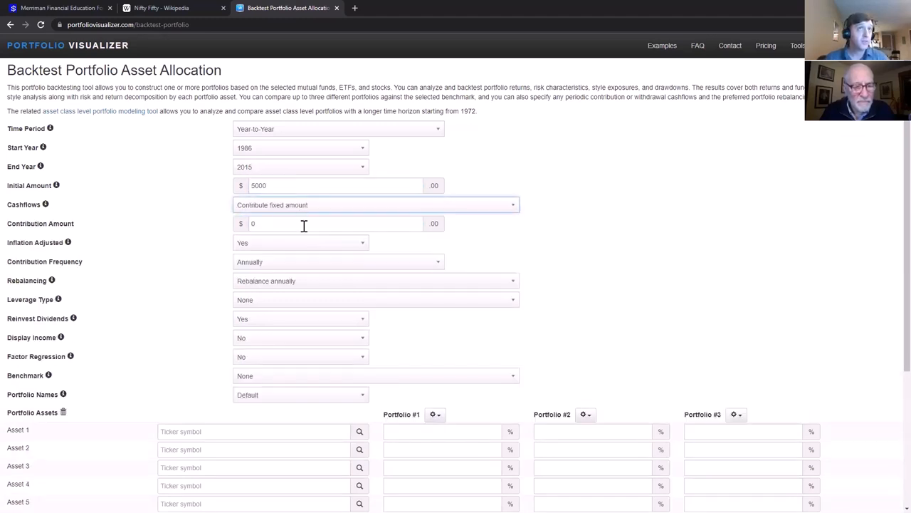
pyautogui.write('5000')
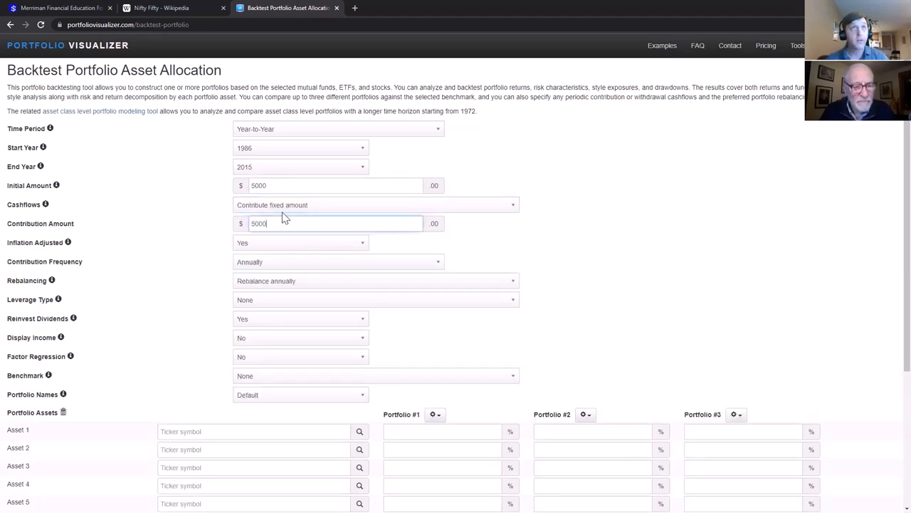
# Turn off inflation adjustment, benchmark Vanguard 500 Index Investor, and use custom portfolio names.
pyautogui.click(299, 243)
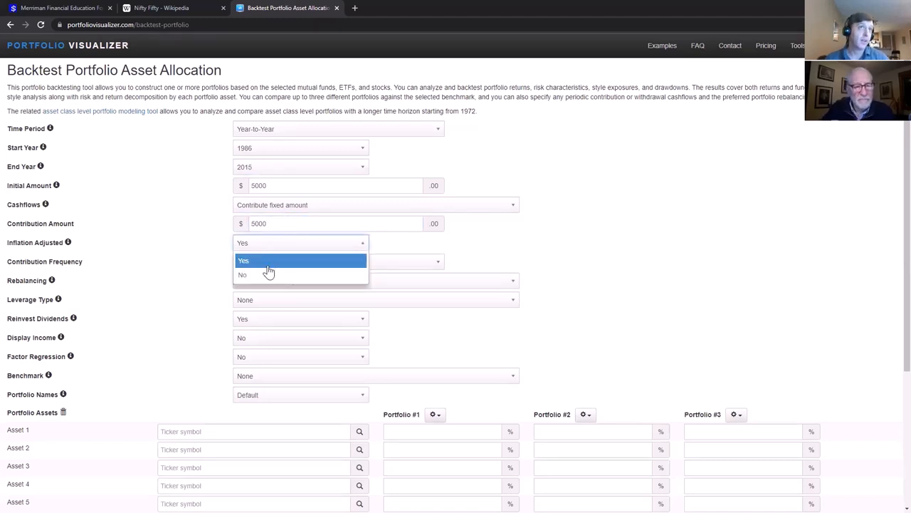
pyautogui.click(242, 275)
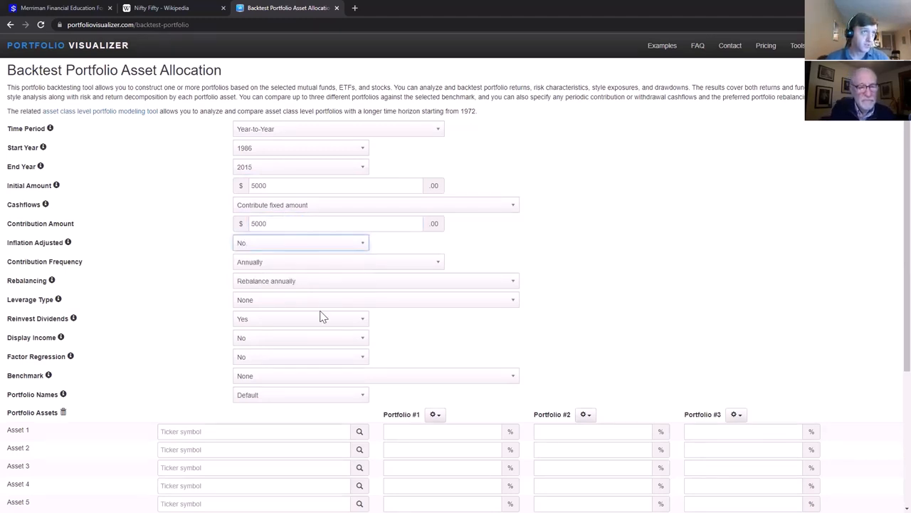
pyautogui.click(375, 376)
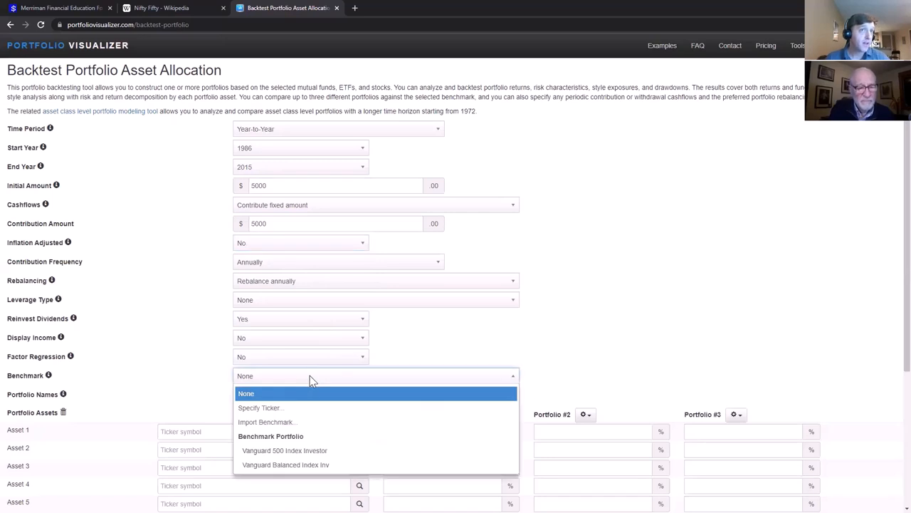
pyautogui.moveTo(348, 450)
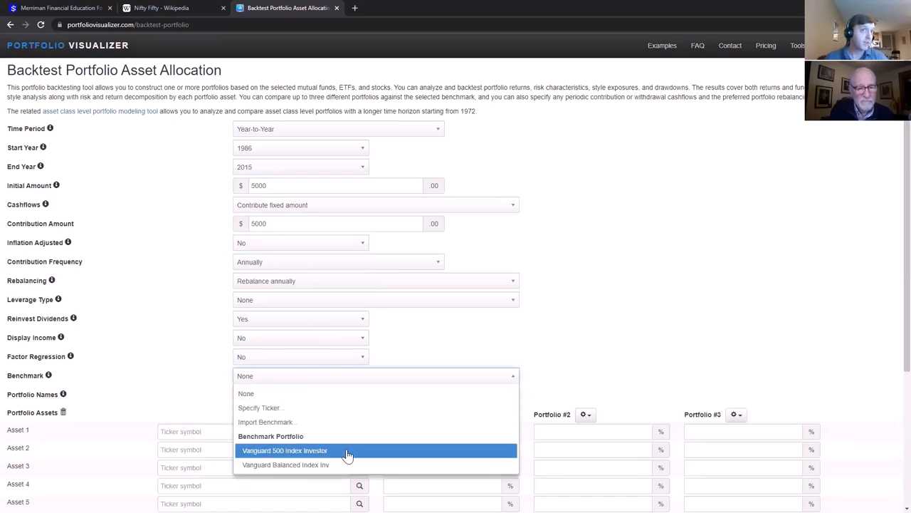
pyautogui.click(282, 450)
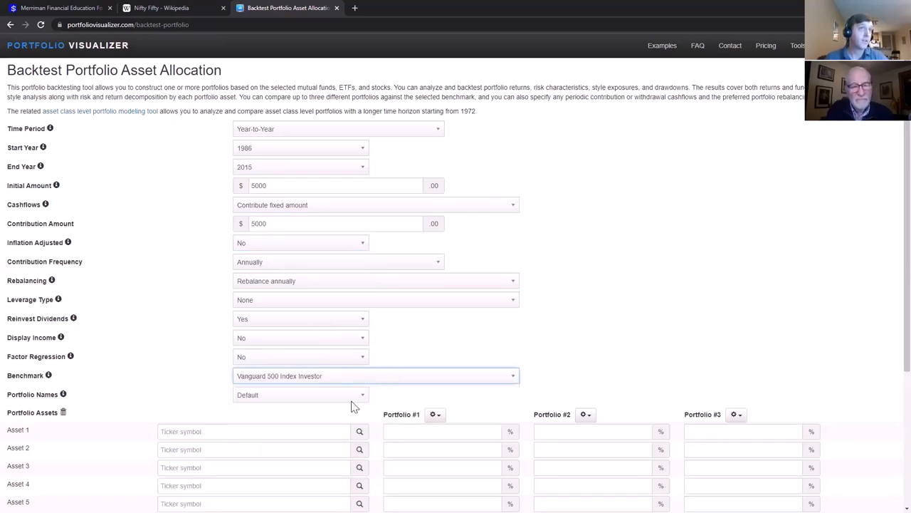
pyautogui.click(299, 394)
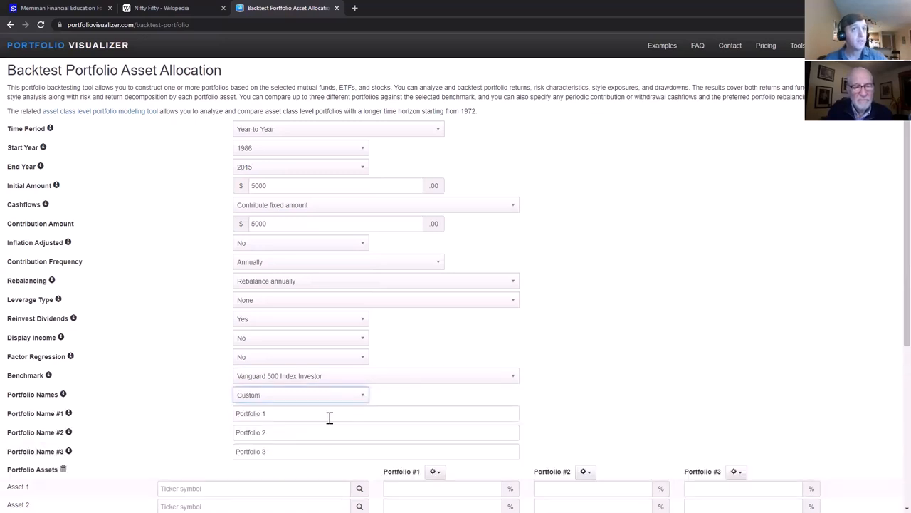
# Overwrite the default Portfolio Name text, starting to enter the XRX name.
pyautogui.doubleClick(250, 413)
pyautogui.write('KO')
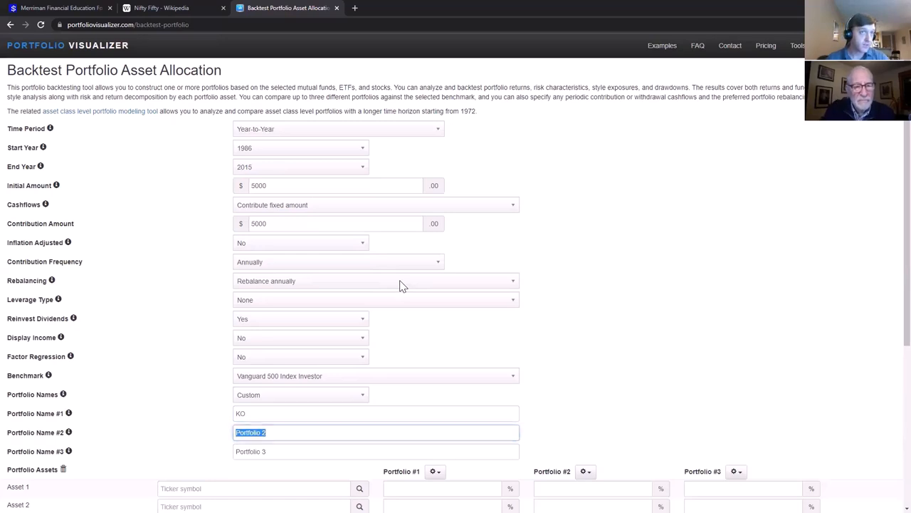
pyautogui.write('XRX')
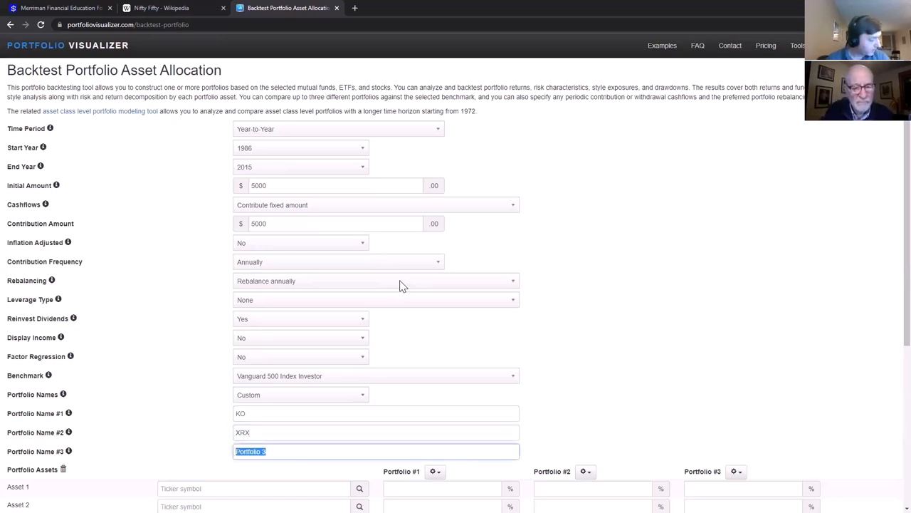
# Finish typing the UIS portfolio name and switch to the Nifty Fifty Wikipedia article.
pyautogui.write('U')
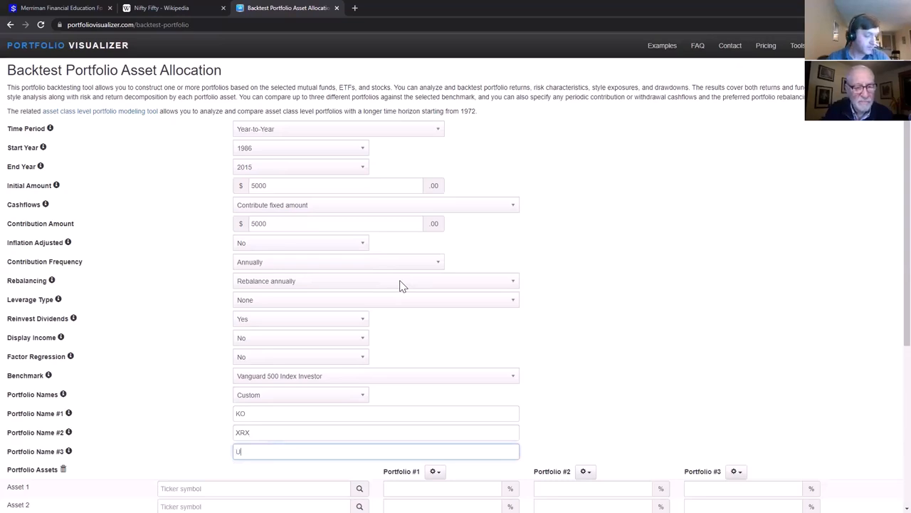
pyautogui.write('IS')
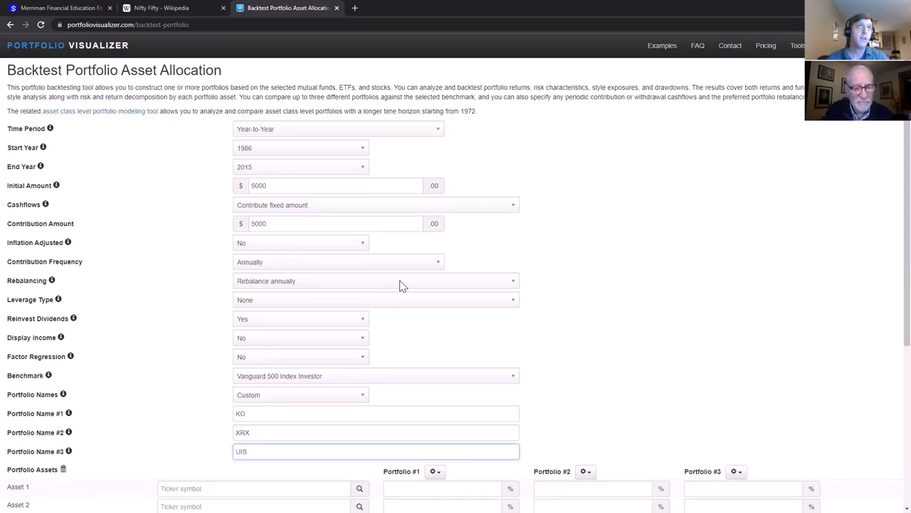
pyautogui.click(163, 8)
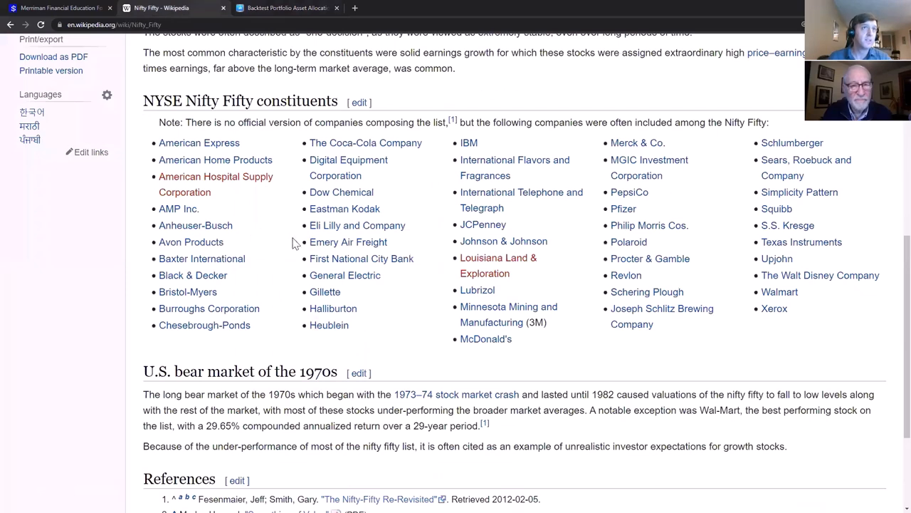
pyautogui.moveTo(208, 308)
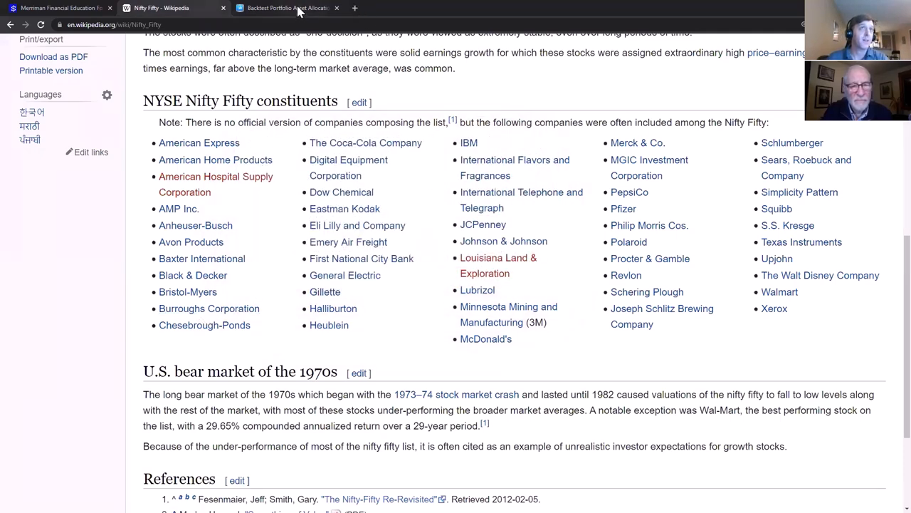
# Back on the backtest form, fill the Asset 2 and 3 ticker fields with XRX and UIS.
pyautogui.click(292, 7)
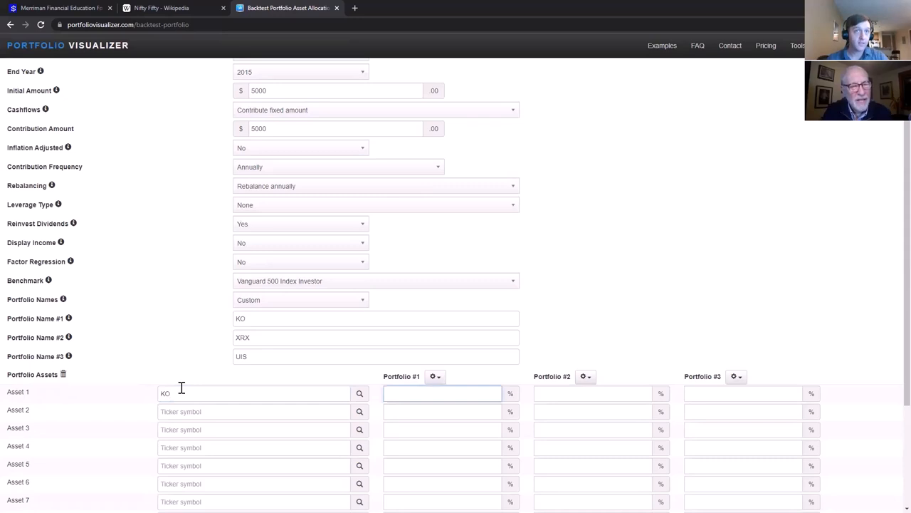
pyautogui.click(254, 412)
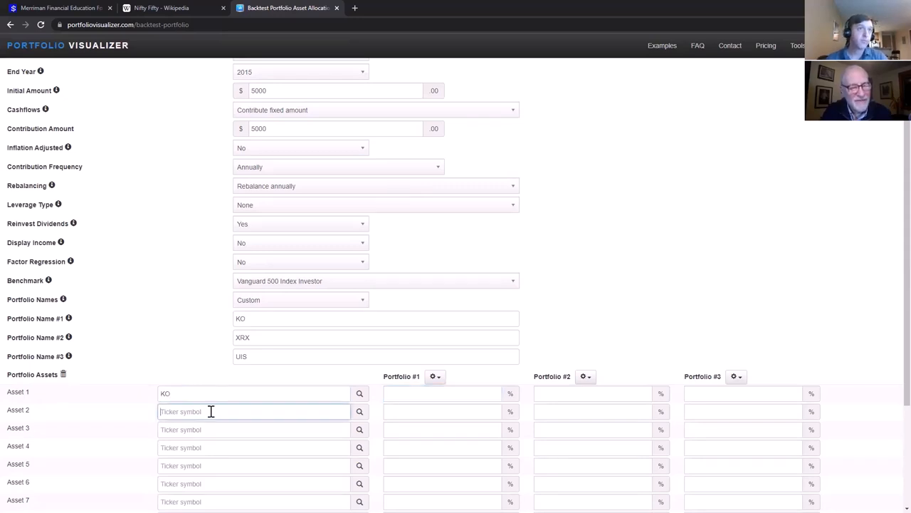
pyautogui.write('XRX')
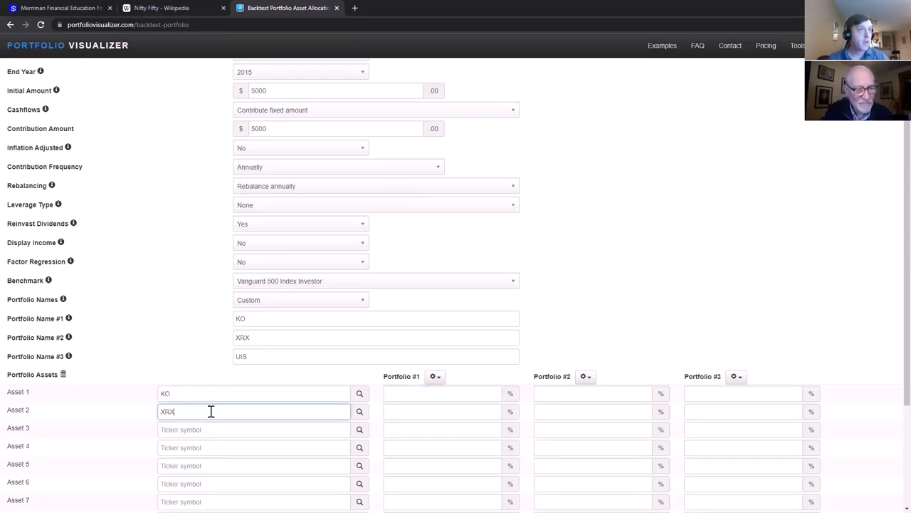
pyautogui.click(253, 412)
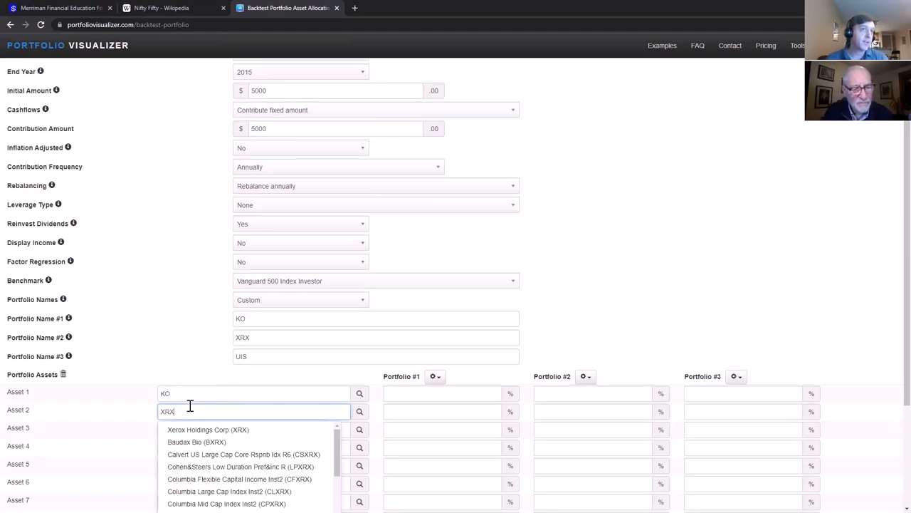
pyautogui.click(207, 429)
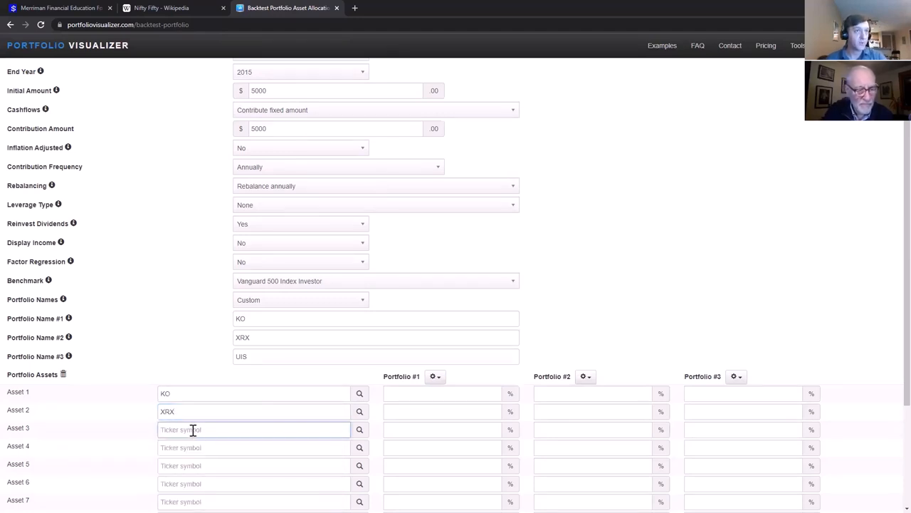
pyautogui.write('UIS')
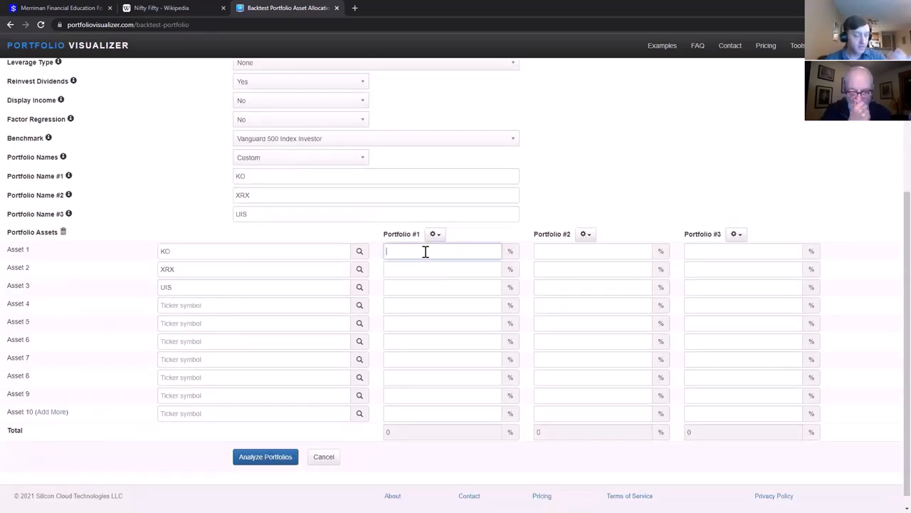
# Enter 100% as Portfolio #1's KO weight and Portfolio #2's XRX weight.
pyautogui.write('100')
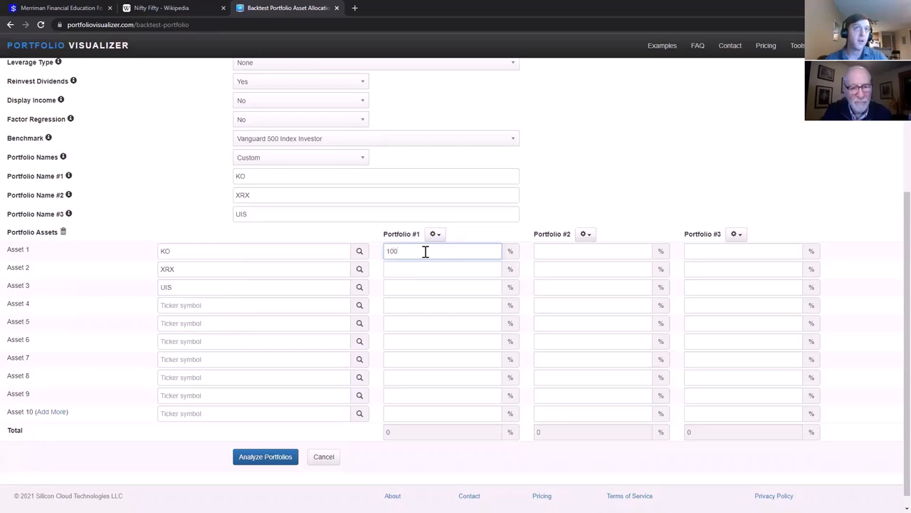
pyautogui.write('1')
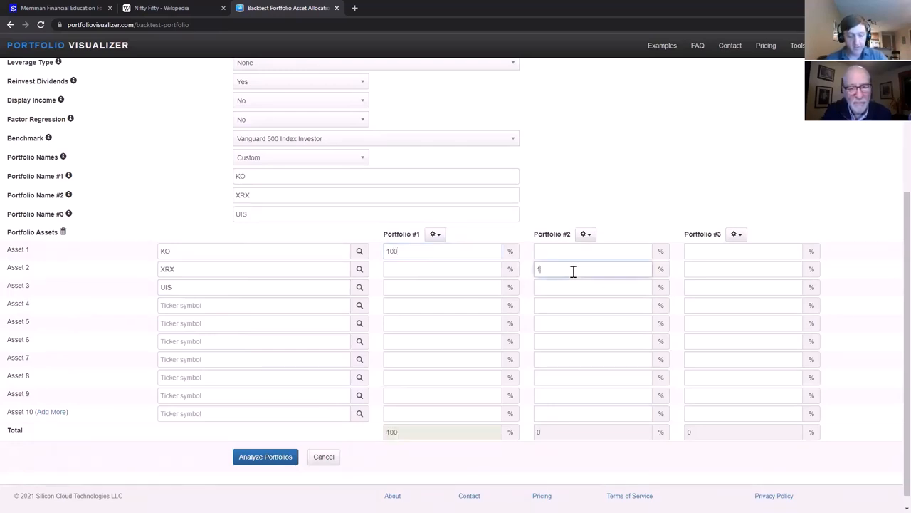
pyautogui.write('00')
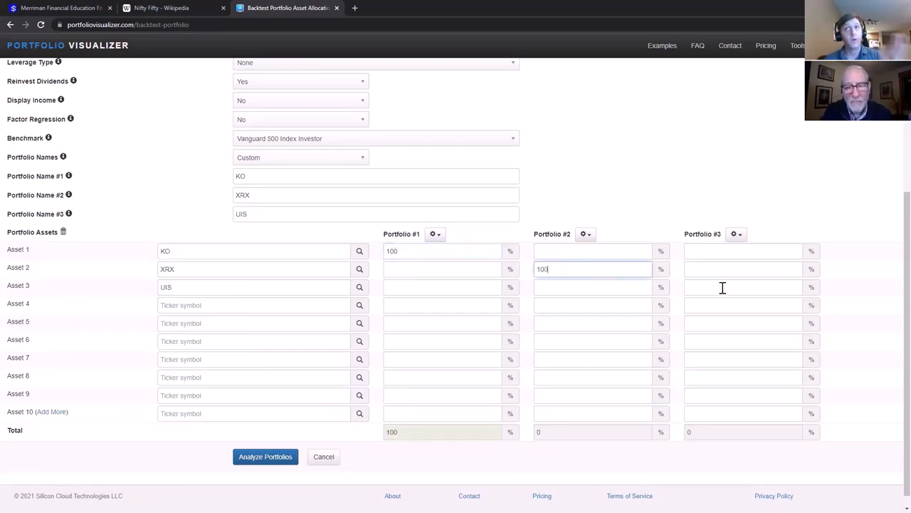
pyautogui.write('100')
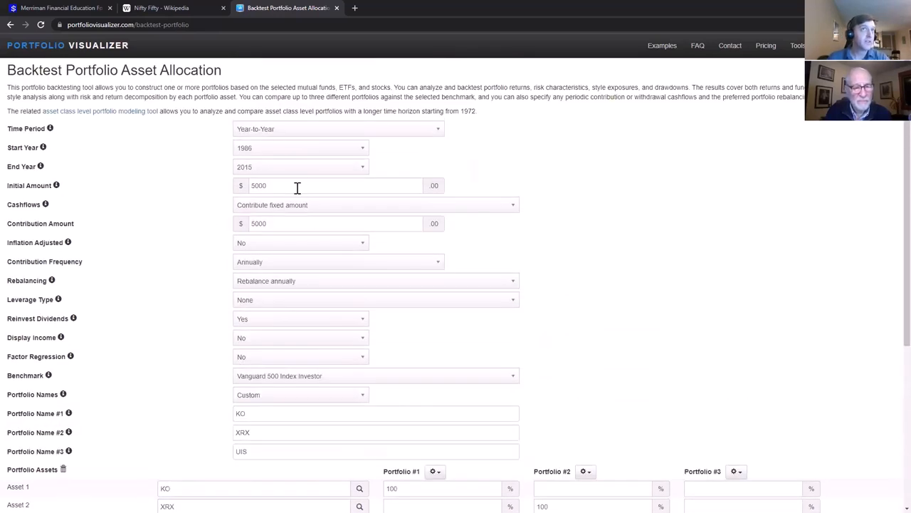
pyautogui.moveTo(280, 251)
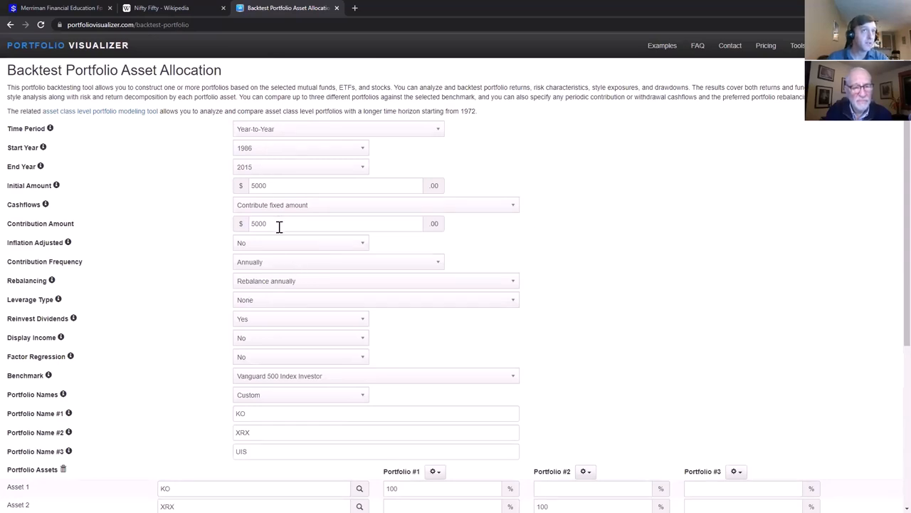
# Launch Analyze Portfolios from the bottom of the KO, XRX and UIS backtest form.
pyautogui.scroll(-3)
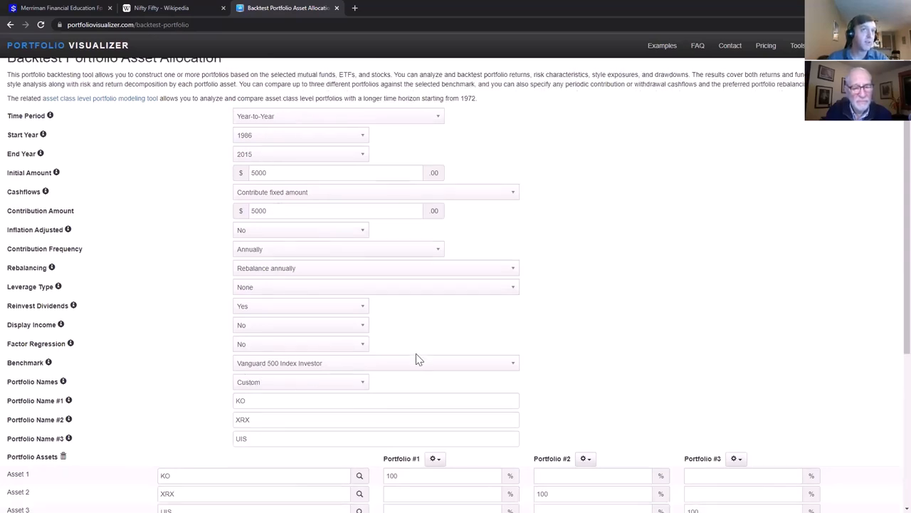
pyautogui.scroll(-3)
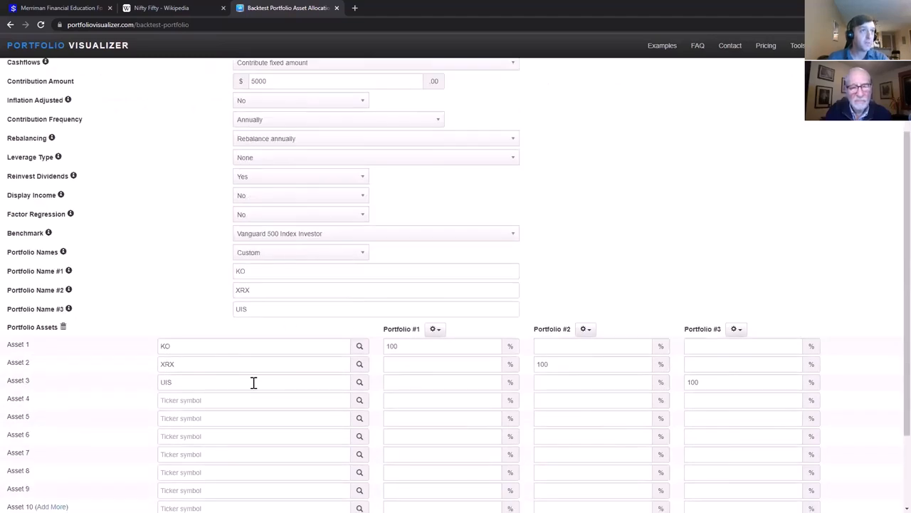
pyautogui.click(264, 443)
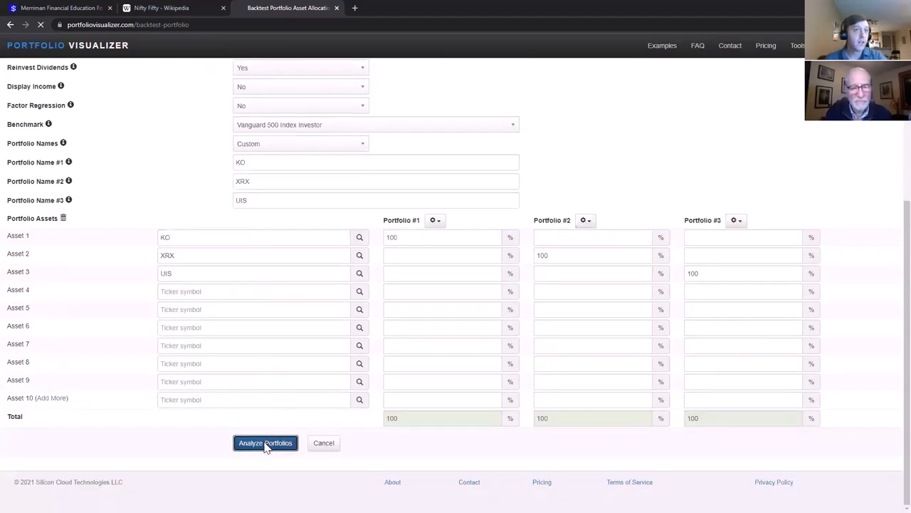
# View the Portfolio Returns table: KO $1,181,801, XRX $197,718, UIS $38,750, Vanguard 500 $778,035.
pyautogui.click(264, 443)
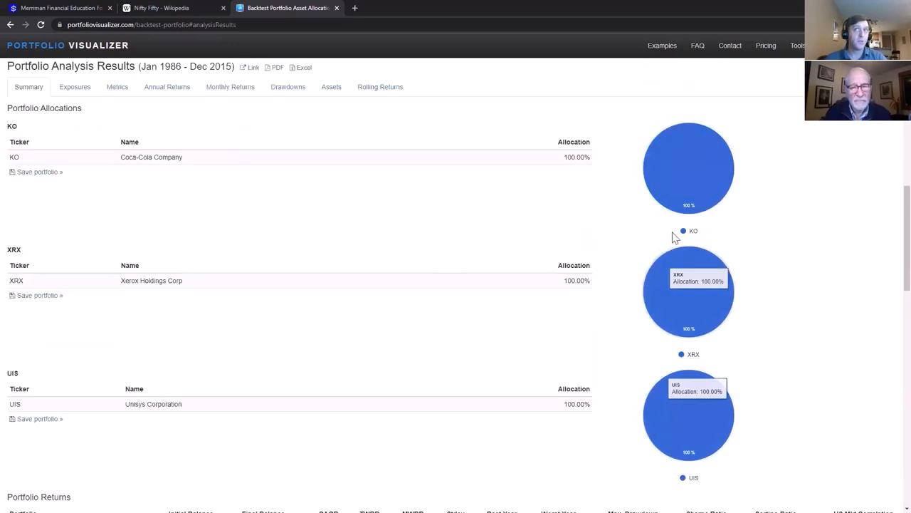
pyautogui.scroll(-3)
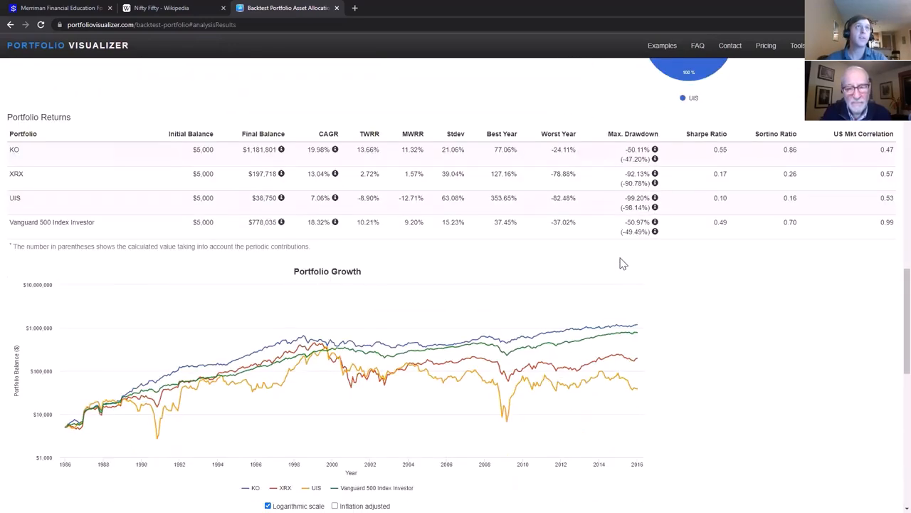
pyautogui.scroll(-3)
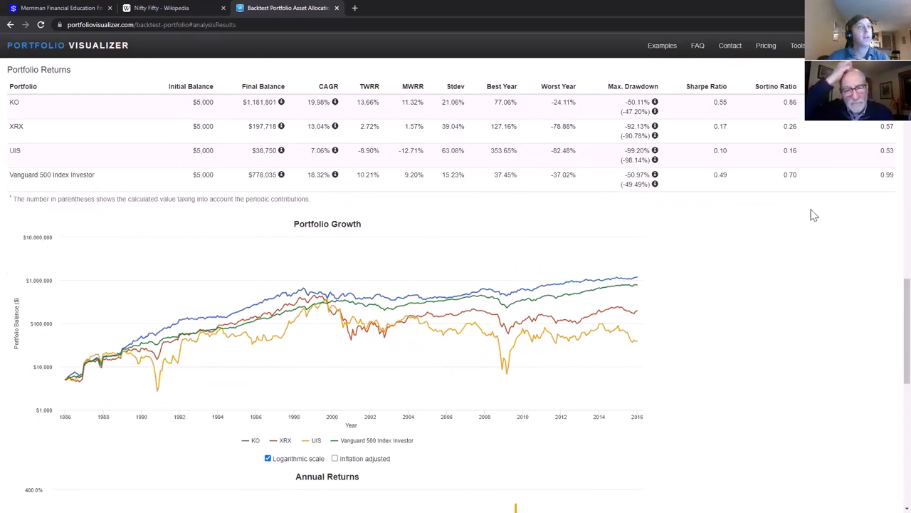
pyautogui.moveTo(67, 381)
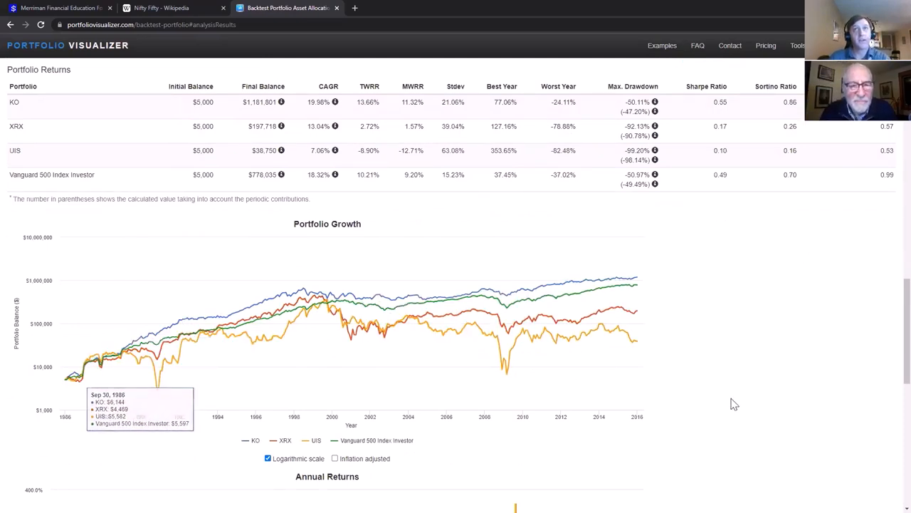
pyautogui.moveTo(759, 381)
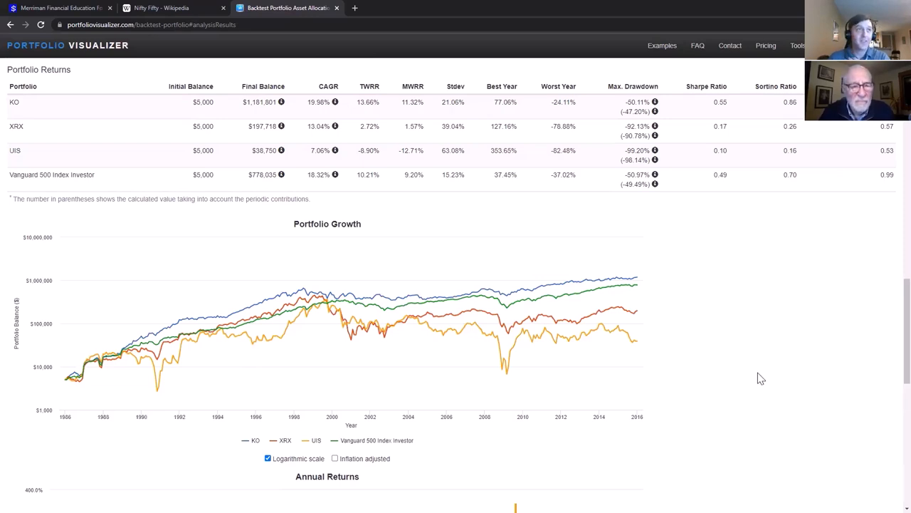
pyautogui.moveTo(35, 241)
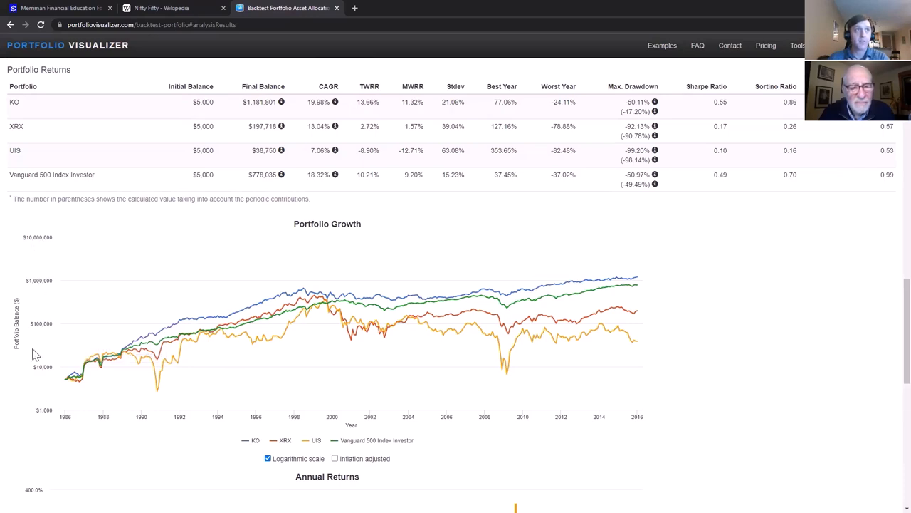
pyautogui.moveTo(44, 301)
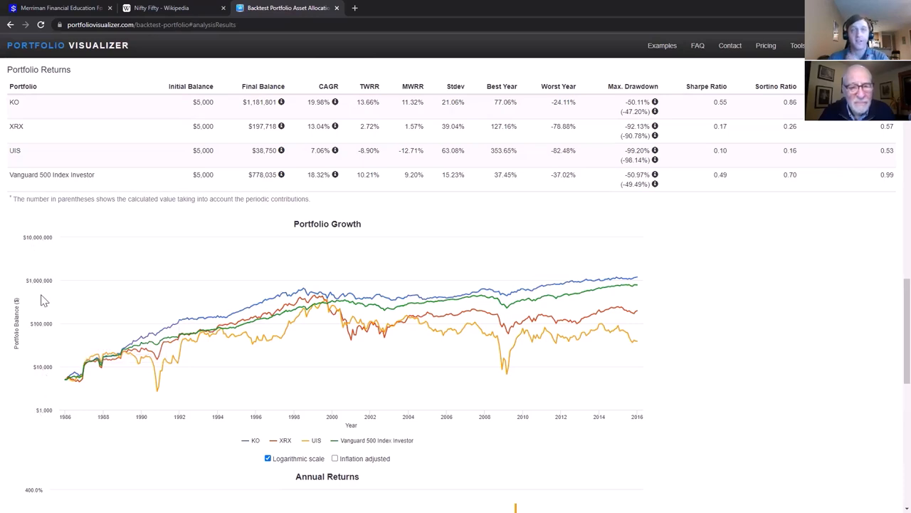
pyautogui.moveTo(24, 359)
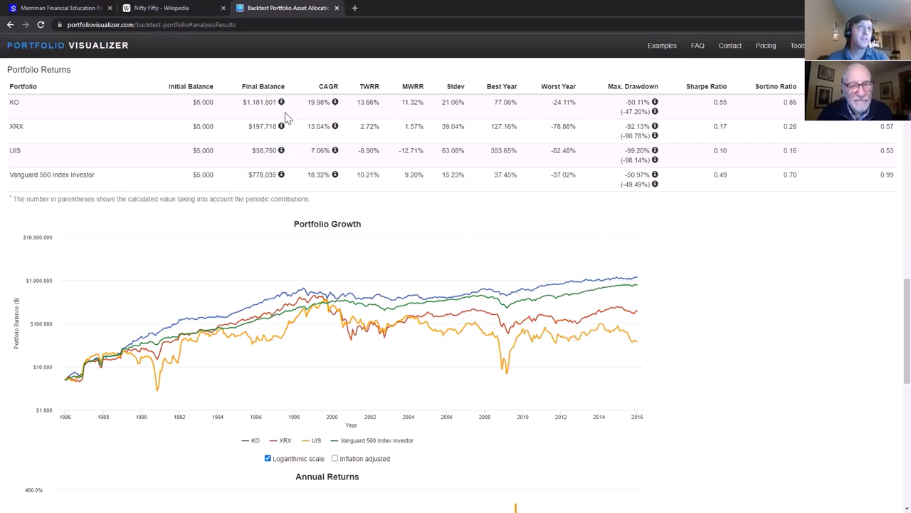
pyautogui.moveTo(322, 115)
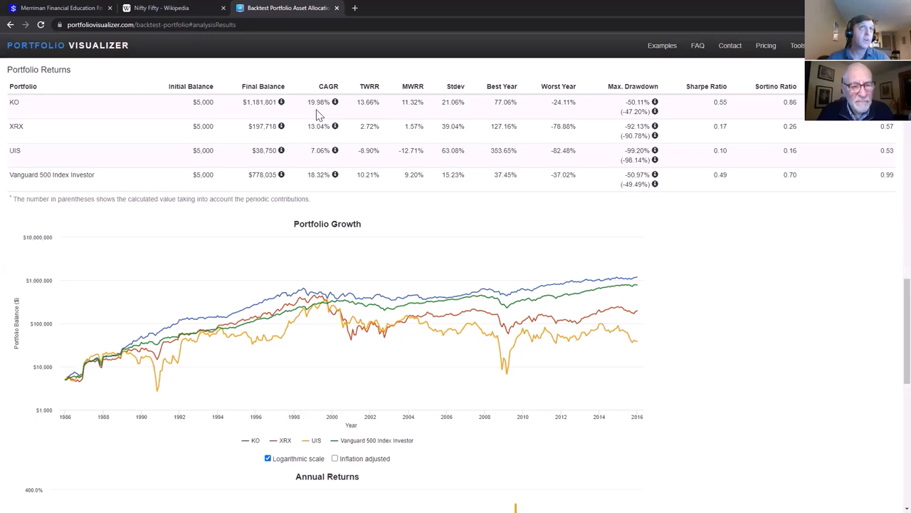
pyautogui.moveTo(305, 113)
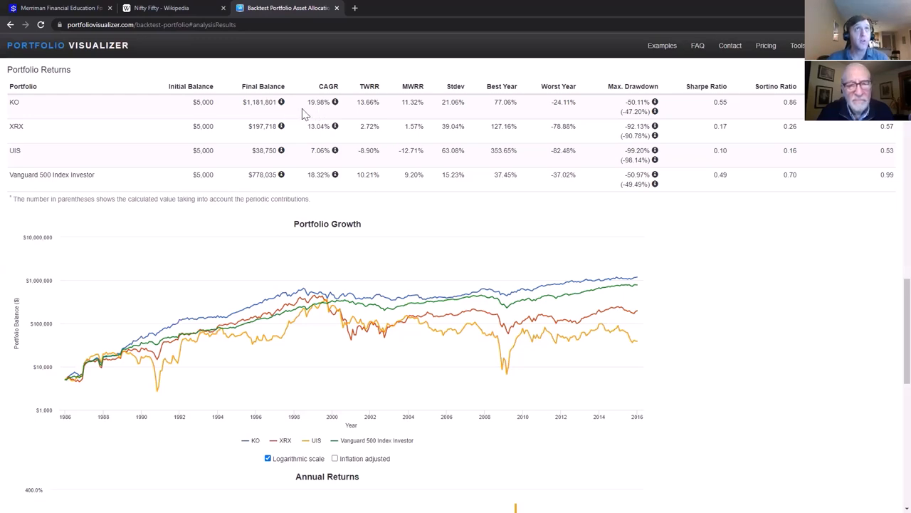
pyautogui.moveTo(258, 114)
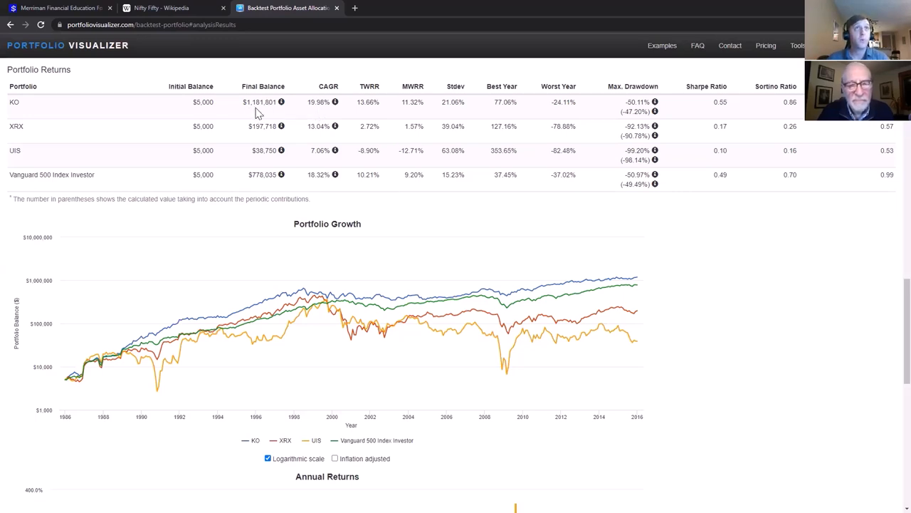
pyautogui.moveTo(271, 188)
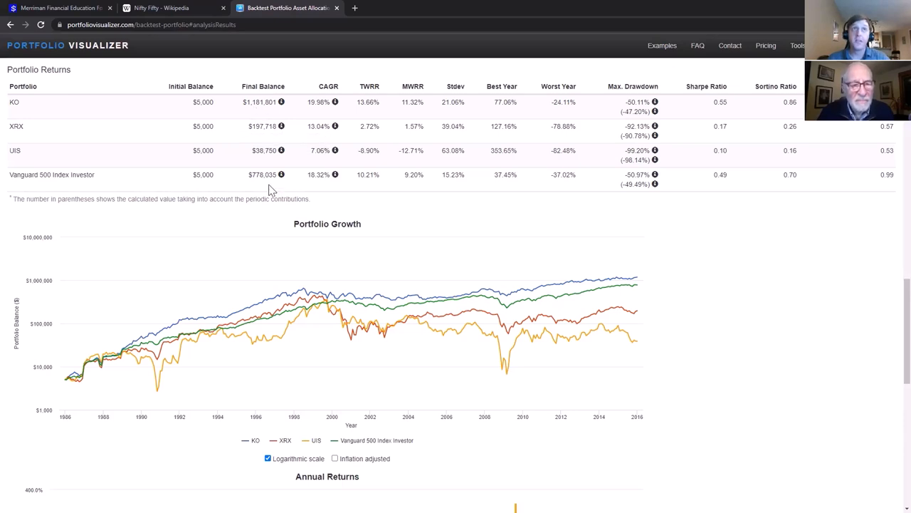
pyautogui.moveTo(264, 187)
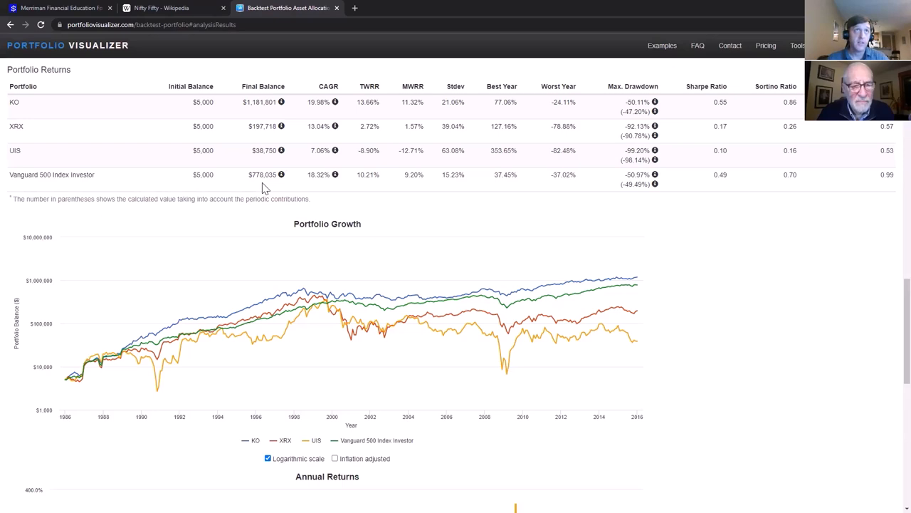
pyautogui.moveTo(264, 177)
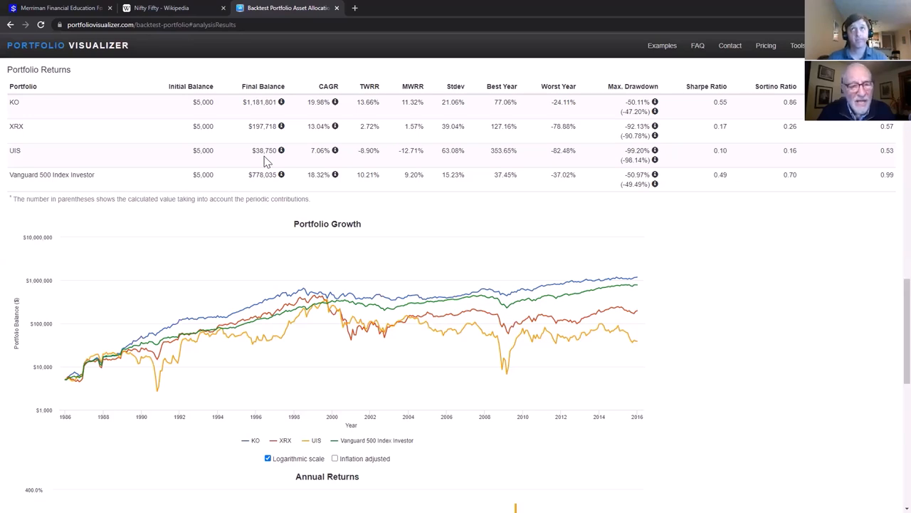
pyautogui.moveTo(643, 204)
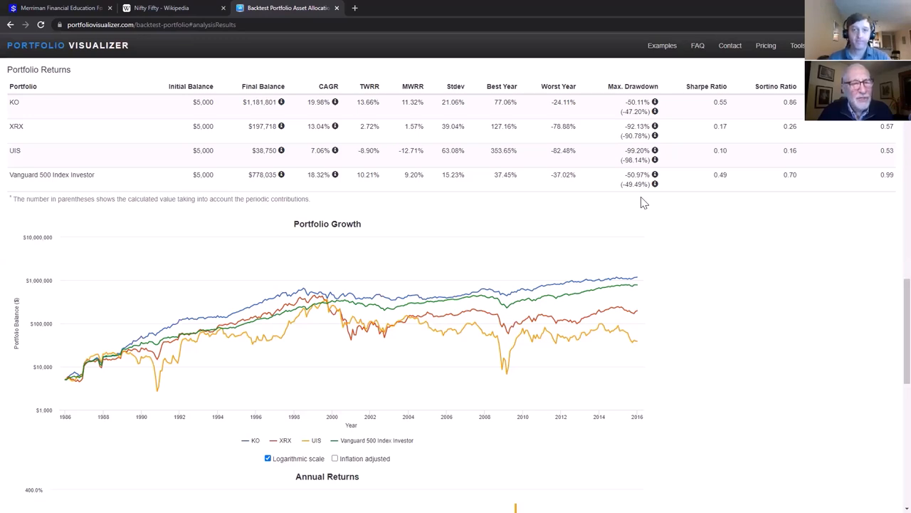
pyautogui.moveTo(619, 169)
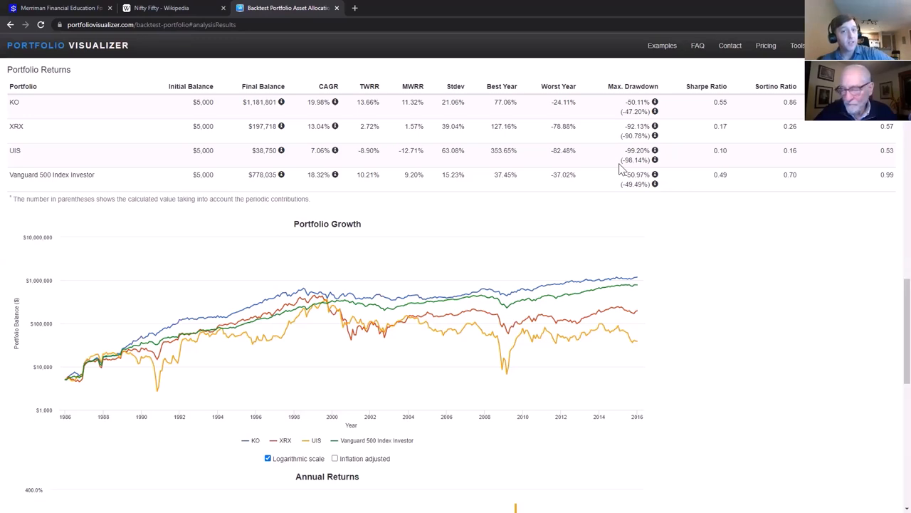
pyautogui.moveTo(309, 174)
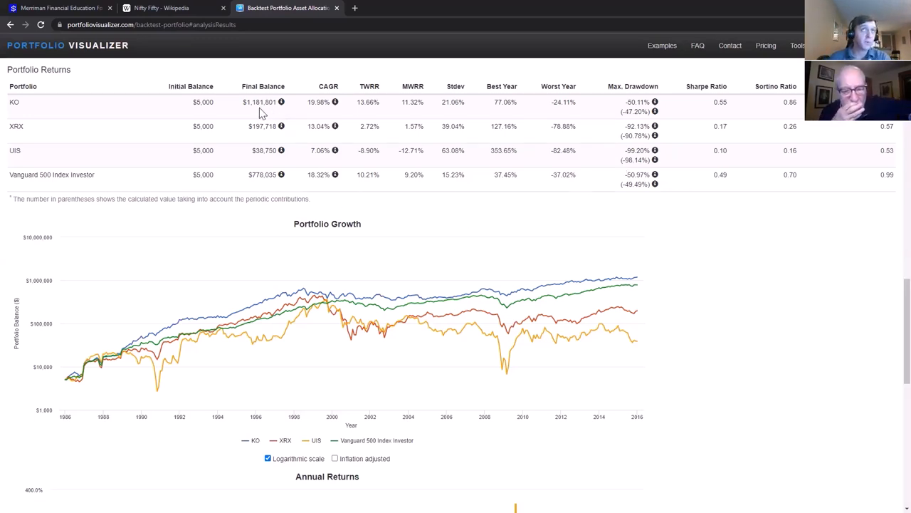
# Change the backtest Start Year to 1990 and rerun the analysis.
pyautogui.scroll(3)
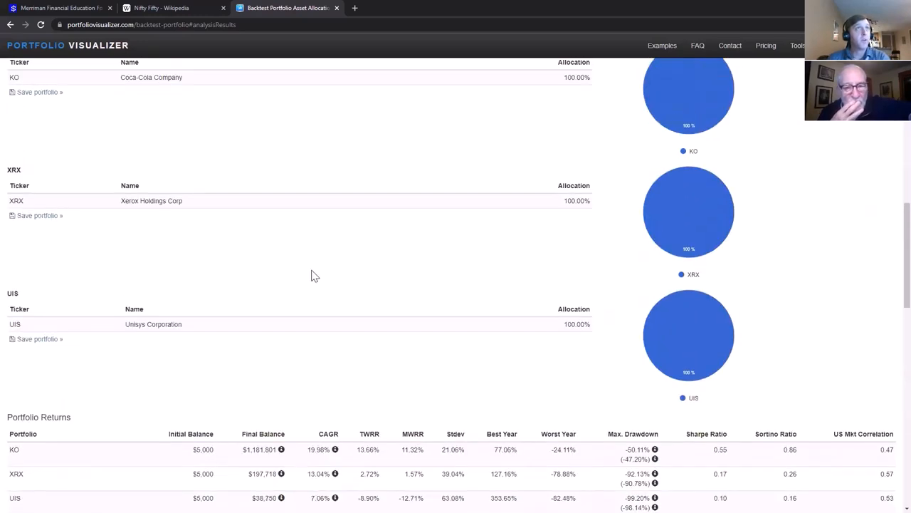
pyautogui.scroll(3)
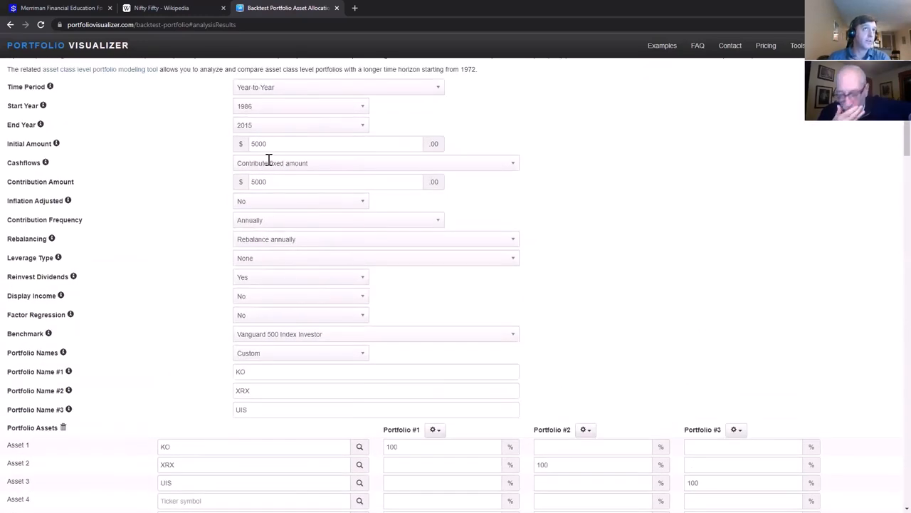
pyautogui.click(299, 106)
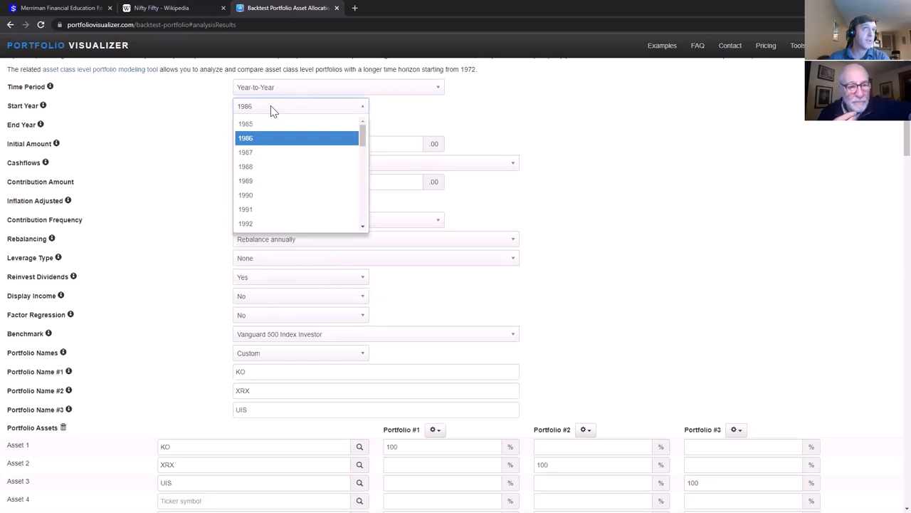
pyautogui.click(245, 194)
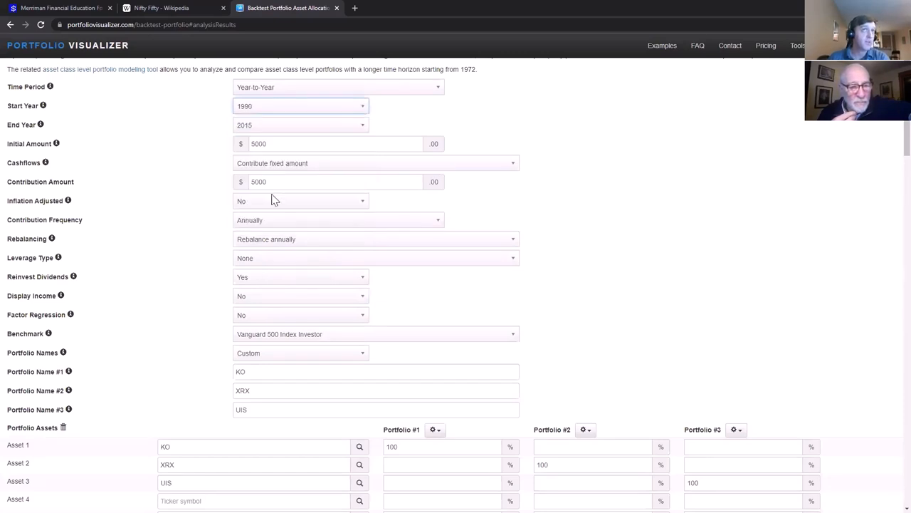
pyautogui.click(300, 124)
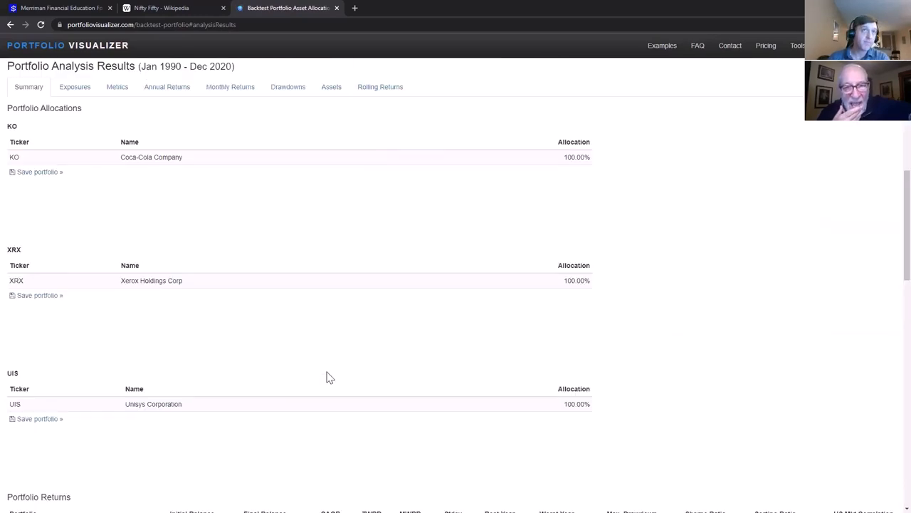
# View the 1990-onward results: KO $755,570, XRX $178,150, UIS $107,753, Vanguard 500 $979,850.
pyautogui.scroll(-3)
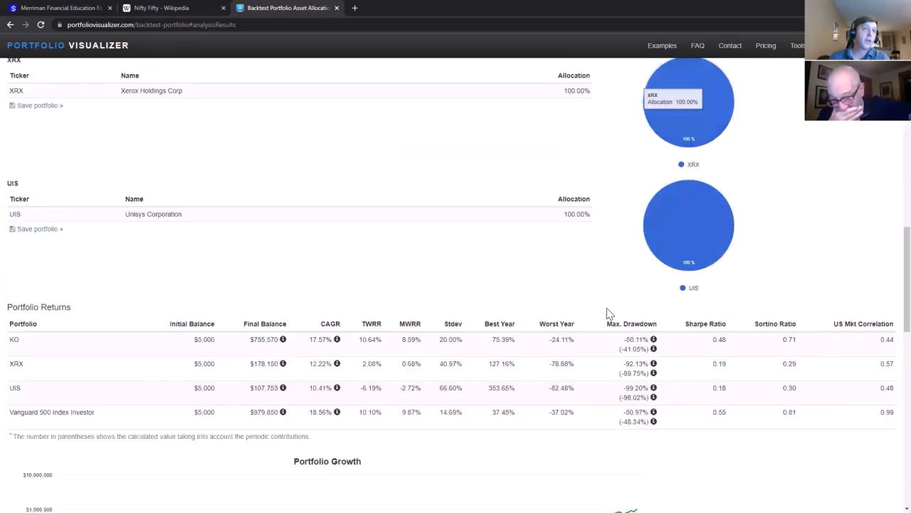
pyautogui.scroll(-3)
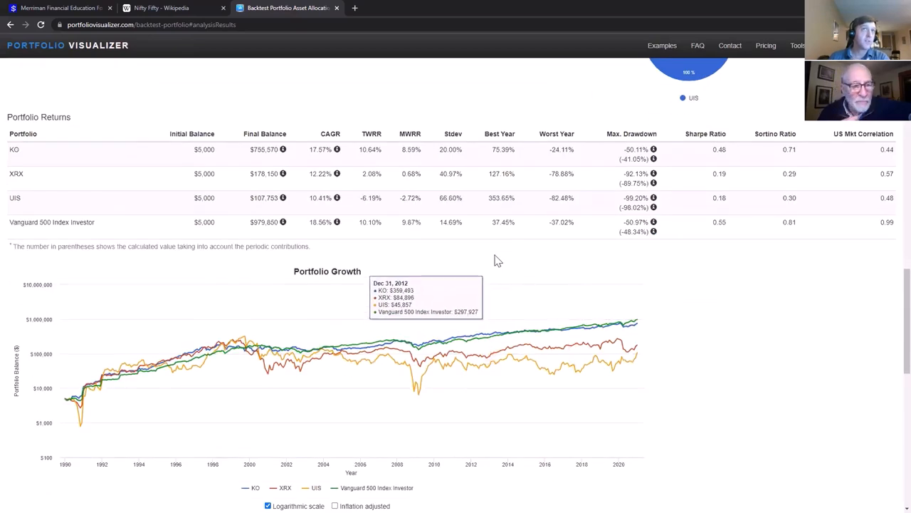
pyautogui.moveTo(498, 255)
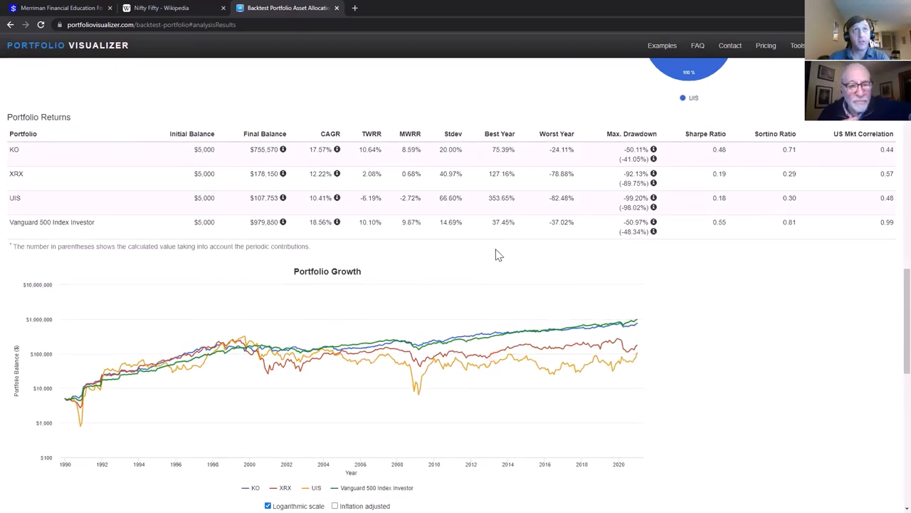
pyautogui.moveTo(330, 154)
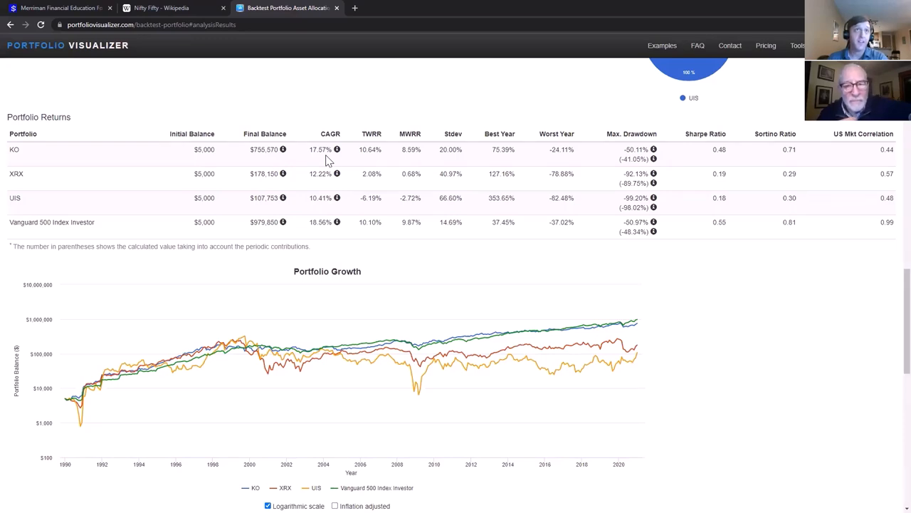
pyautogui.moveTo(328, 235)
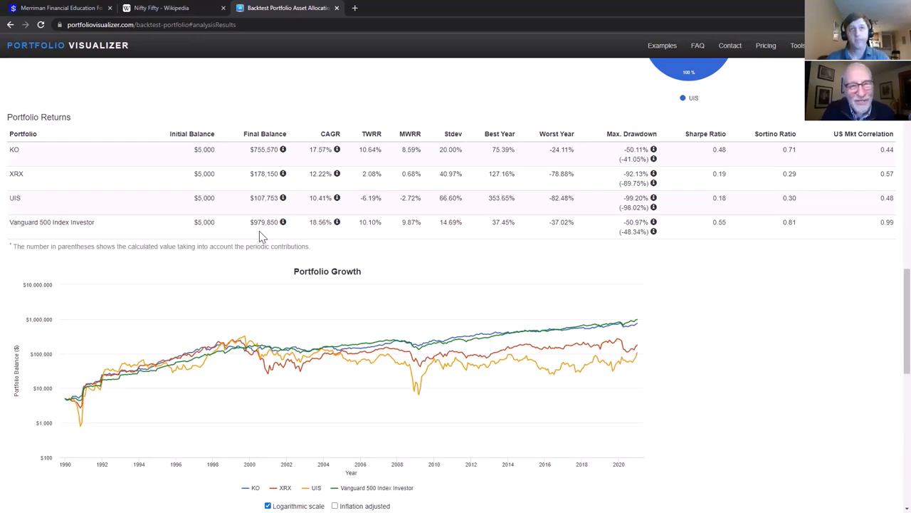
pyautogui.moveTo(222, 316)
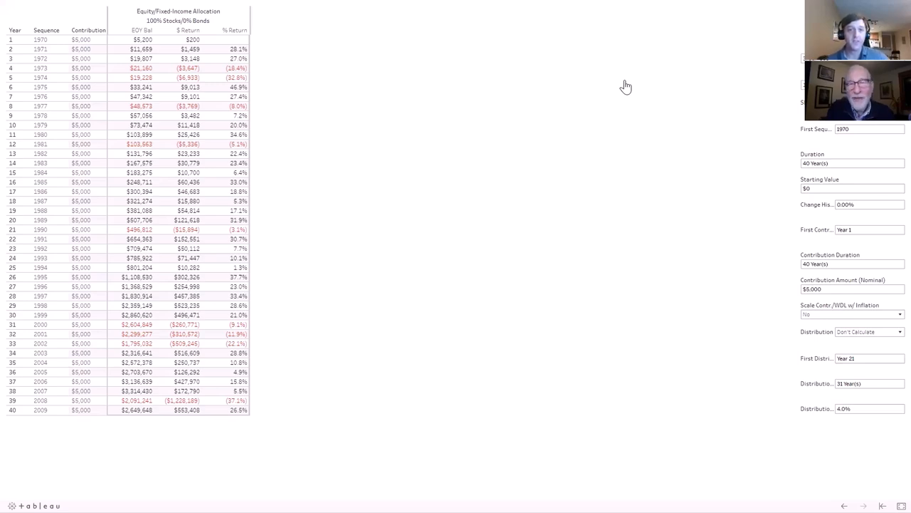
pyautogui.moveTo(600, 121)
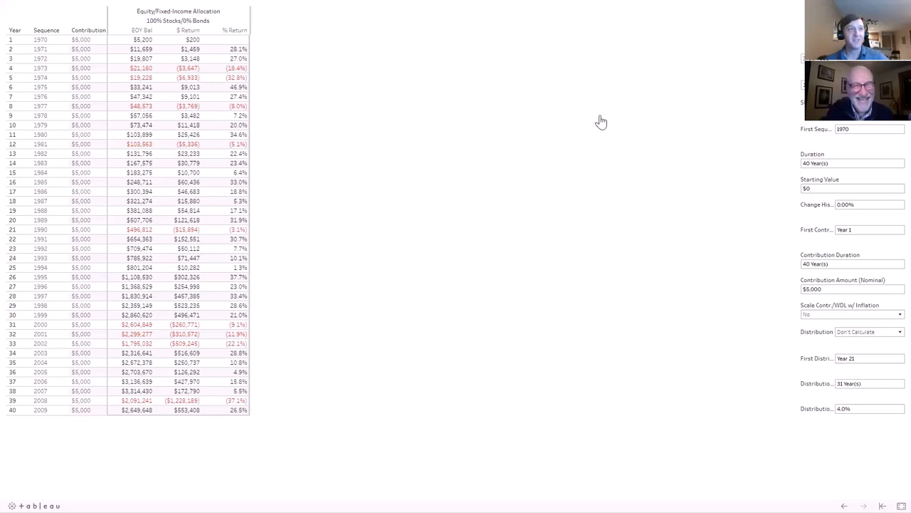
pyautogui.moveTo(652, 145)
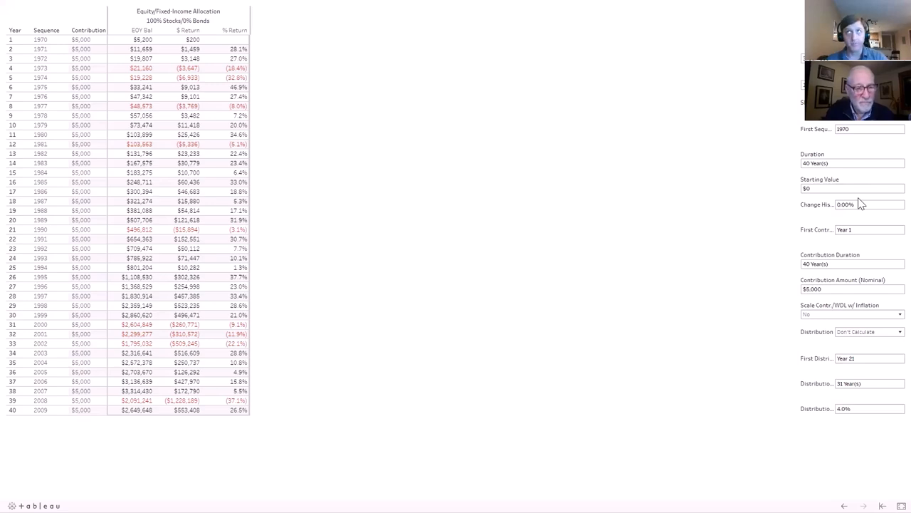
pyautogui.moveTo(593, 317)
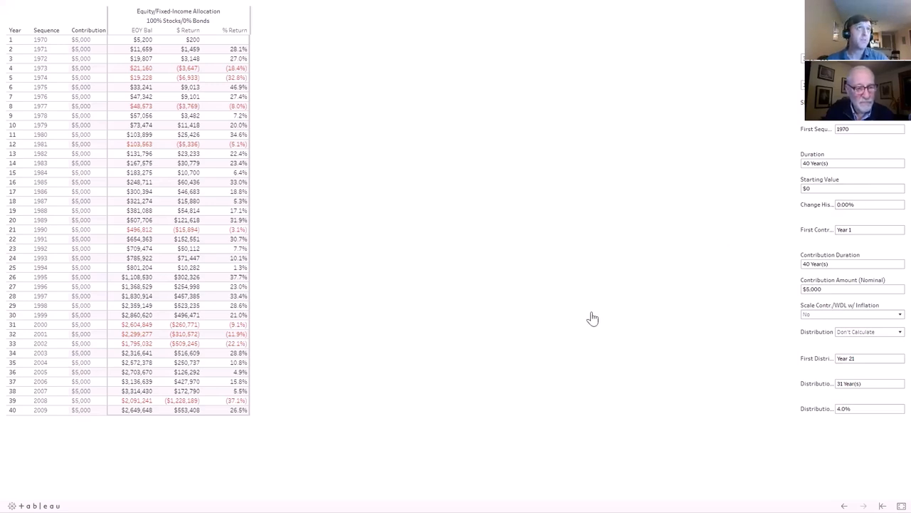
pyautogui.moveTo(139, 441)
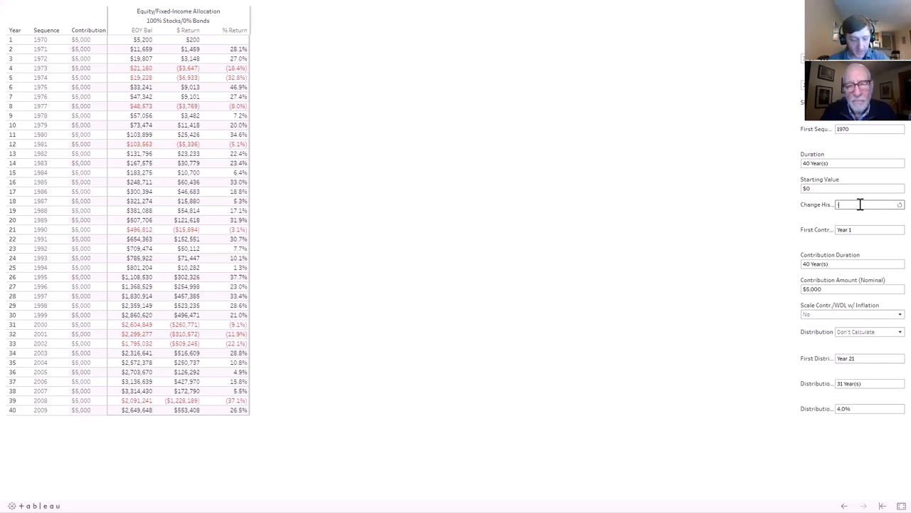
# Enter -0.5 as the historical return change and inspect year 40's $2,289,060 balance.
pyautogui.write('-0.50%')
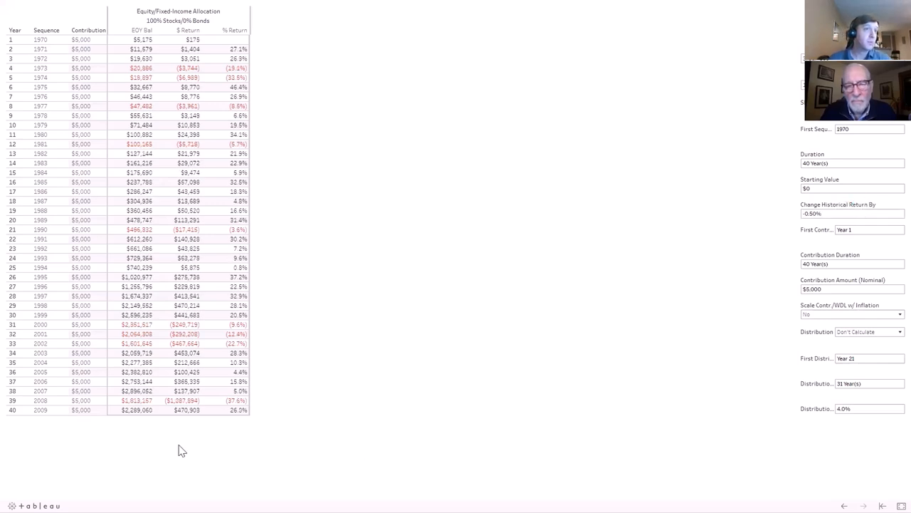
pyautogui.click(134, 410)
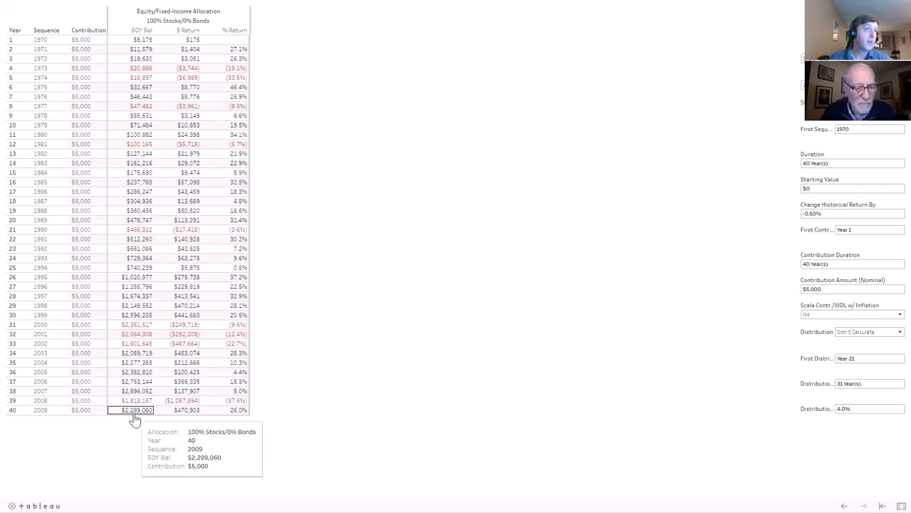